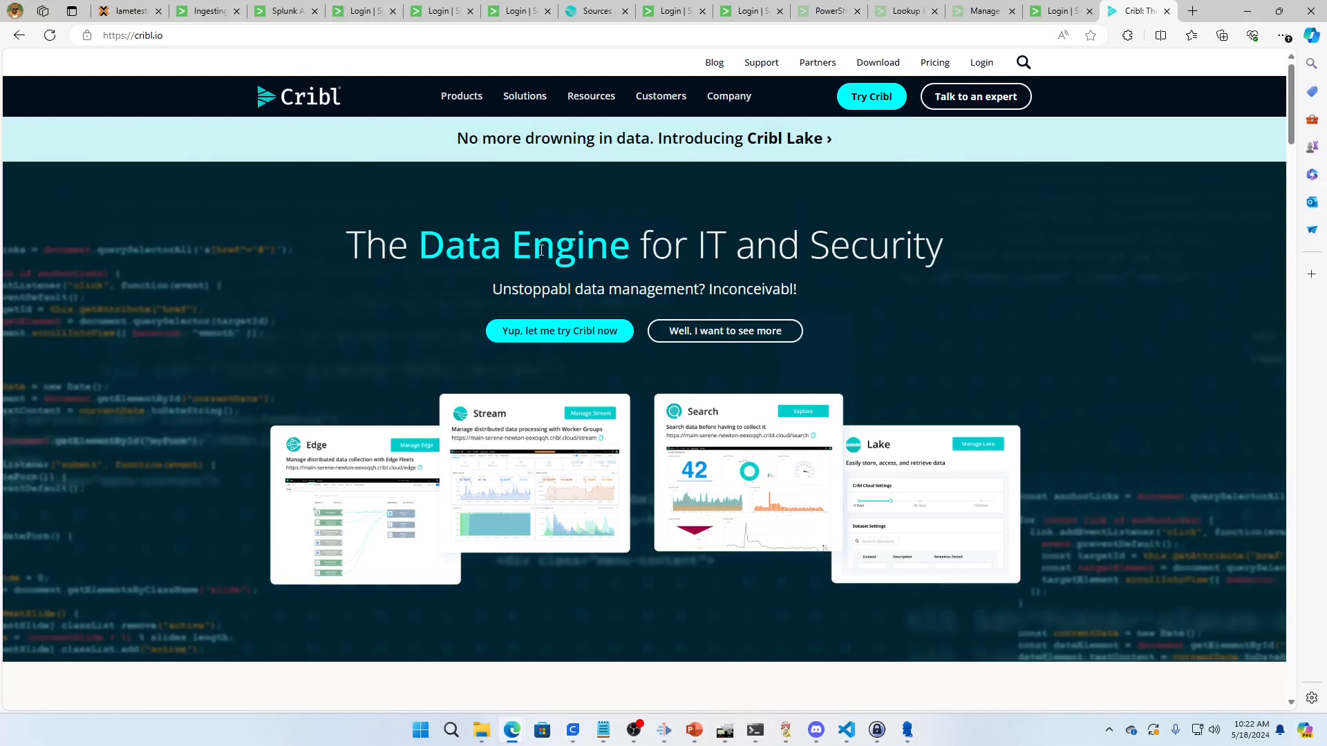
mouse_move(578, 217)
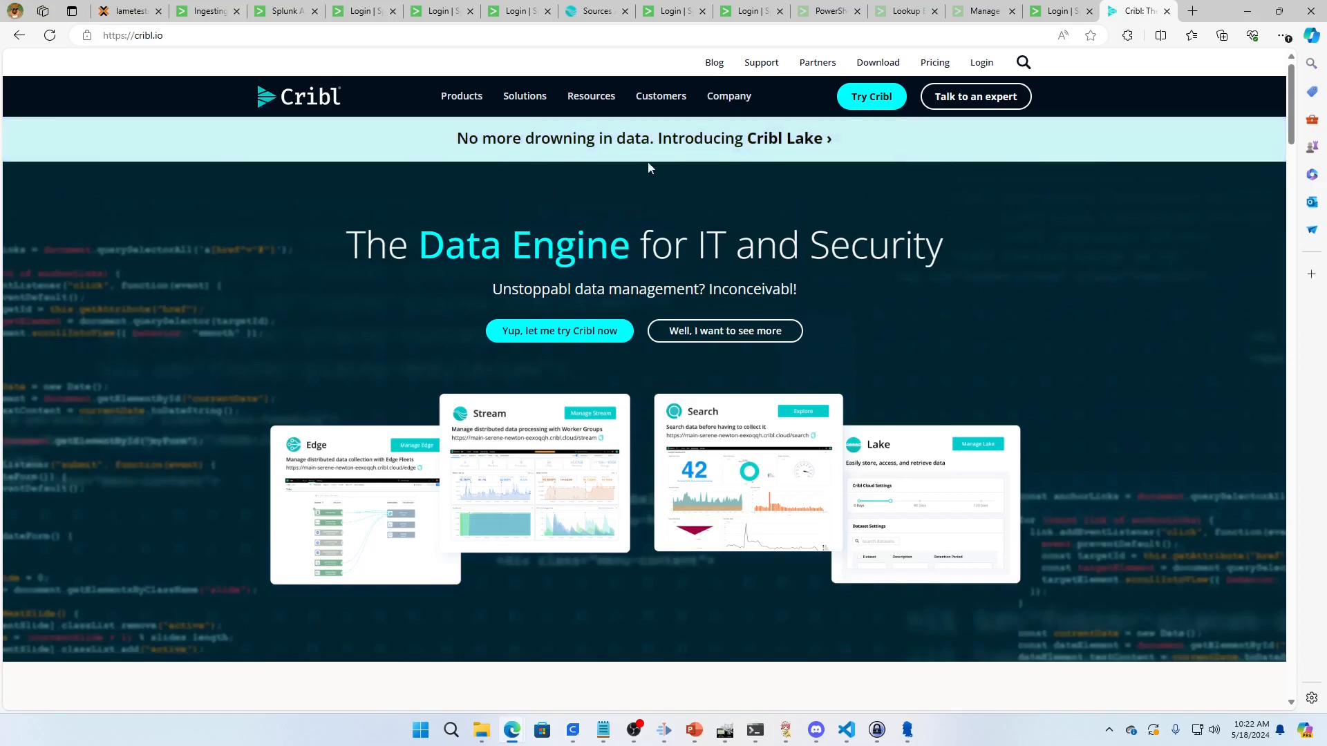
mouse_move(878, 62)
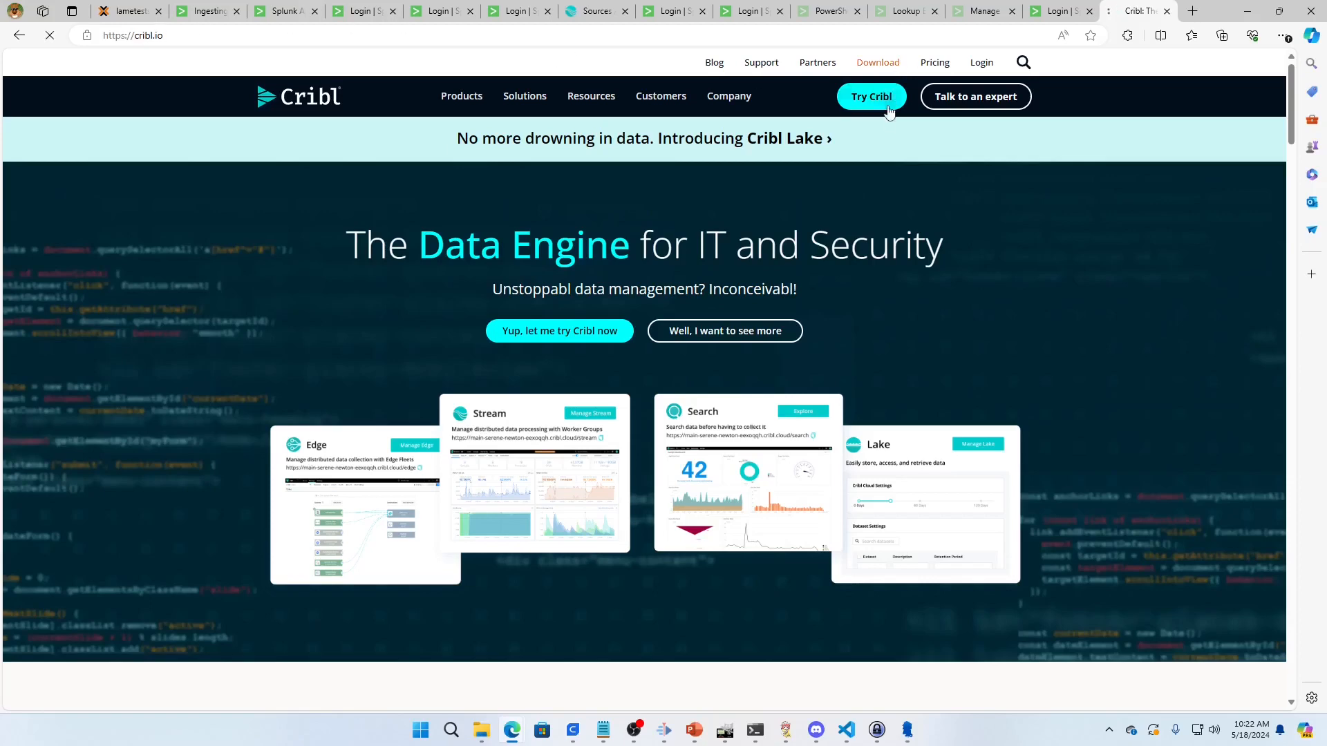
Go to the Cribl download page and scroll to the v4.6.1 x64 Suite Software card
left_click(878, 62)
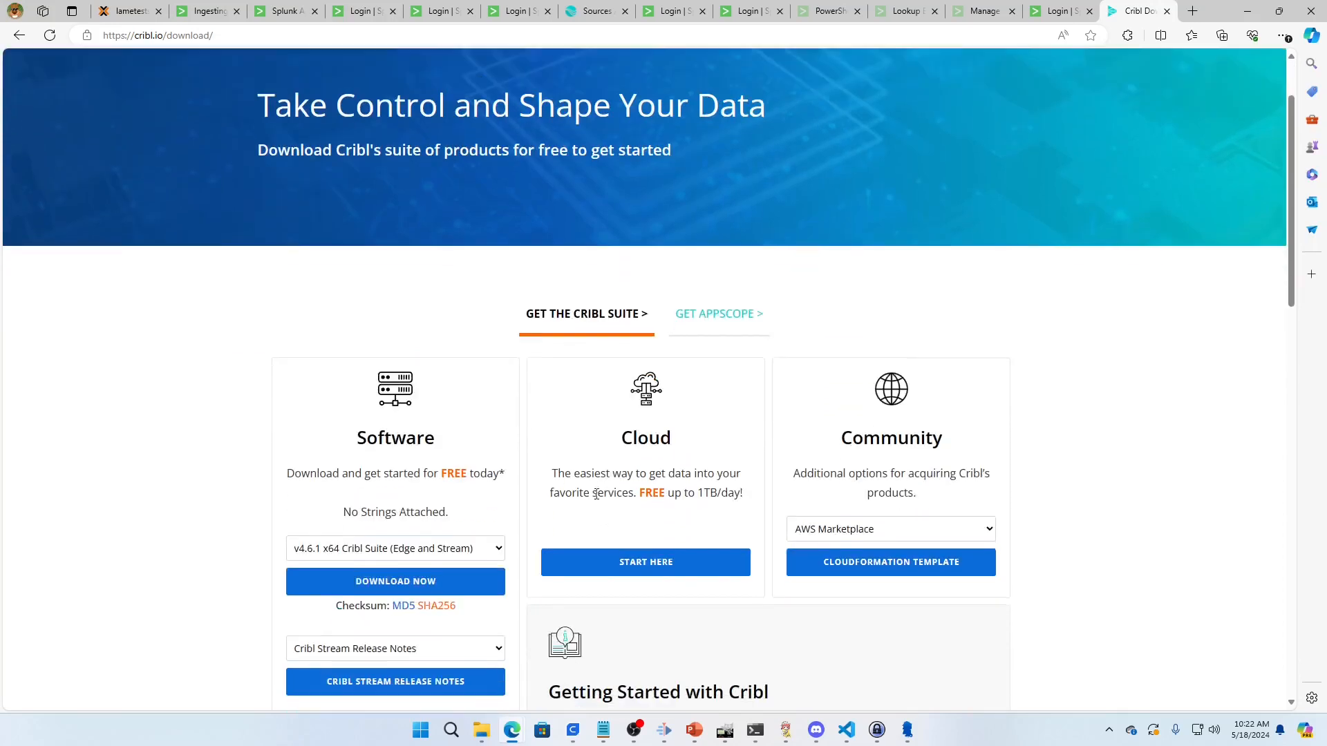
scroll("down", 3)
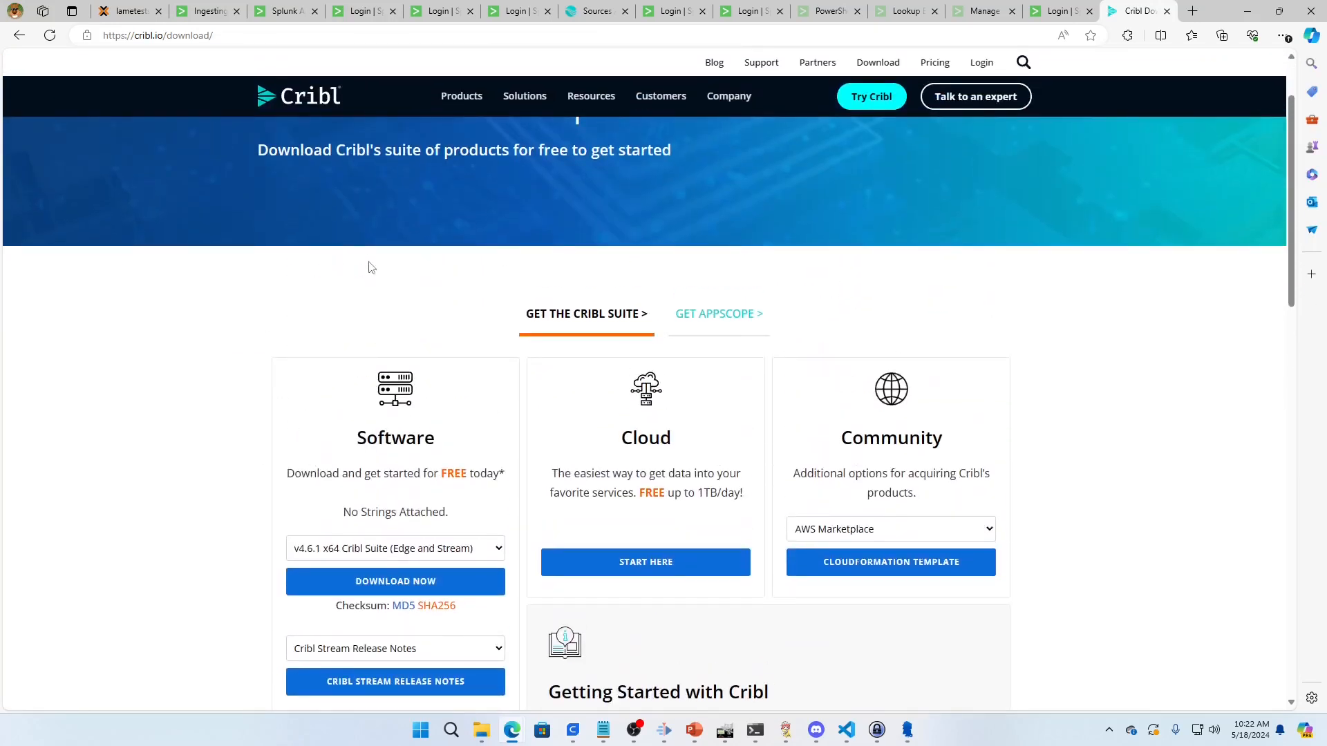
mouse_move(169, 428)
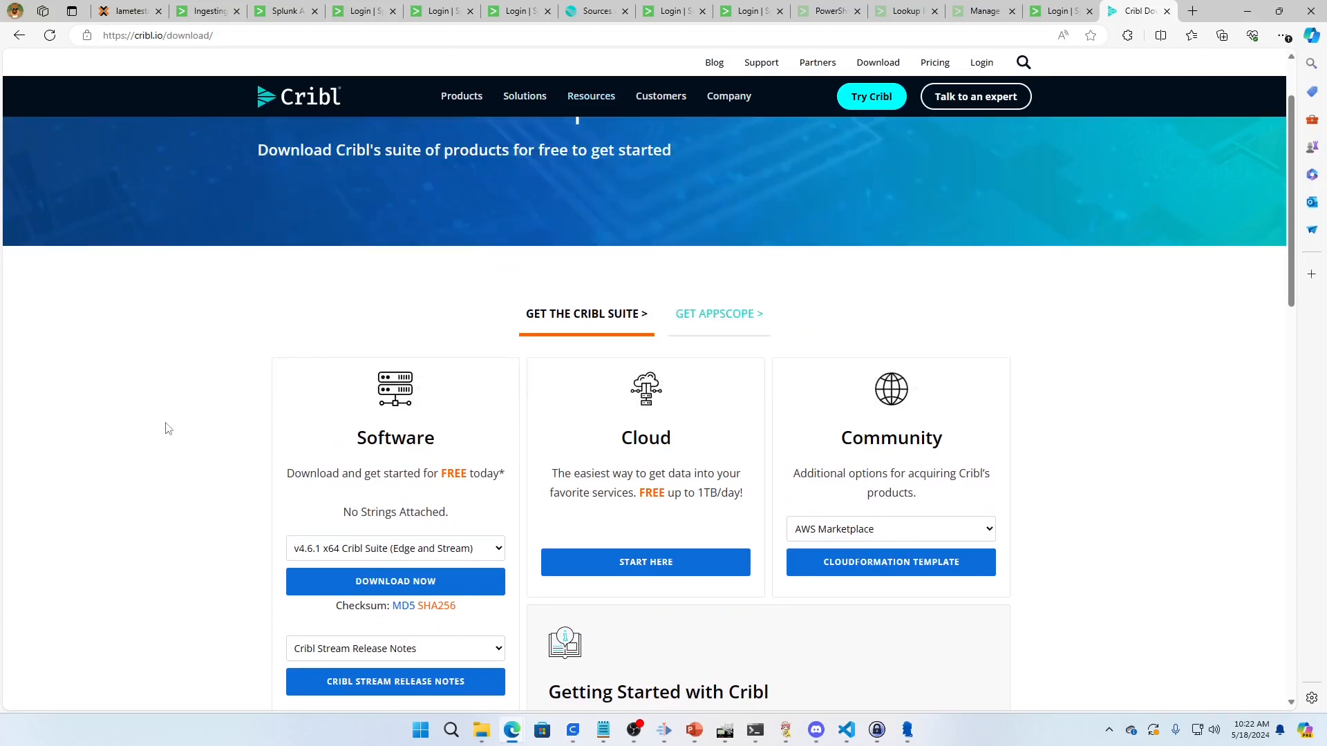
mouse_move(369, 466)
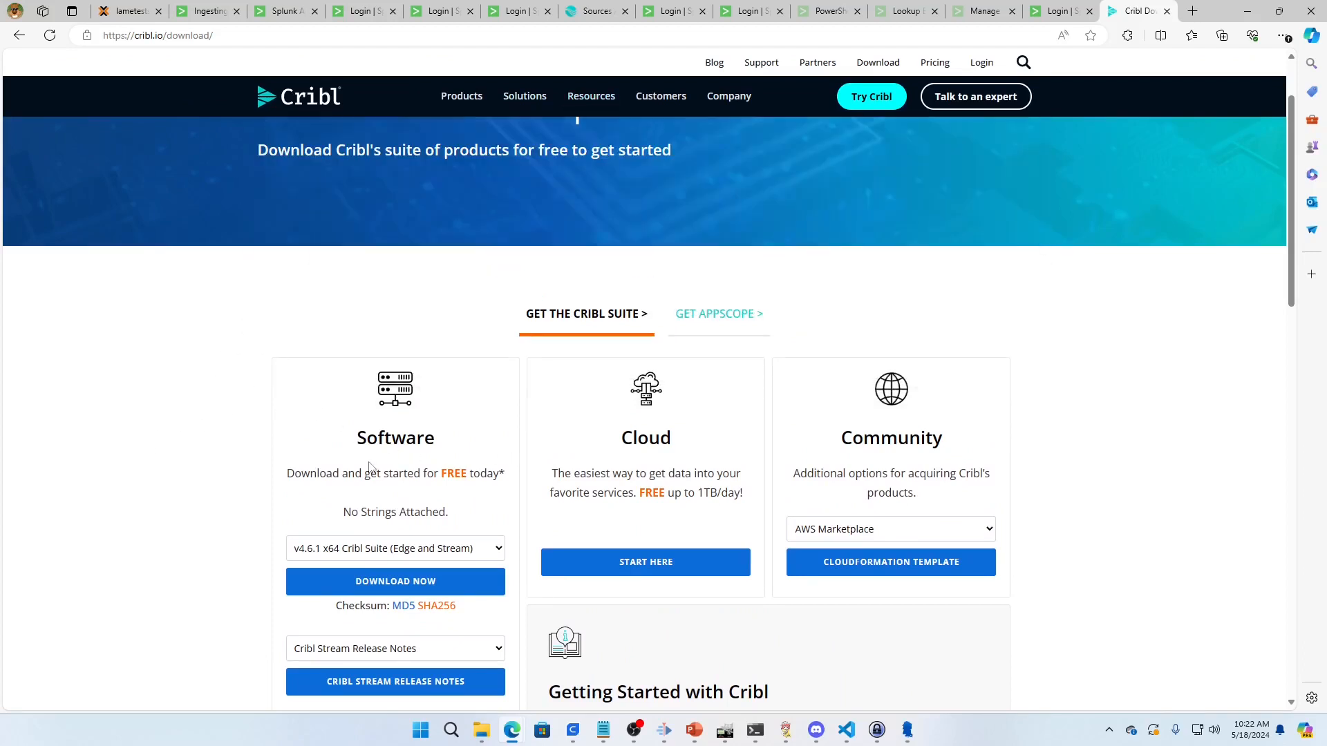
mouse_move(439, 443)
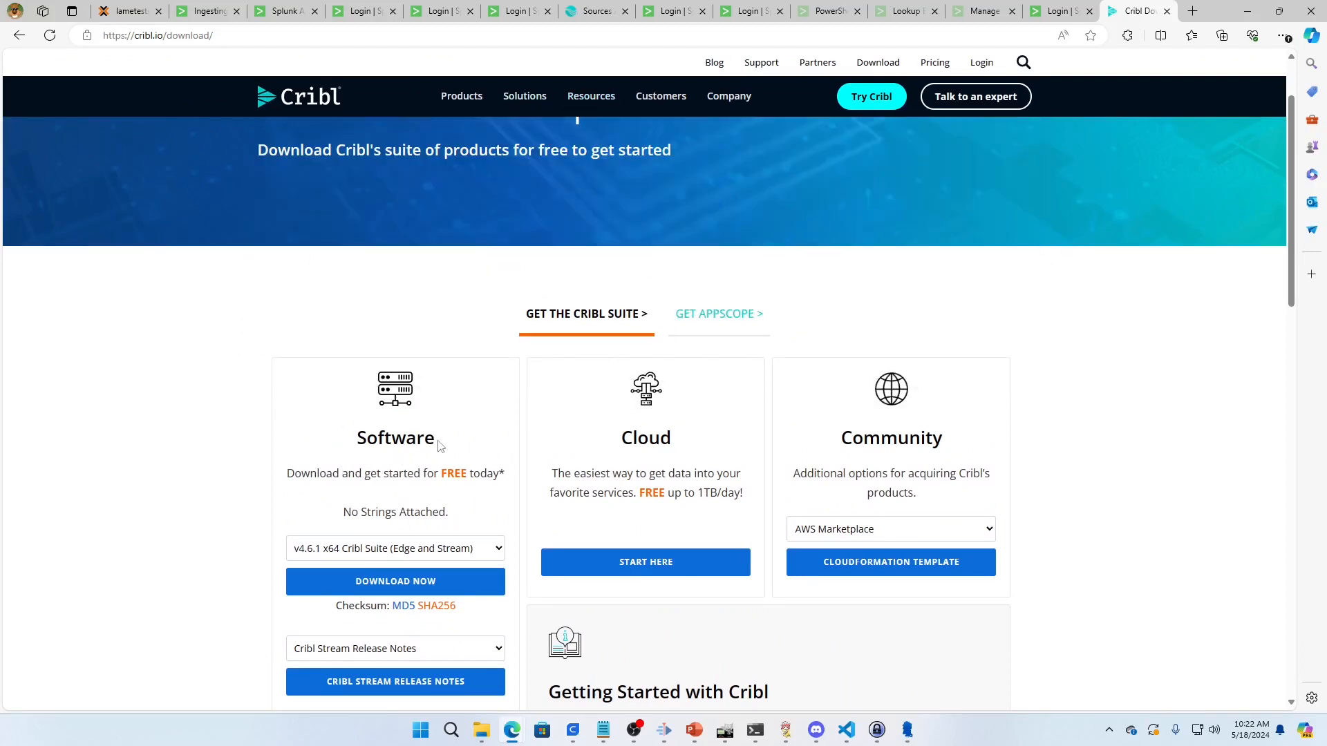
mouse_move(371, 493)
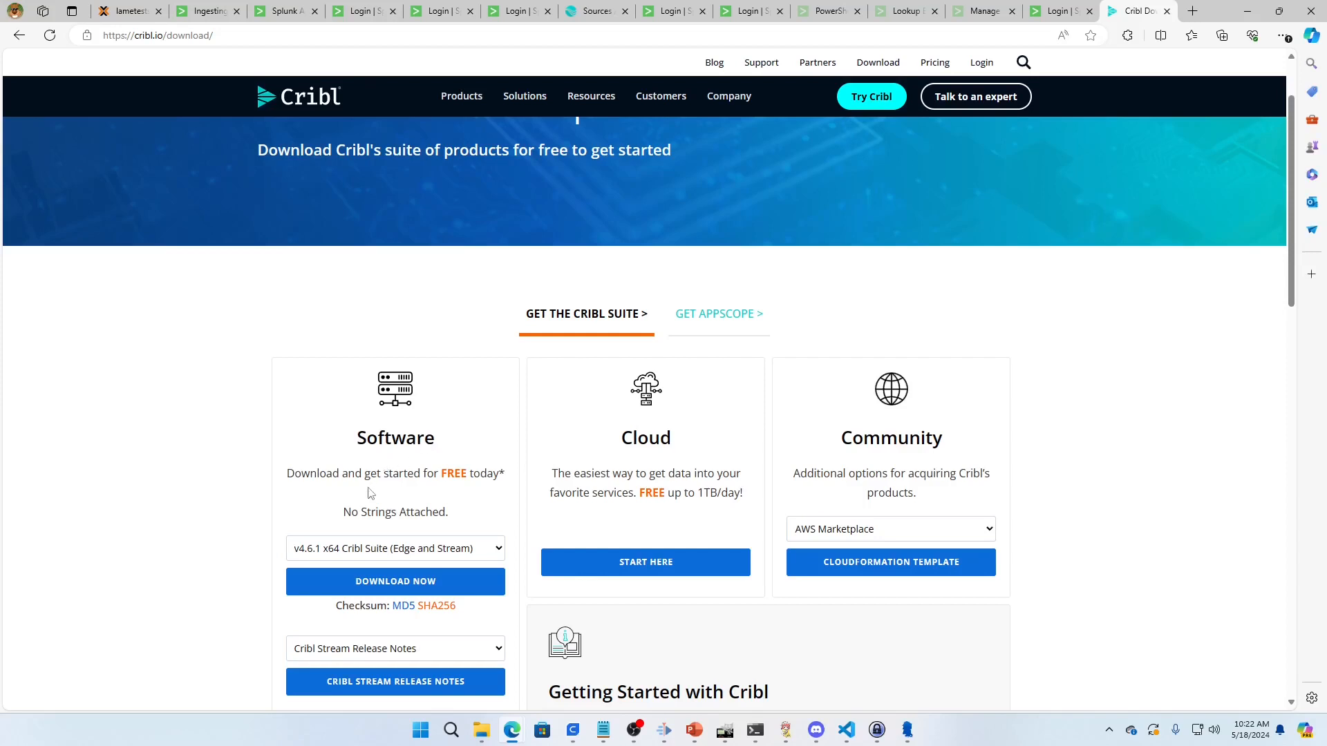
scroll("down", 3)
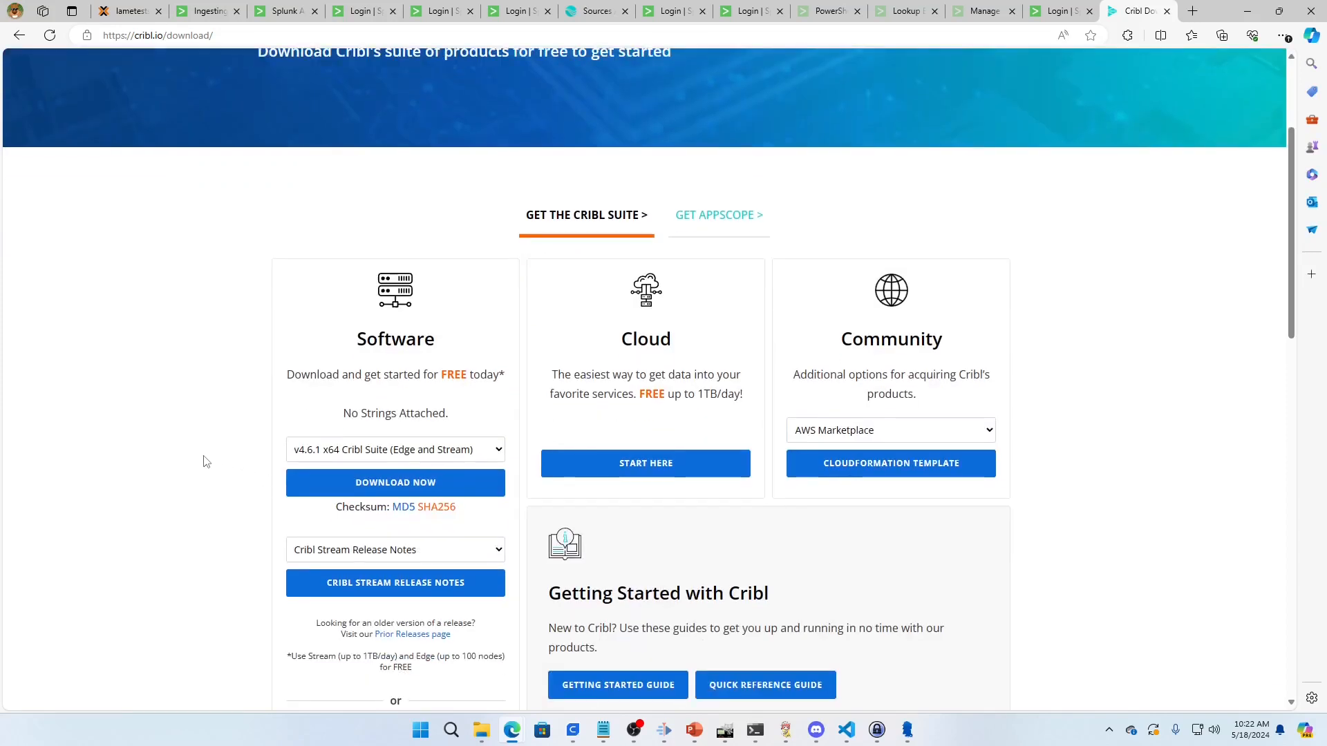
left_click(396, 449)
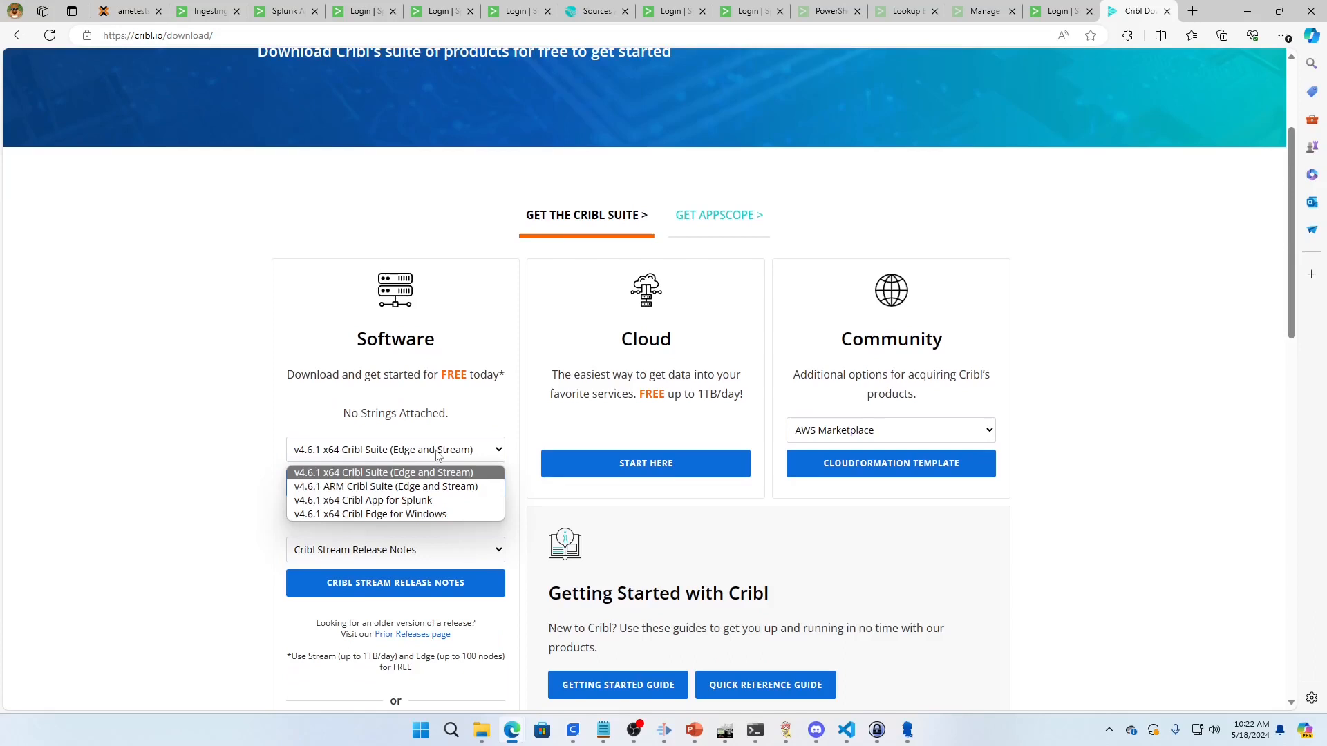
mouse_move(421, 514)
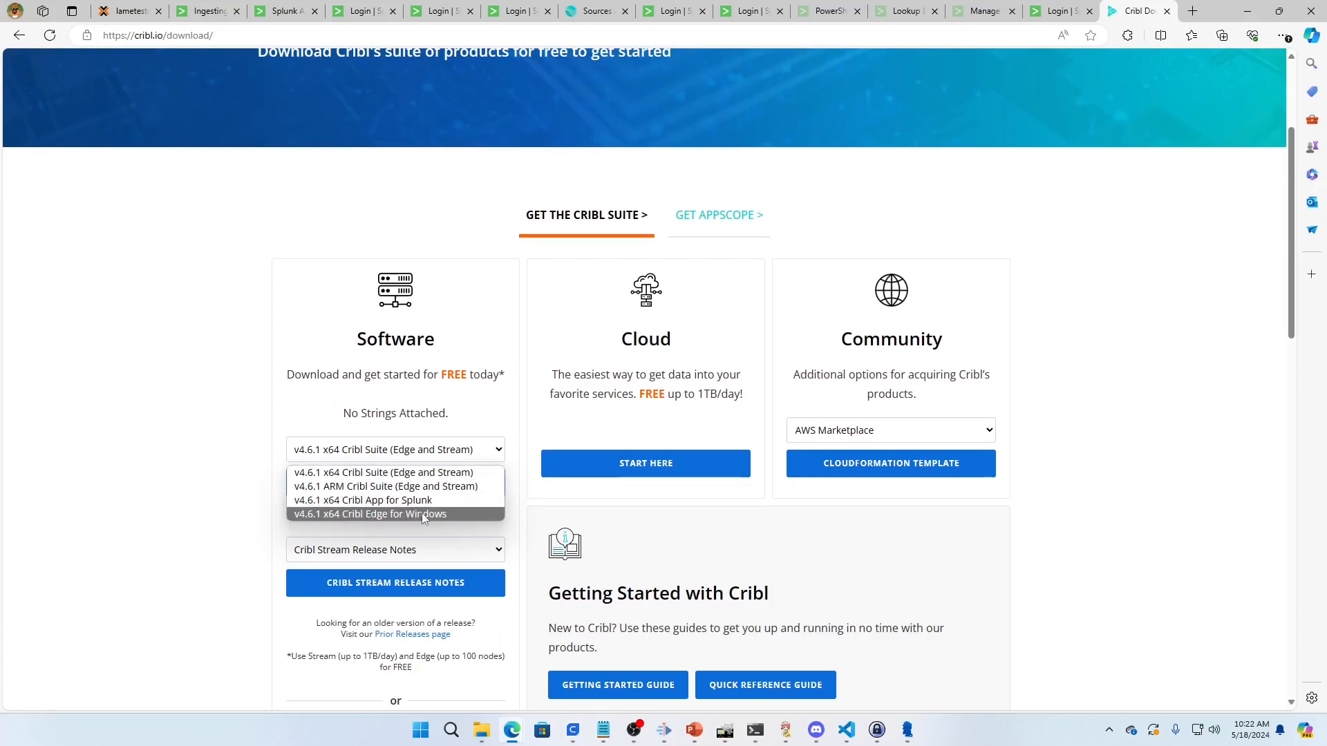
mouse_move(428, 524)
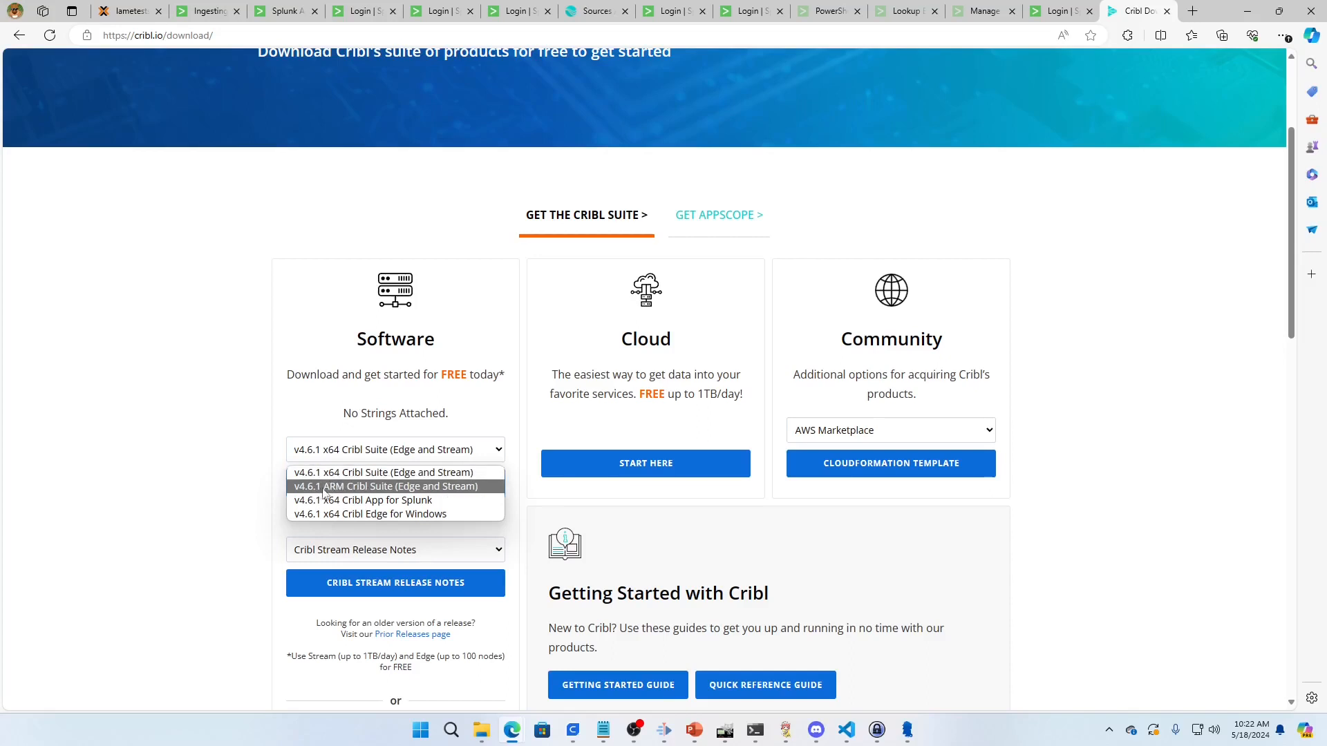
mouse_move(463, 488)
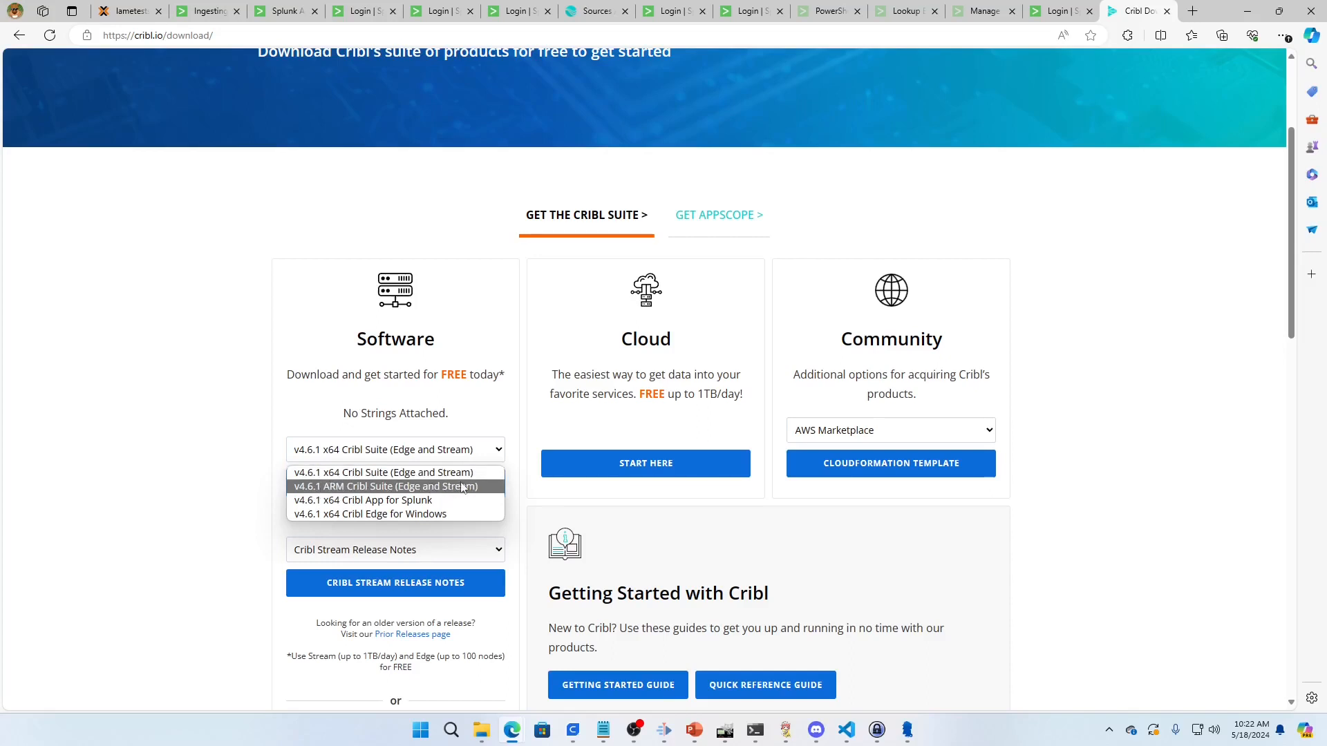
mouse_move(374, 494)
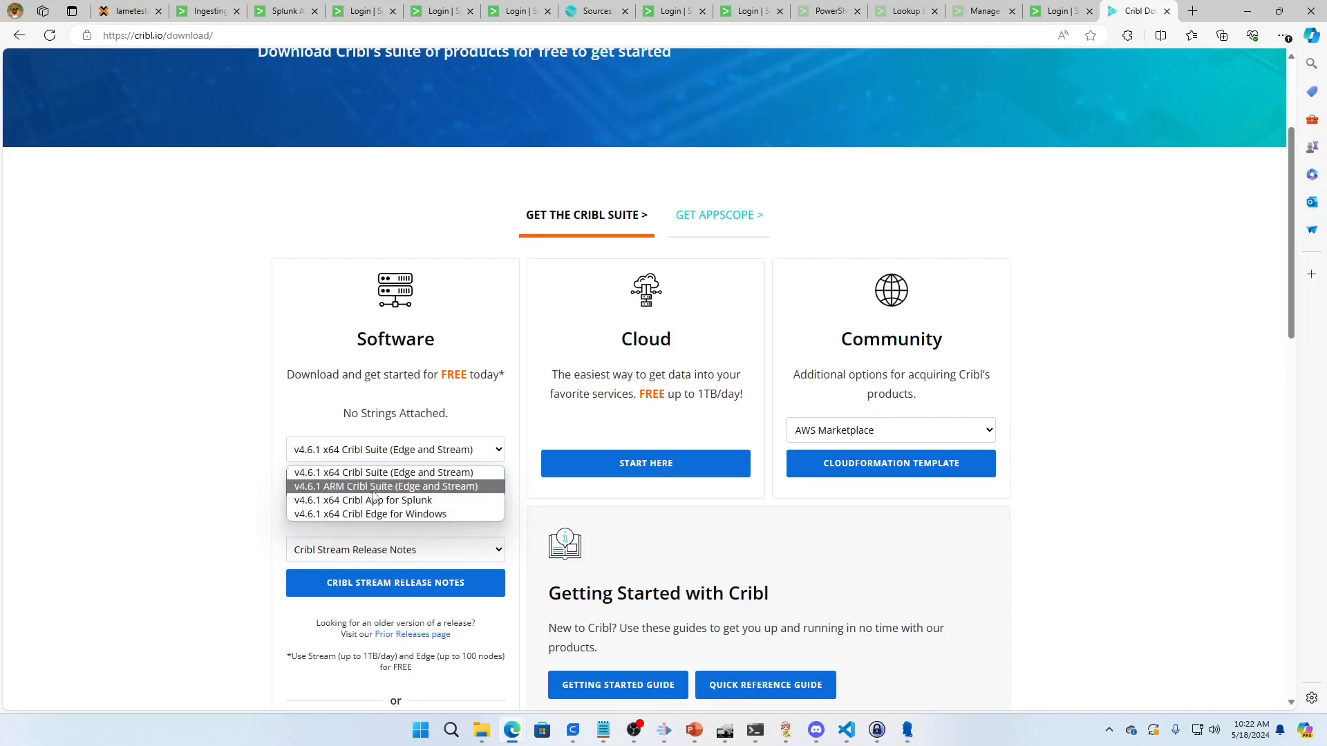
mouse_move(397, 520)
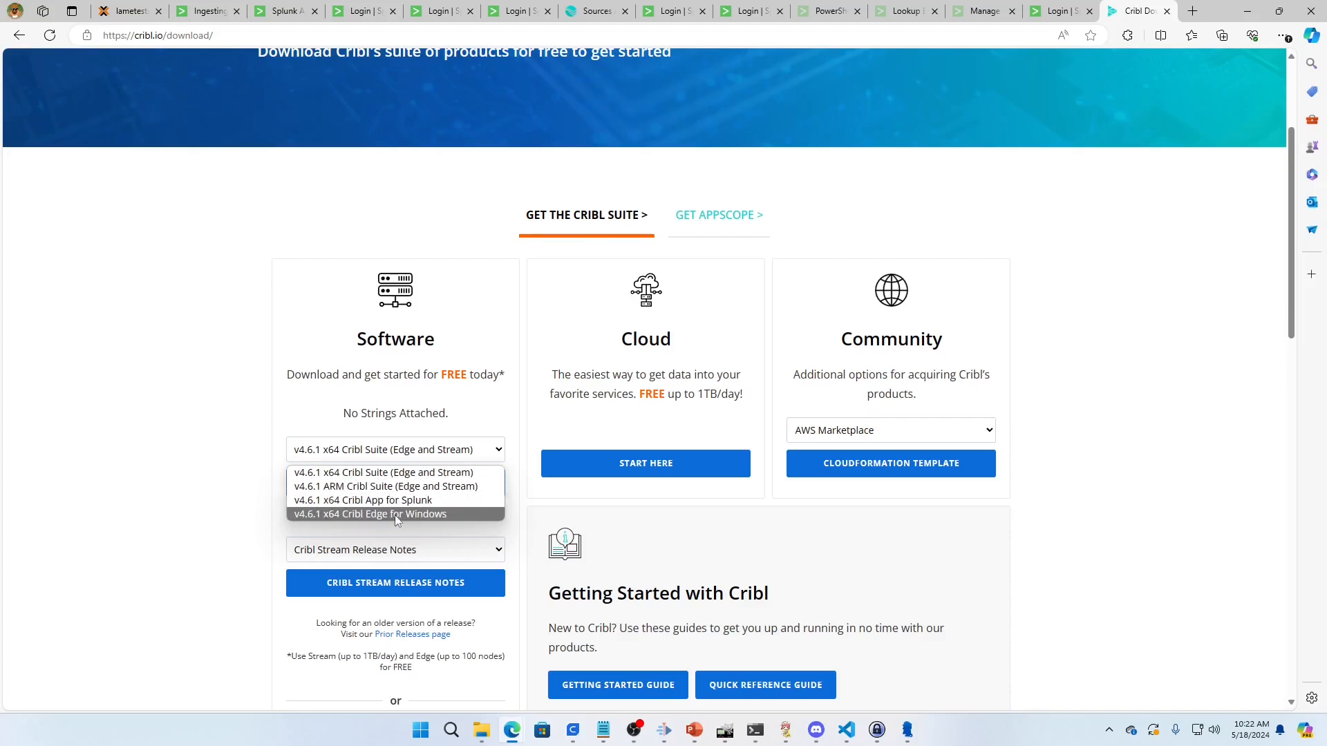
mouse_move(389, 517)
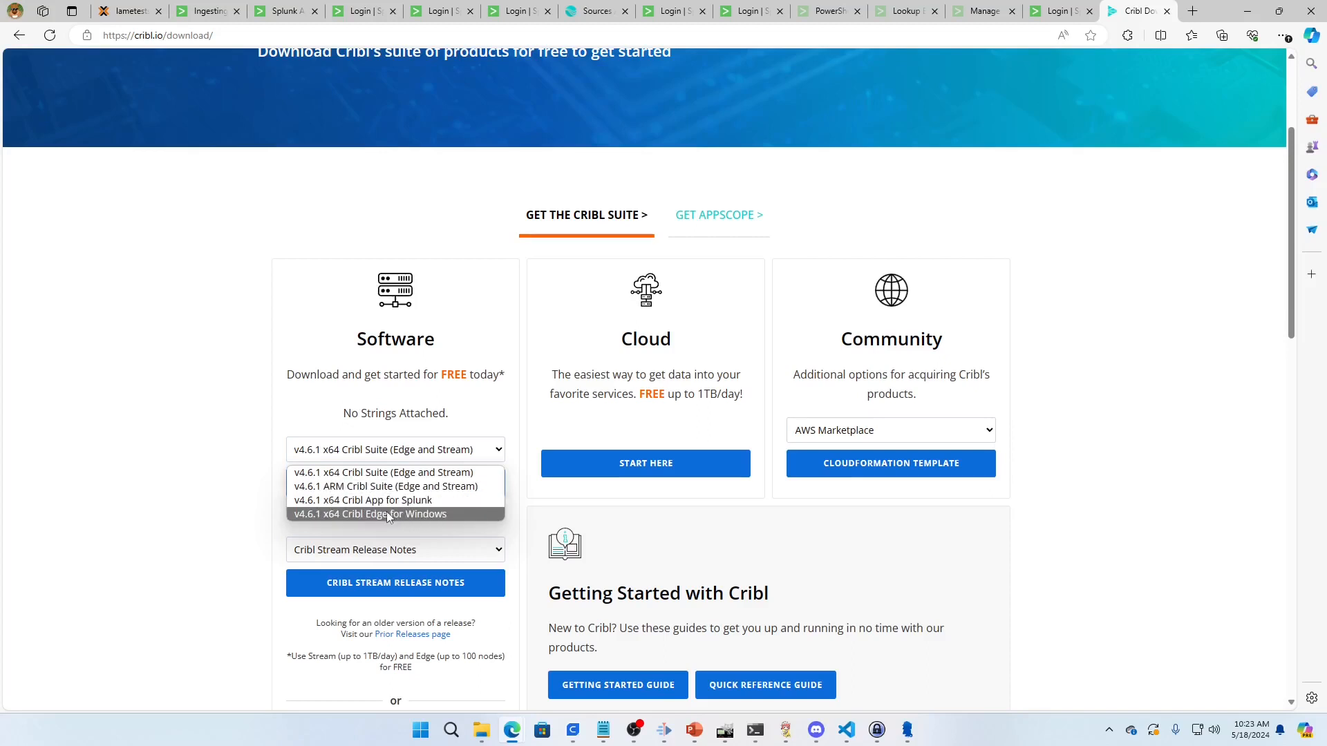
mouse_move(369, 497)
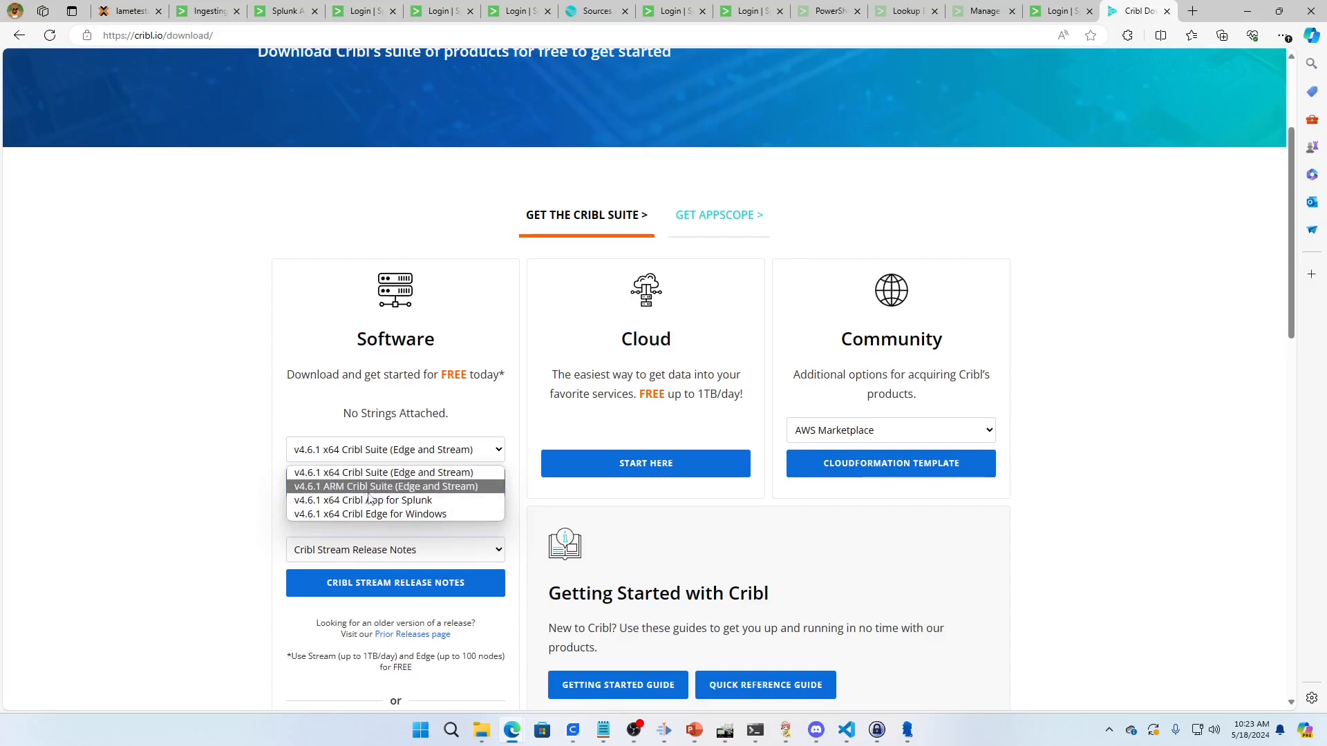
left_click(383, 472)
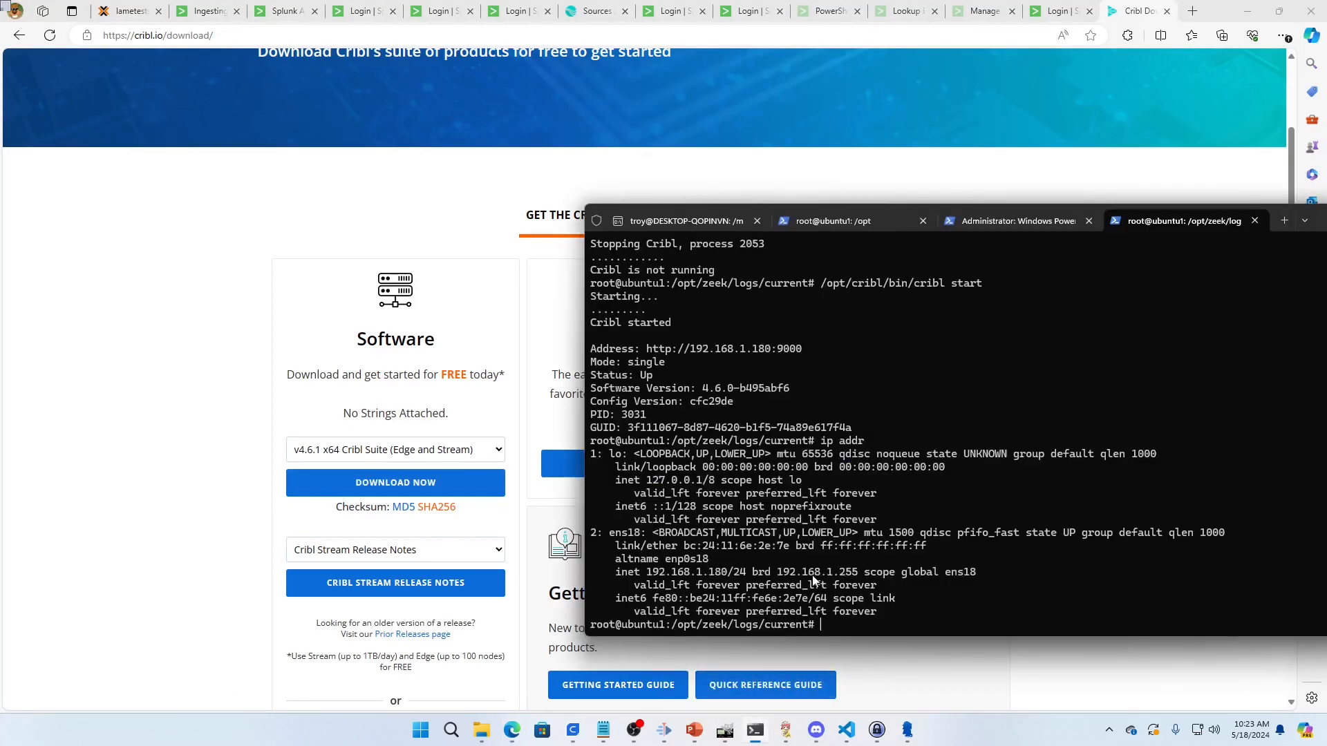
Go to /home/troy and draft a tar extraction of cribl-4.6.0-b495abf6-linux-x64.tgz into /opt/
type("cd")
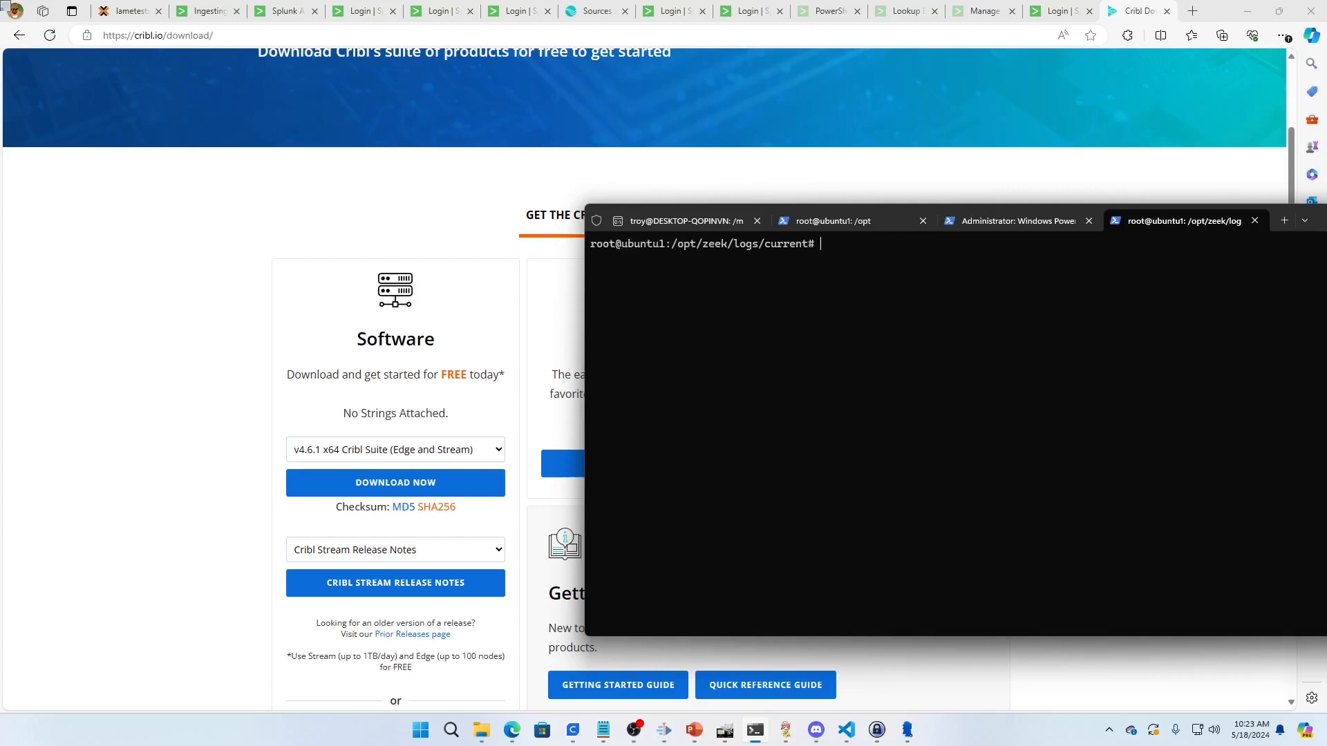
type("cd /home/troy")
type("ls")
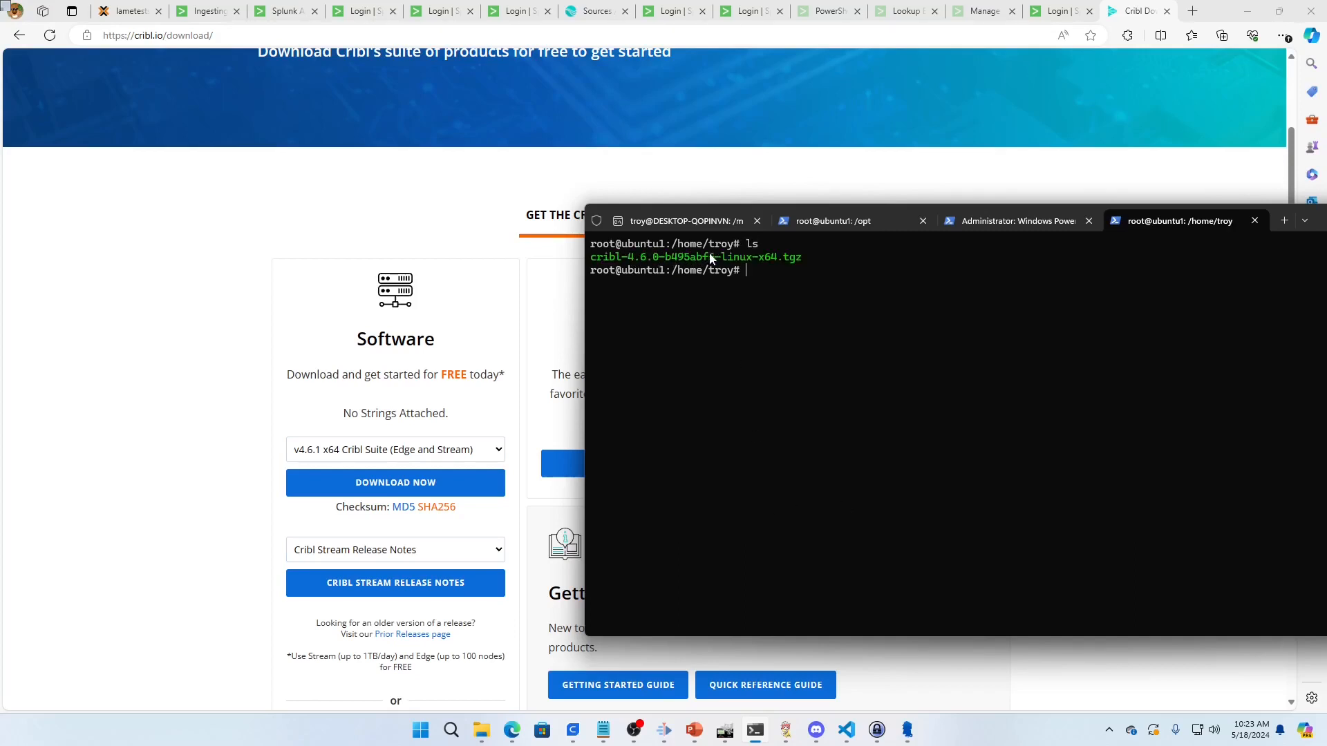
mouse_move(828, 283)
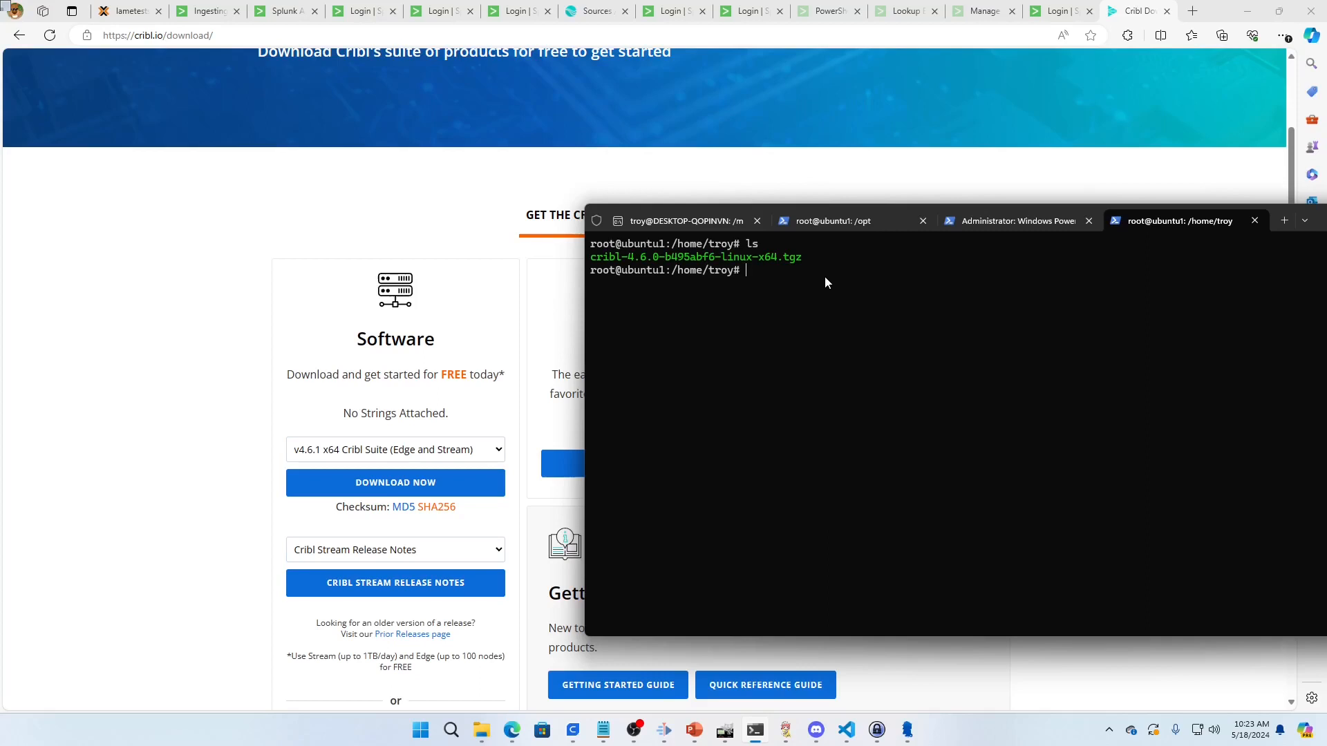
type("tar -")
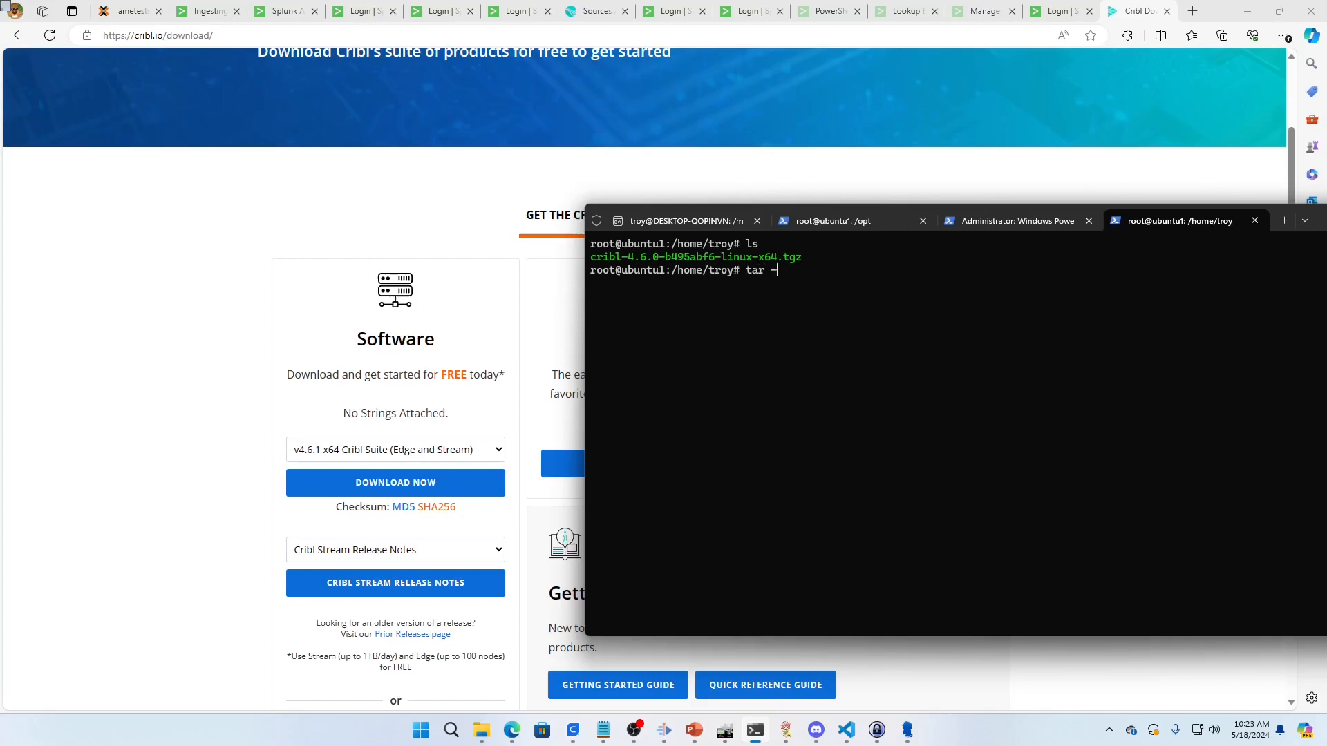
type("xvf c")
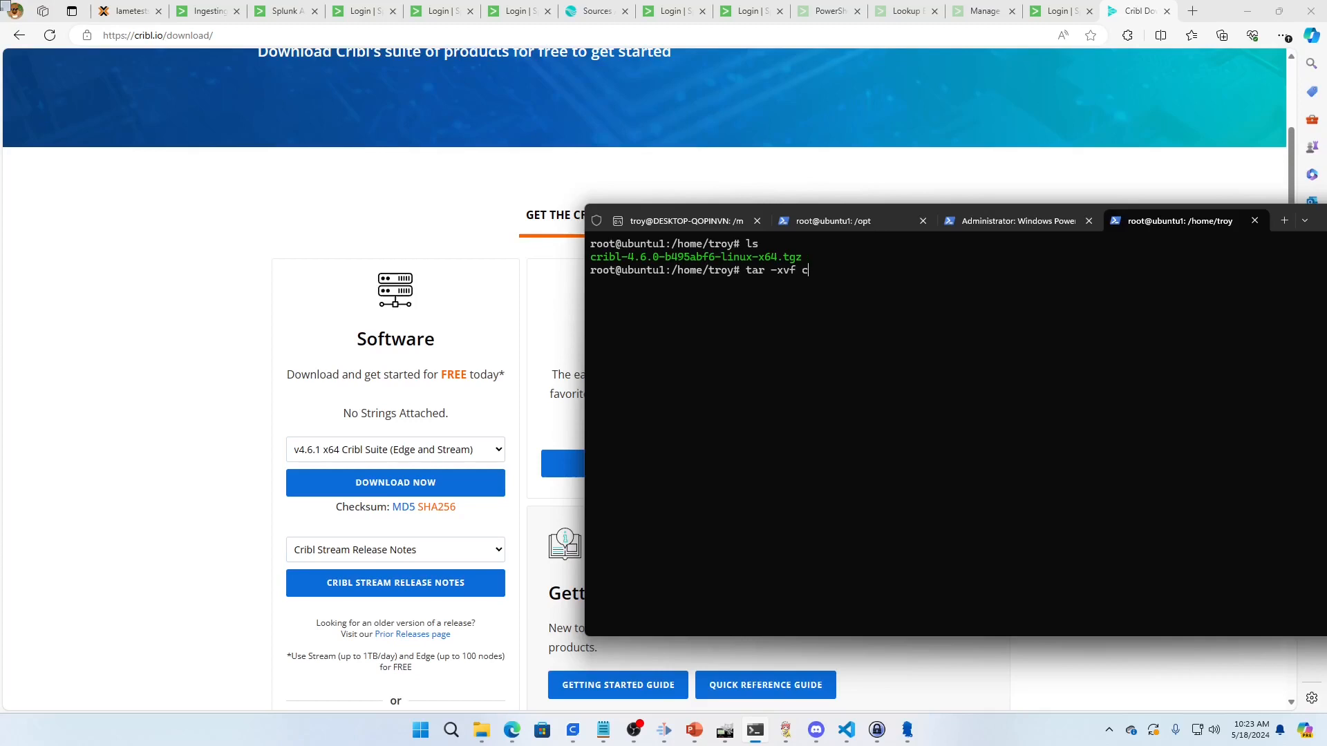
type("ribl-4.6.0-b495abf6-linux-x64.tgz -C")
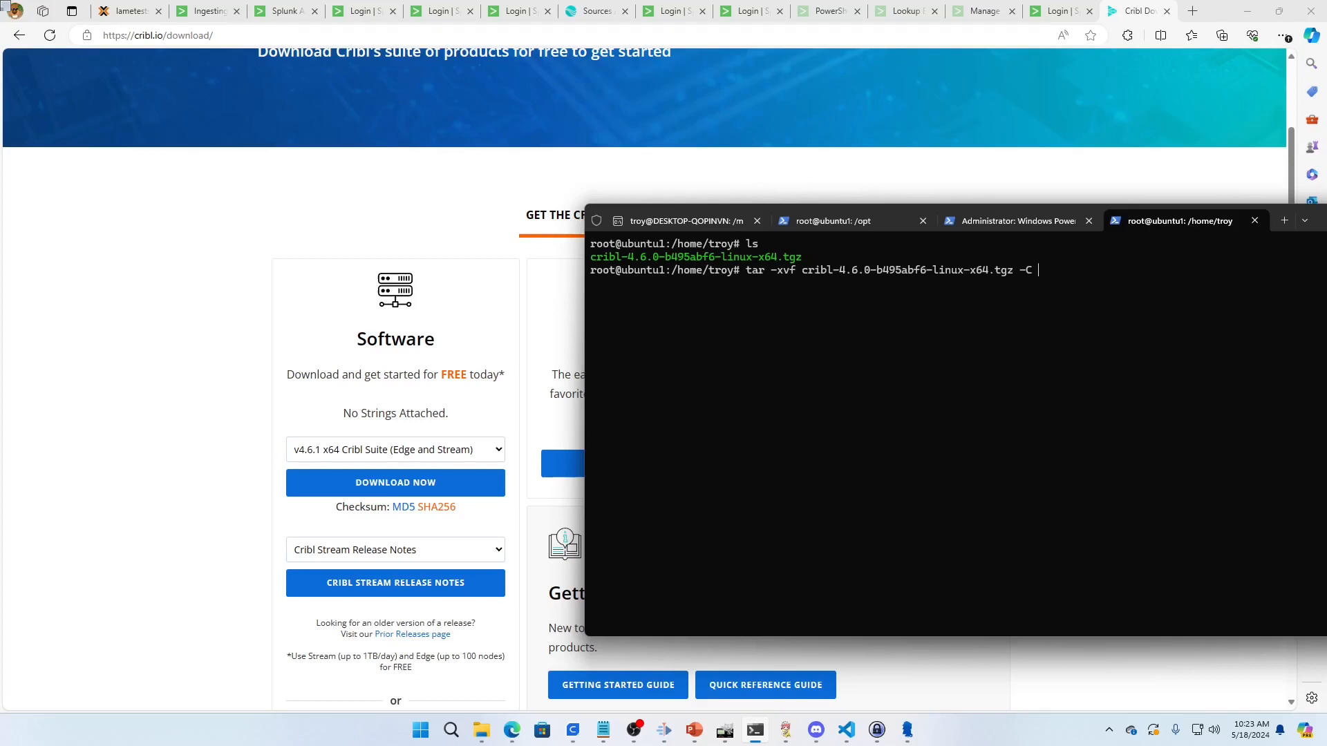
type("/opt/")
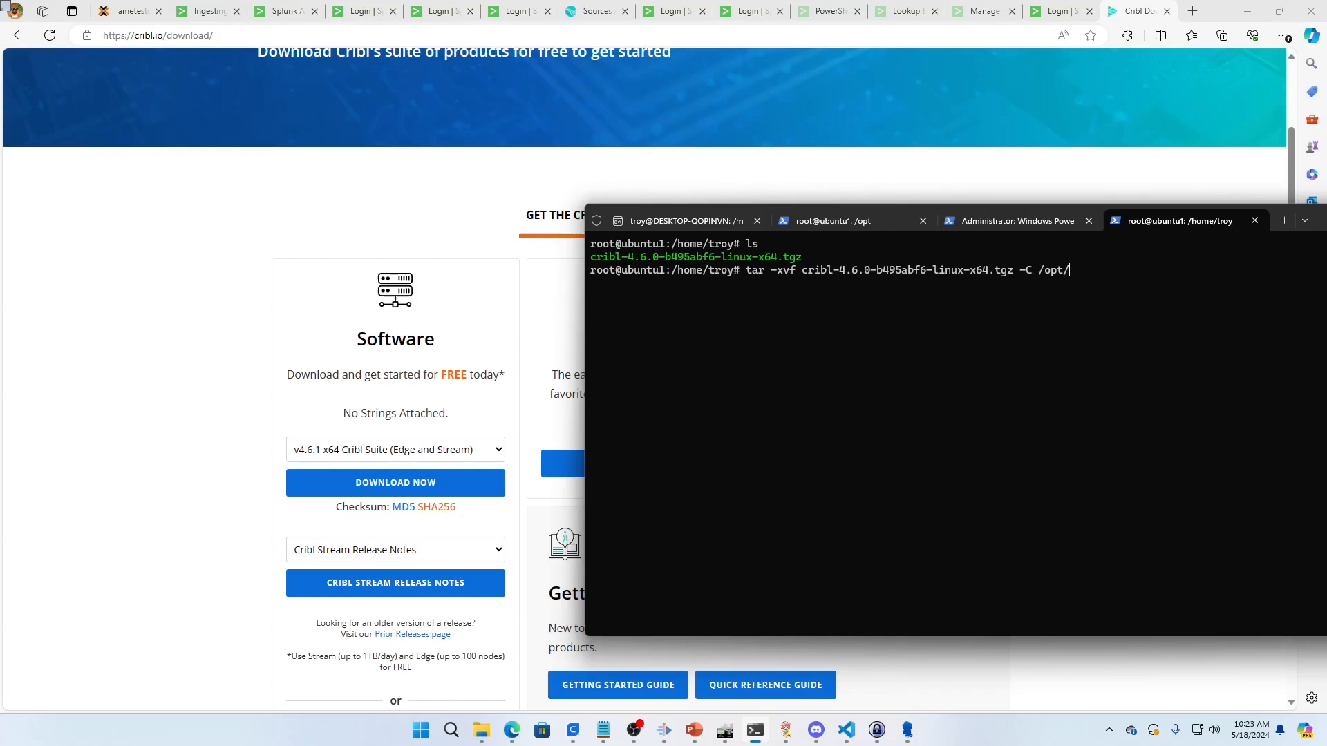
key("Backspace")
type("l")
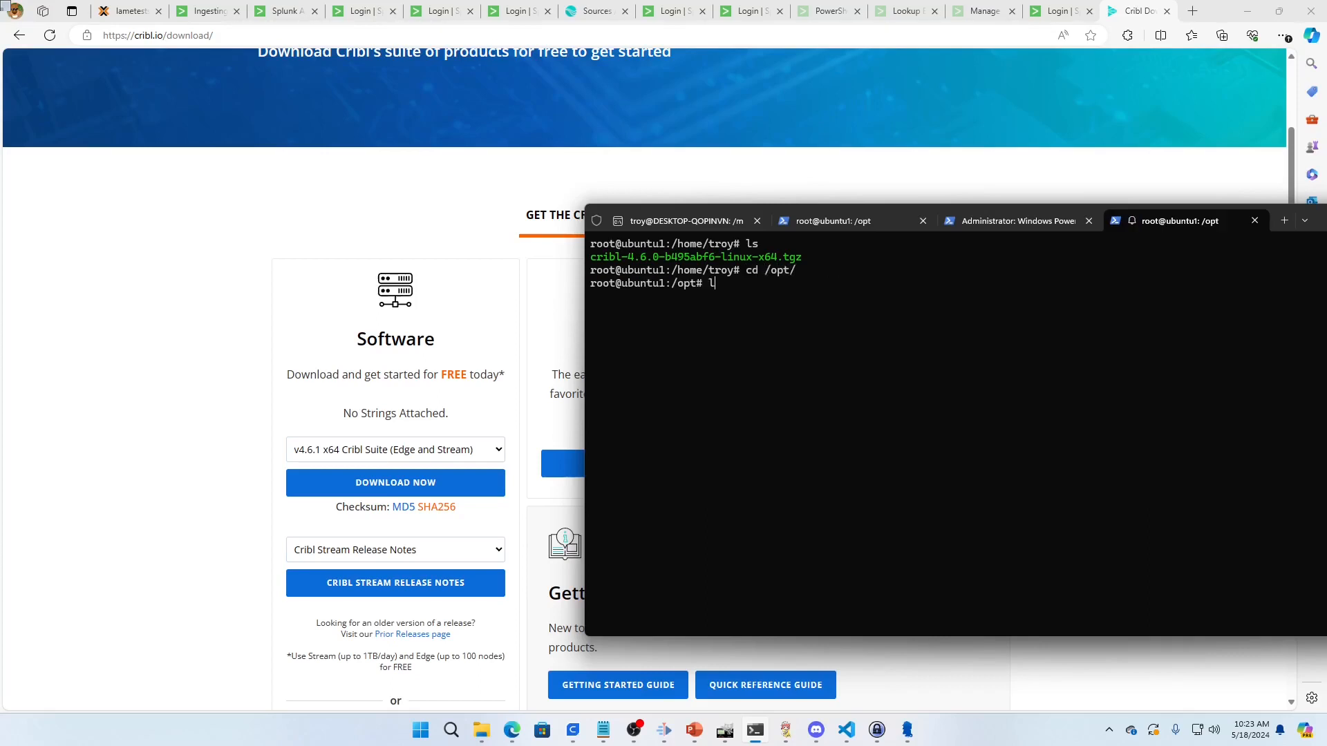
List /opt's cribl and zeek folders, then enter /opt/cribl/bin/cribl start at the prompt
key("Enter")
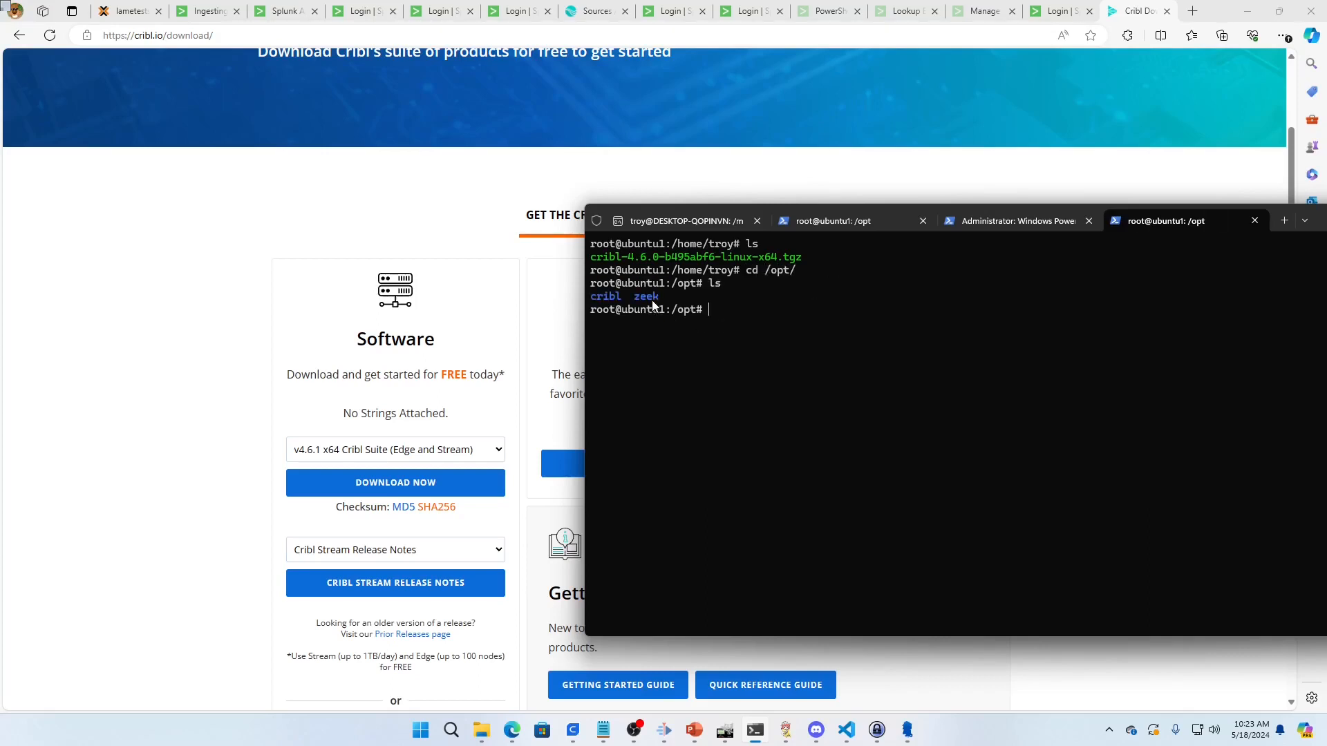
mouse_move(762, 341)
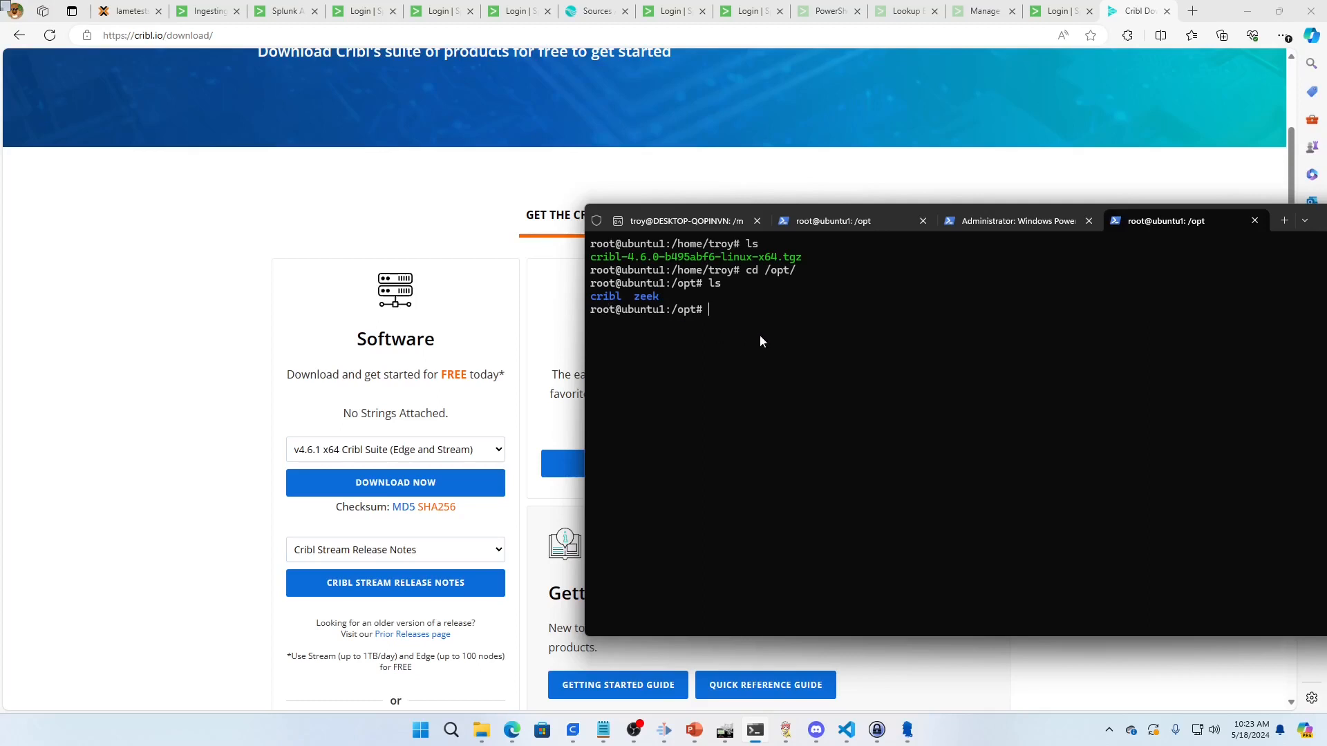
type("/")
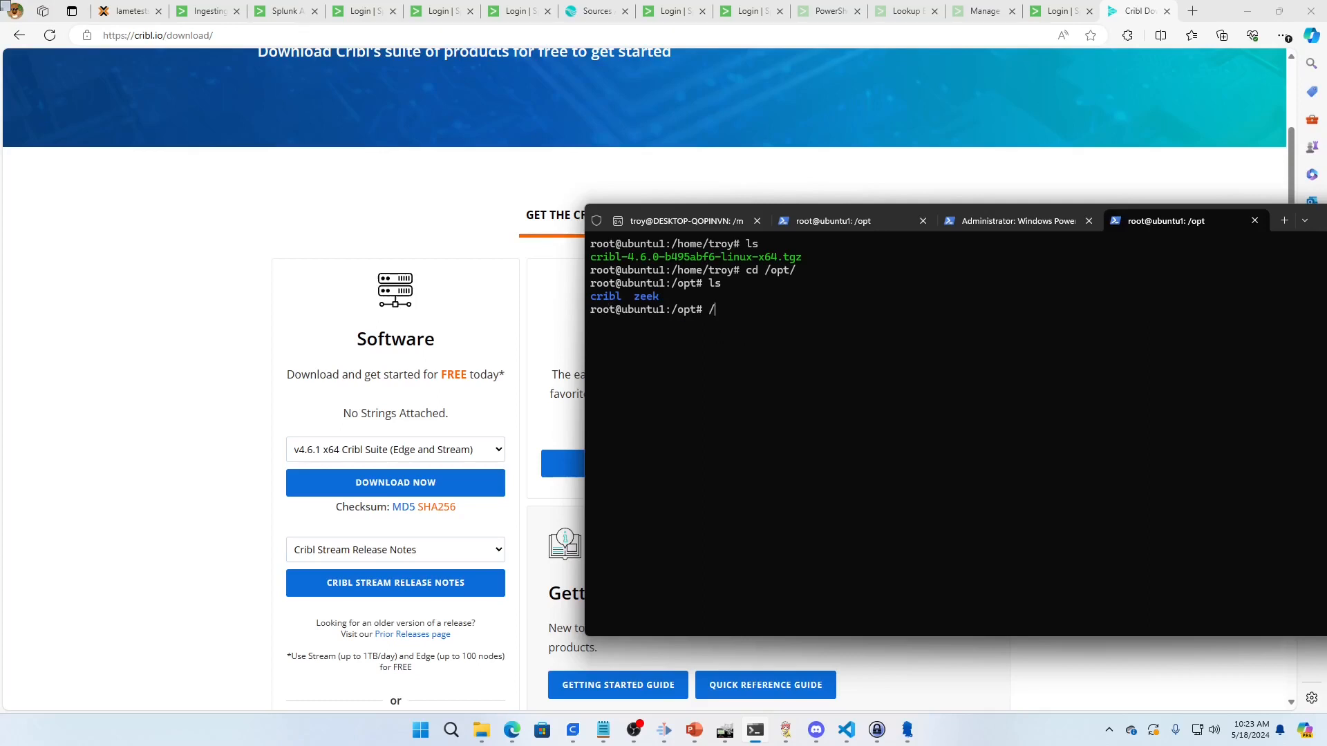
type("opt/")
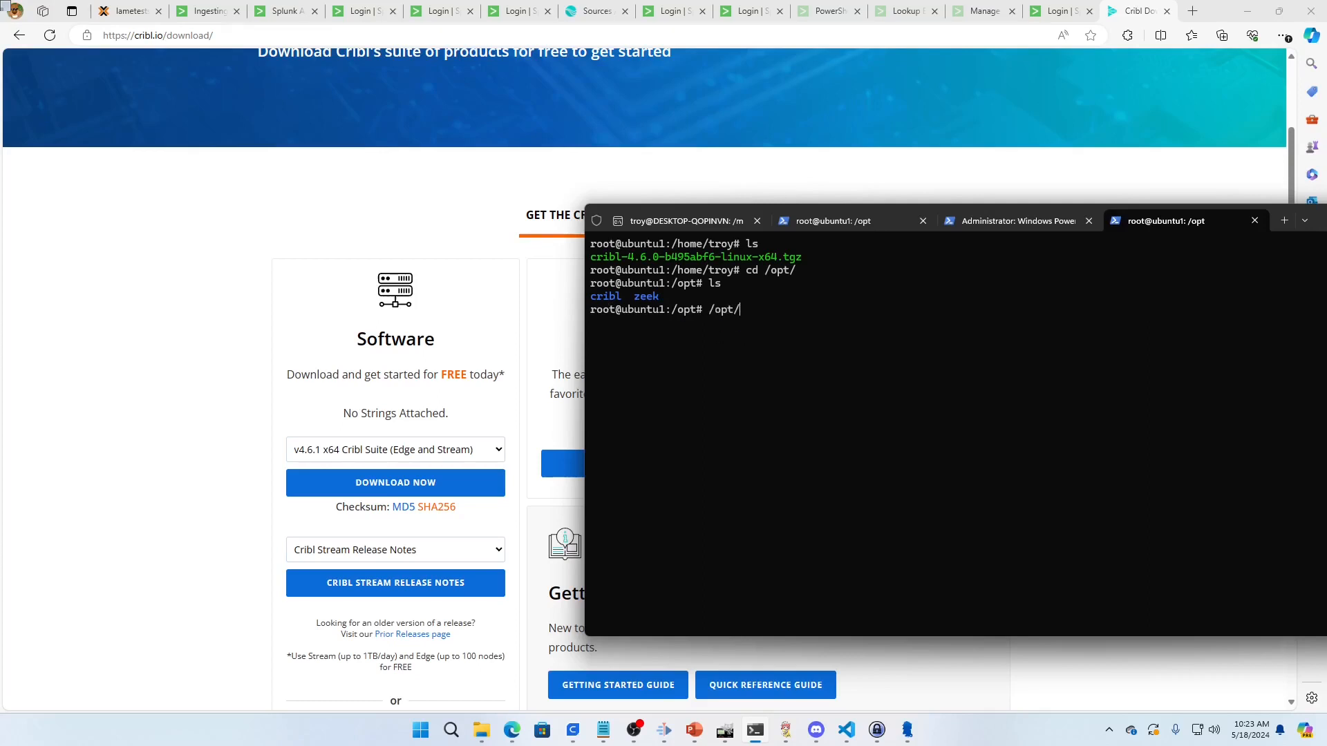
type("cribl/bin/")
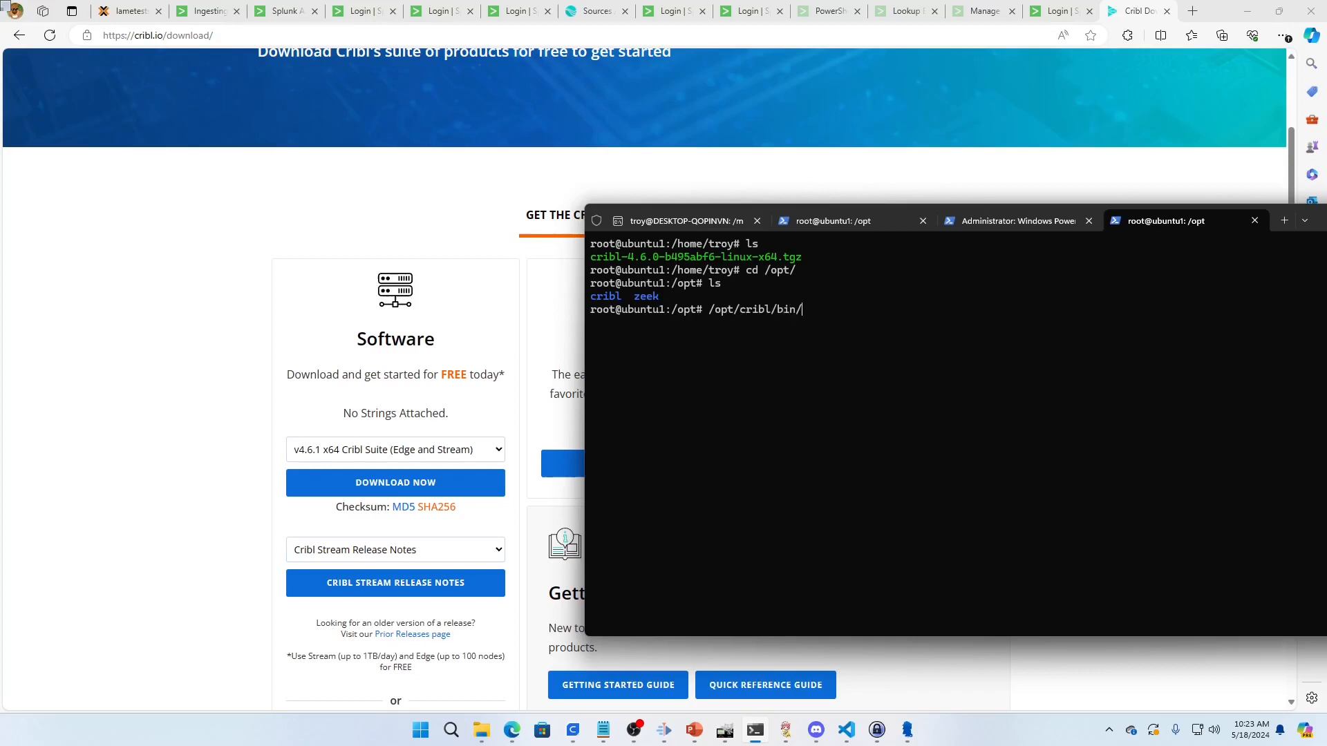
type("cribl")
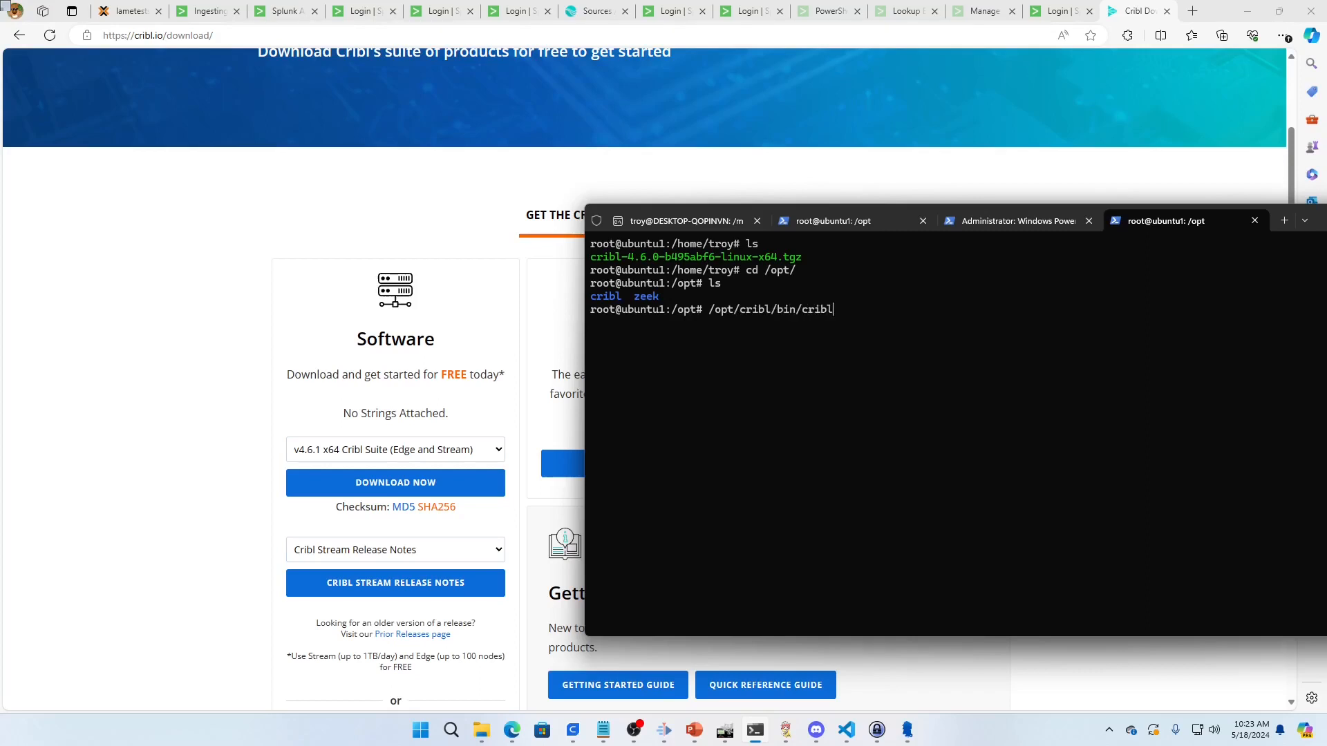
type("start")
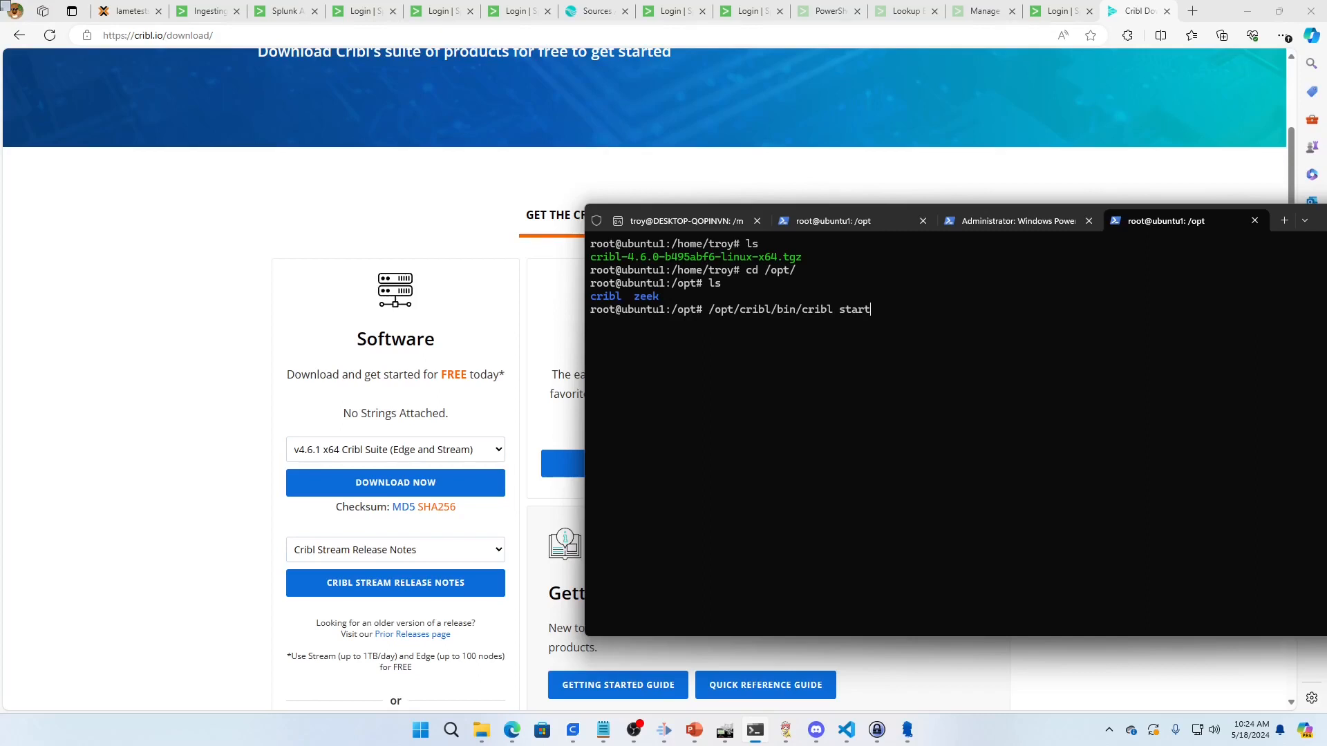
mouse_move(758, 343)
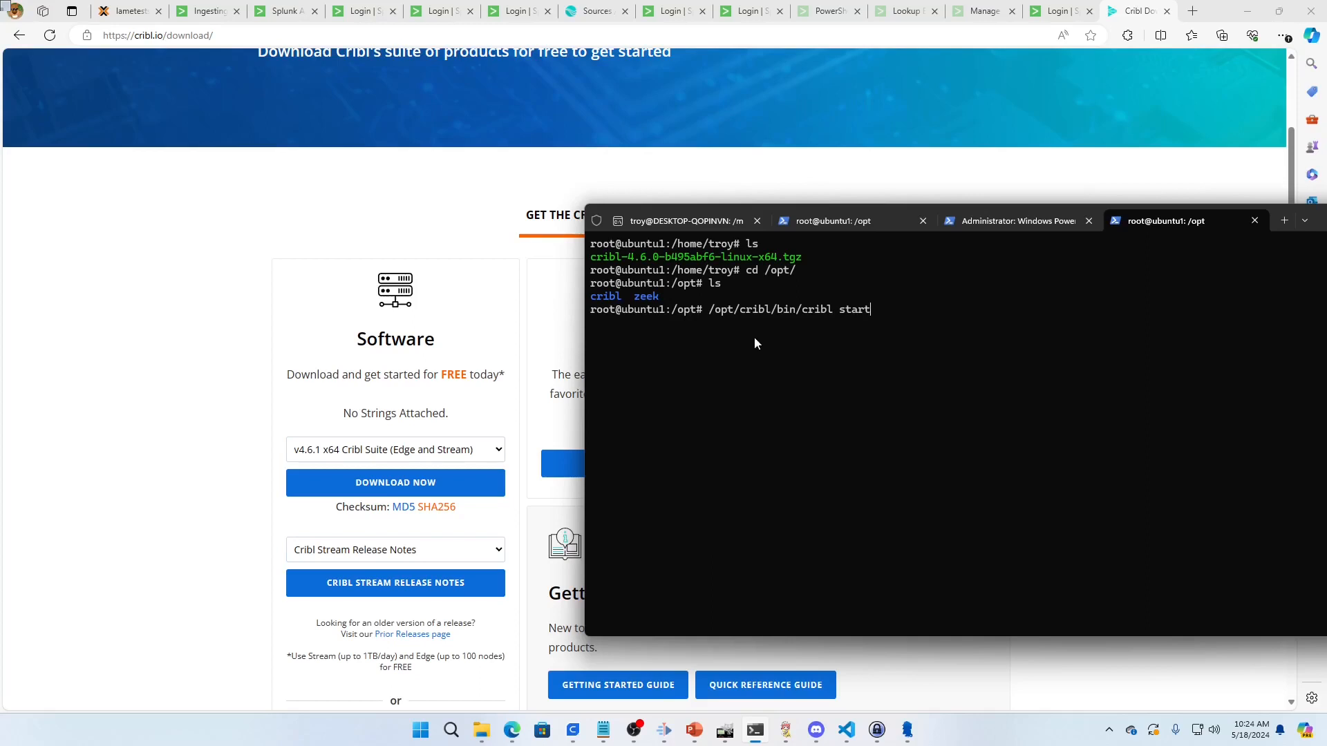
mouse_move(852, 316)
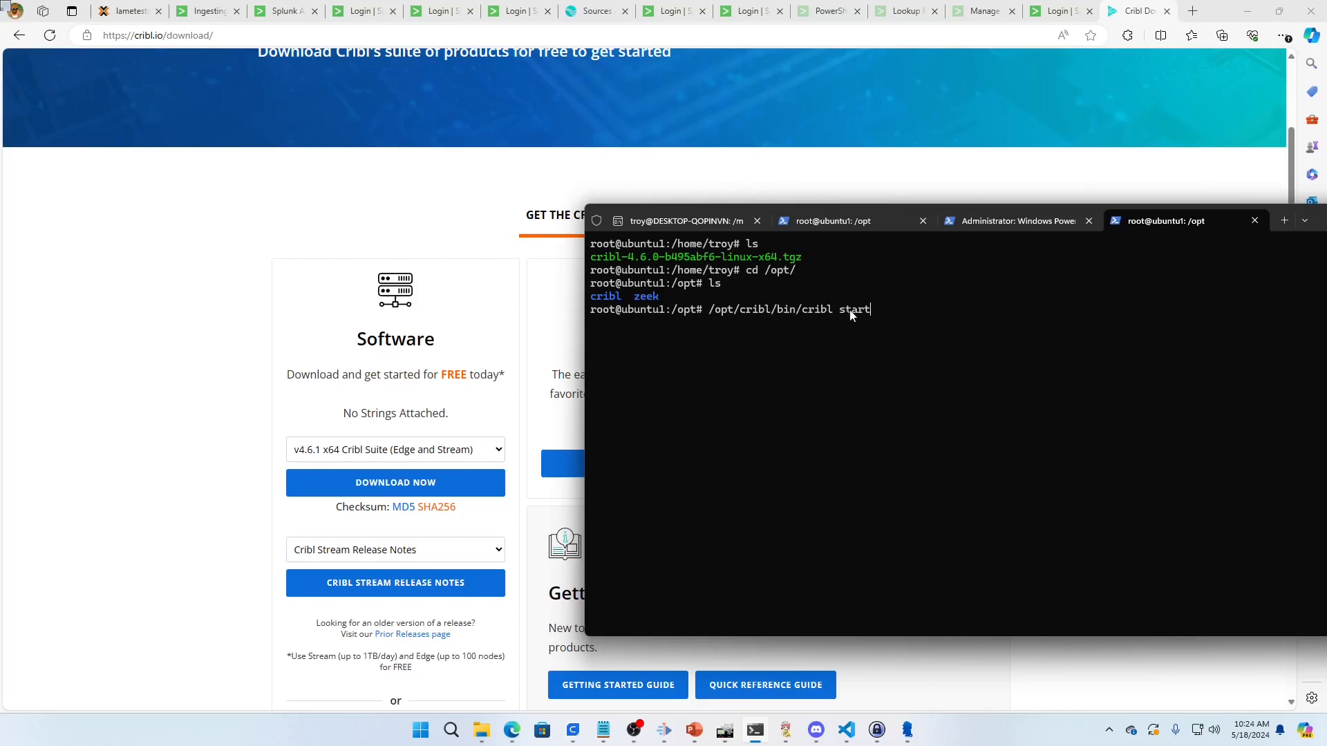
Change the start command to /opt/cribl/bin/cribl status and submit it
key("Backspace")
type("us")
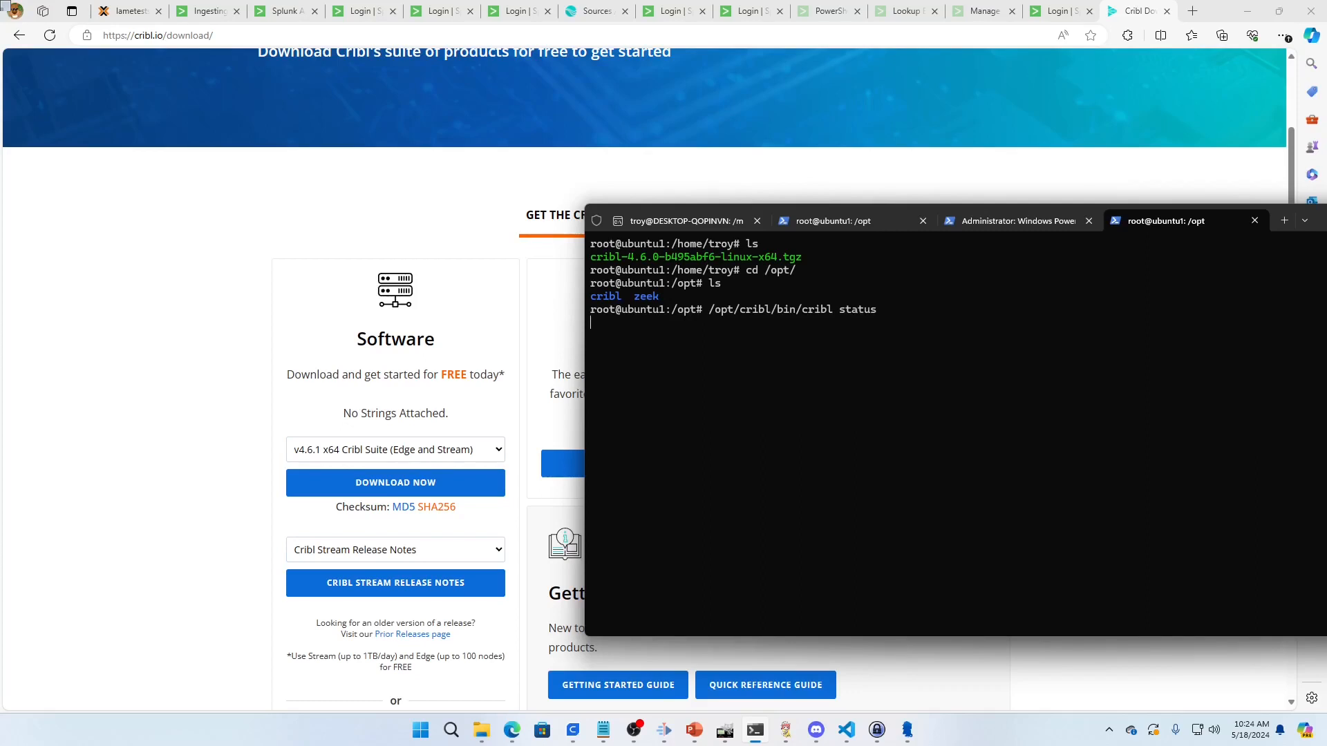
mouse_move(847, 339)
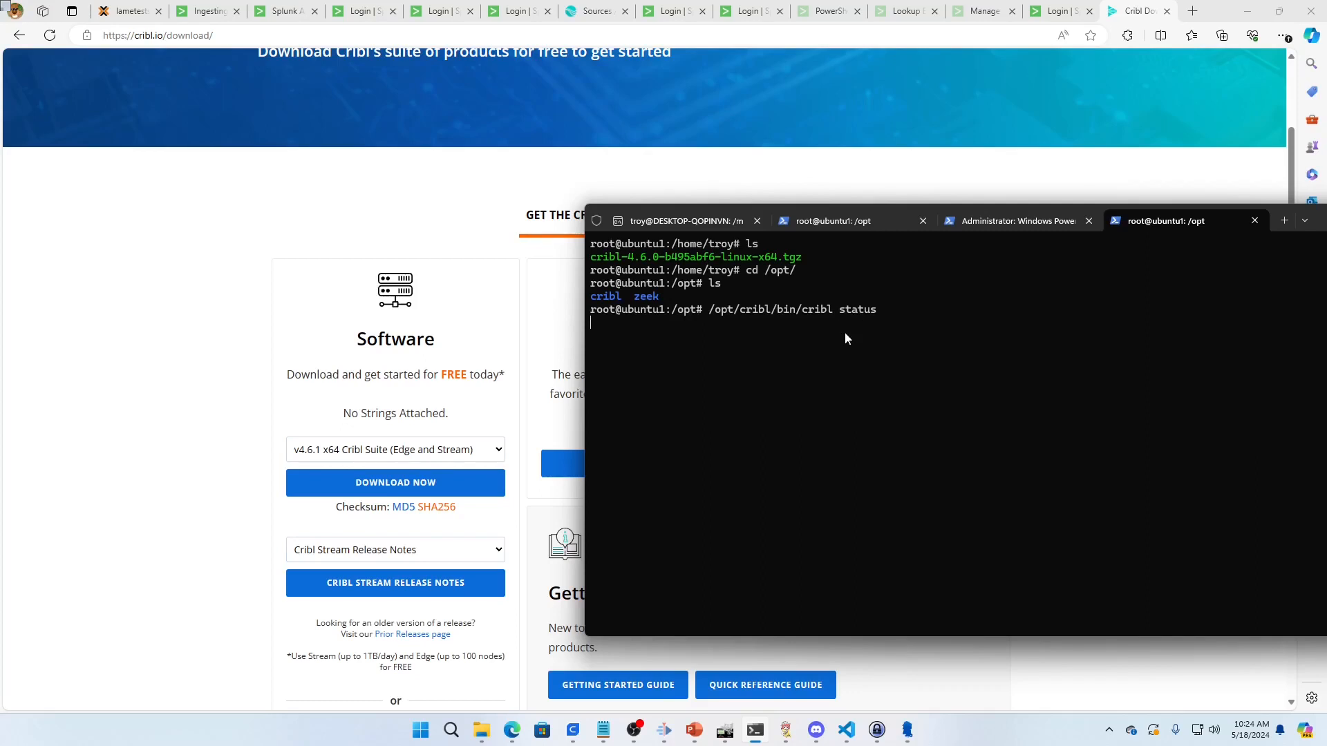
mouse_move(882, 356)
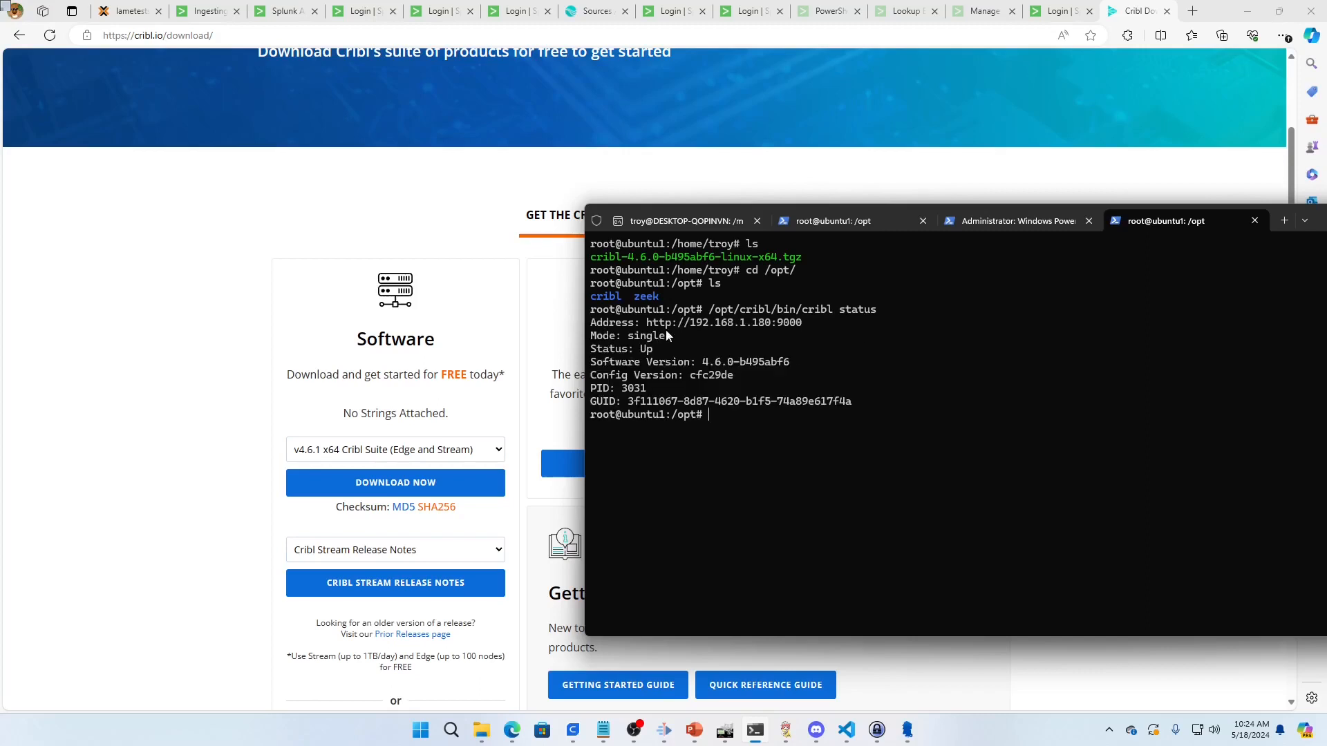
mouse_move(736, 375)
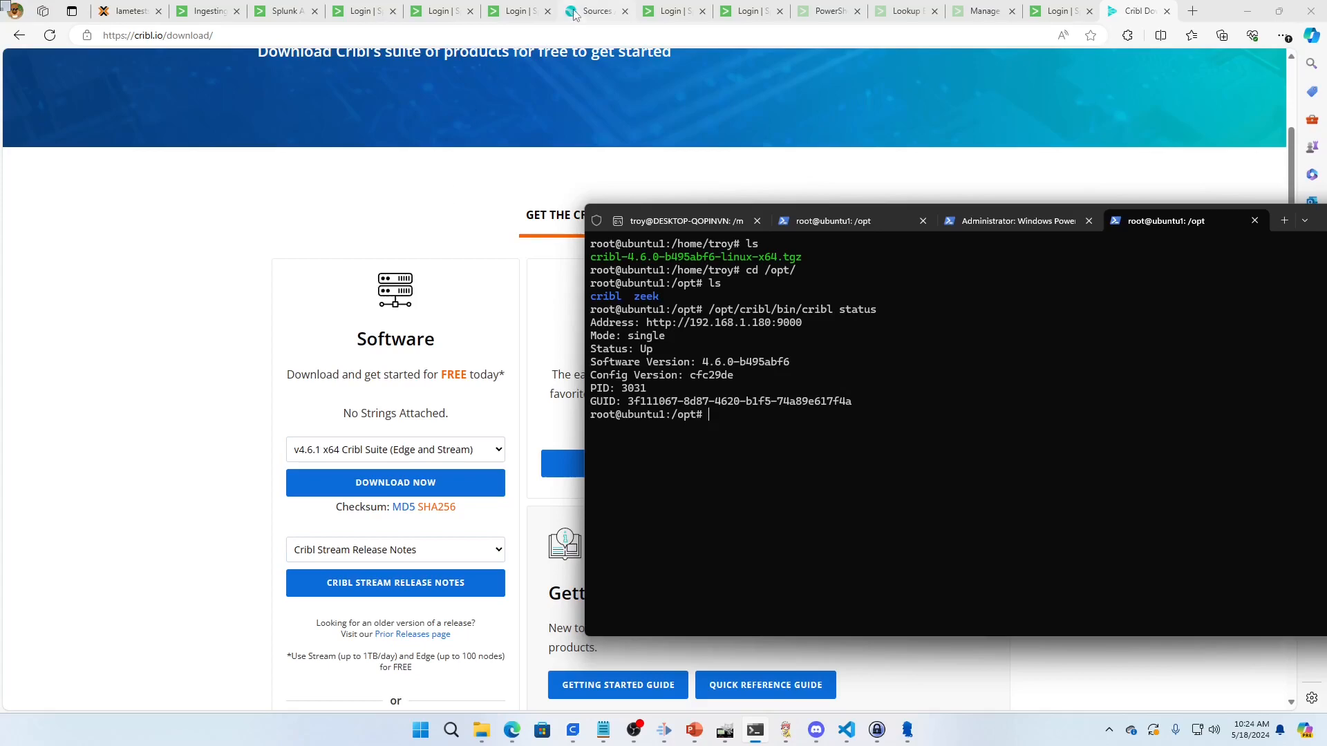
Switch to Cribl Stream and show the Home dashboard with 10 pipelines and 2 routes
left_click(596, 10)
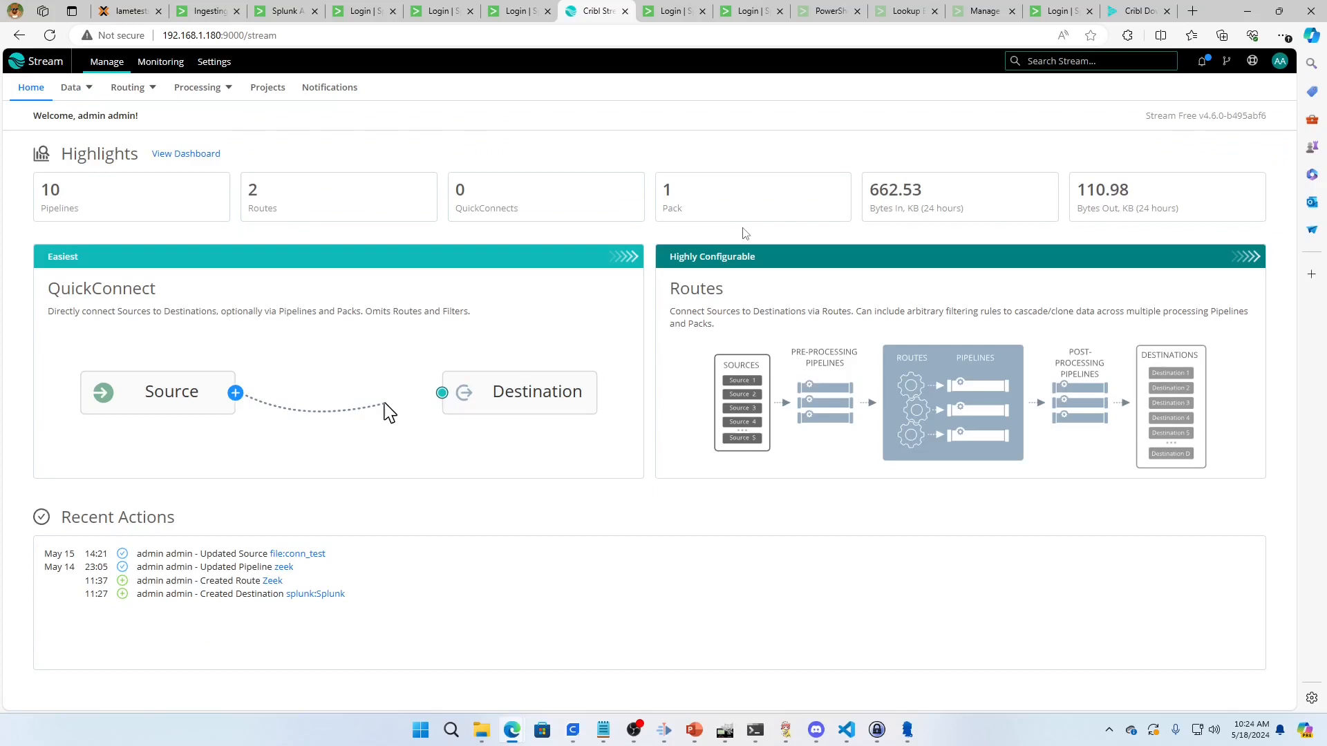
mouse_move(651, 290)
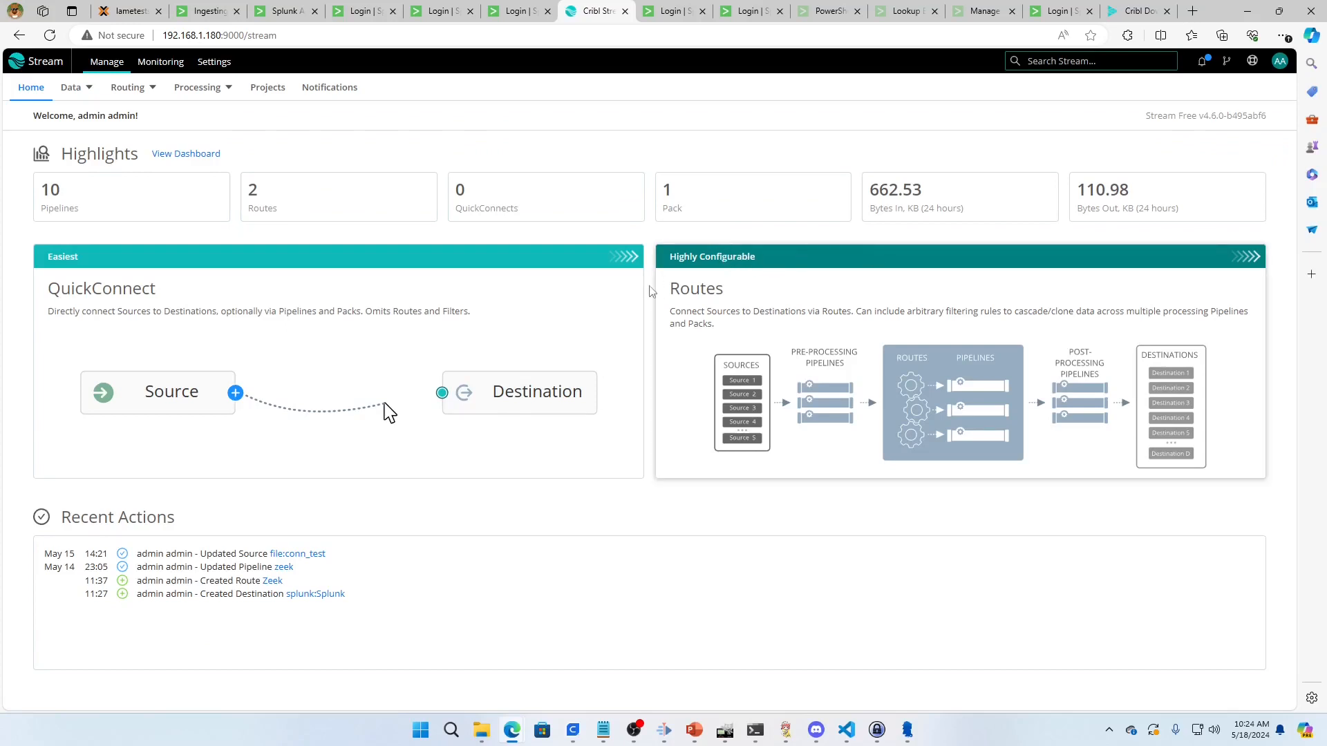
mouse_move(847, 197)
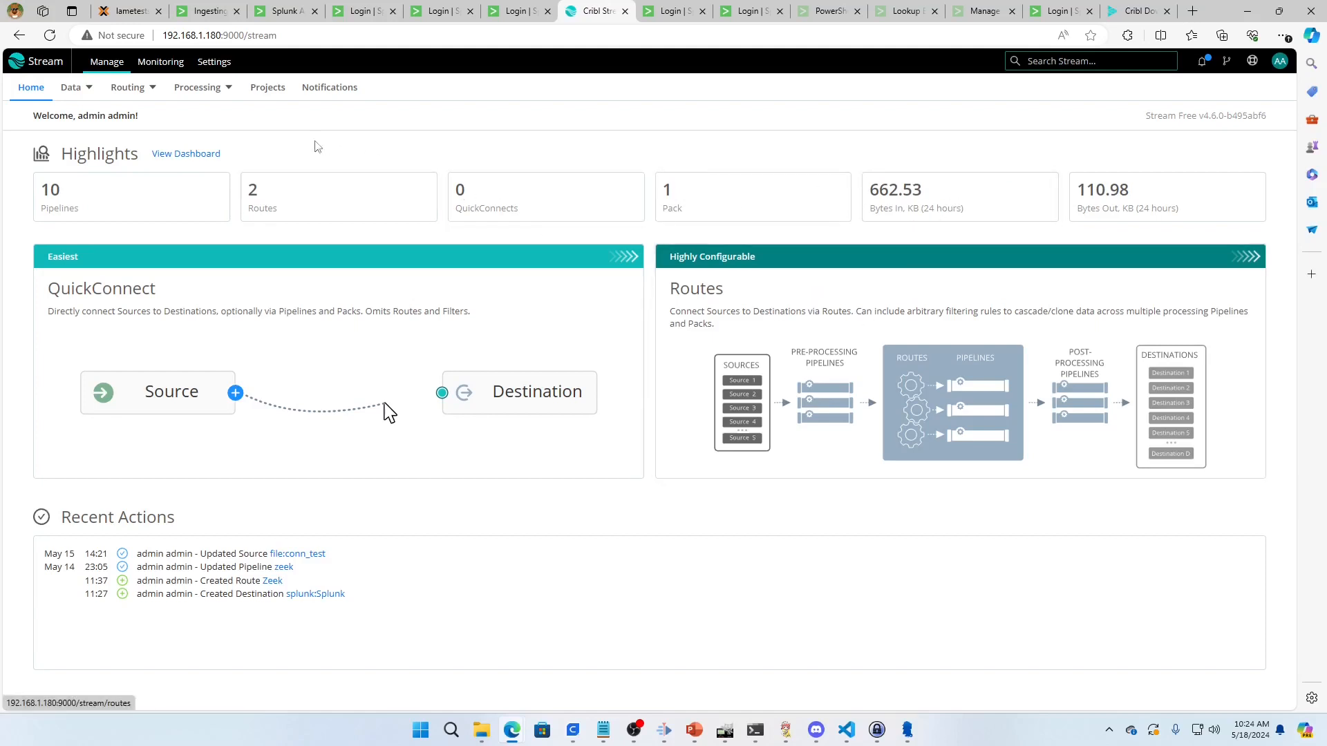
left_click(129, 87)
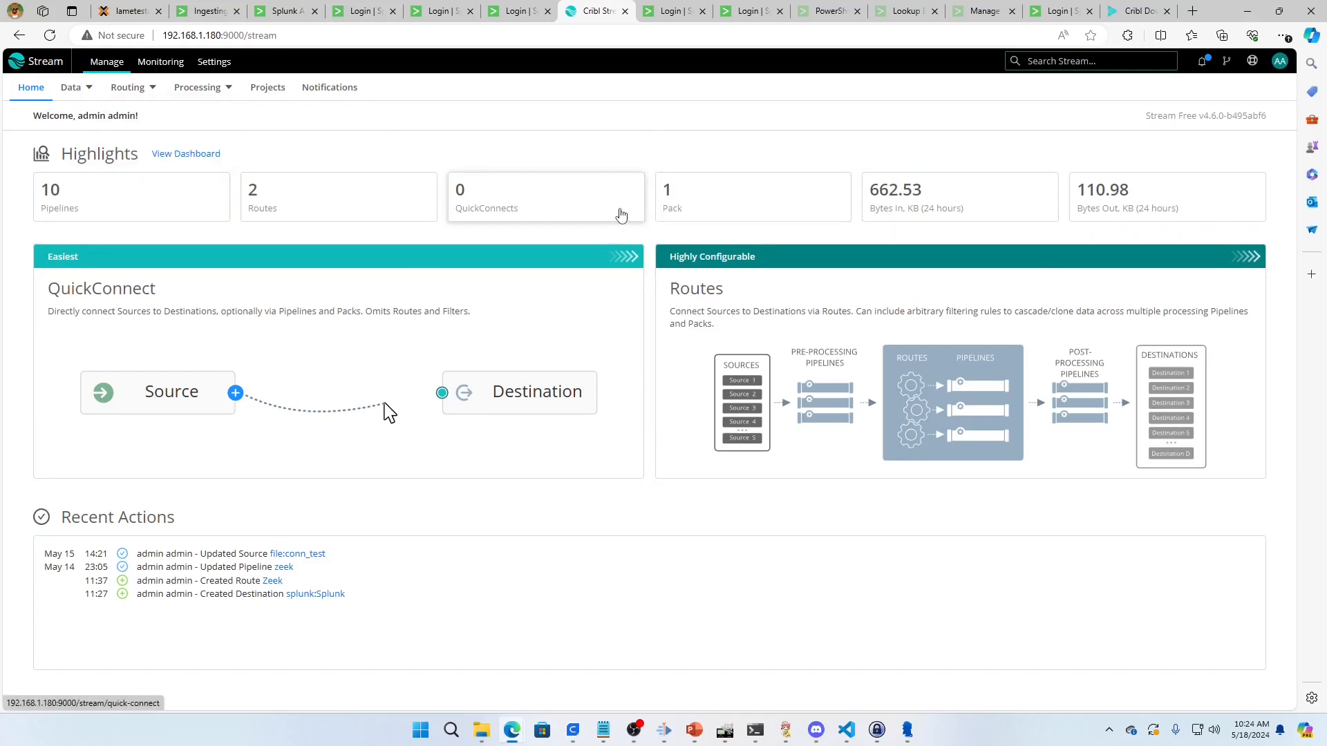
mouse_move(642, 159)
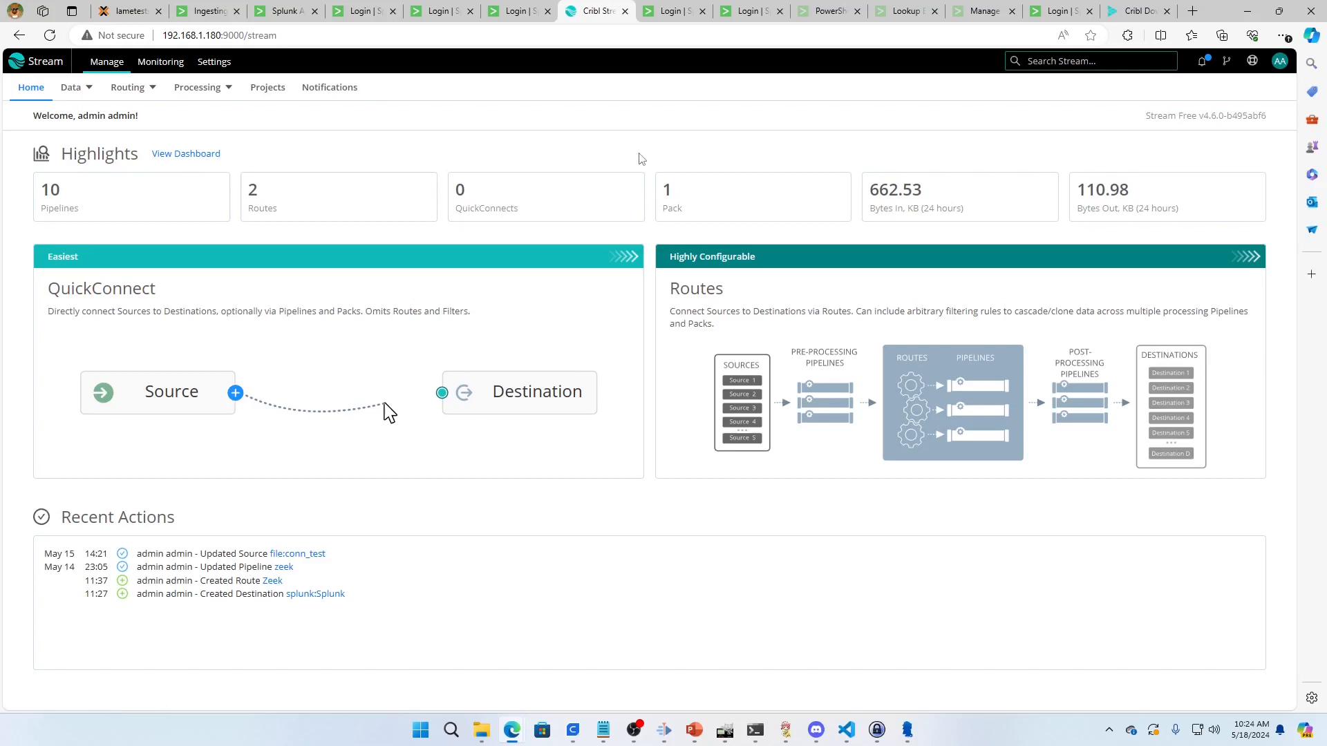
mouse_move(142, 121)
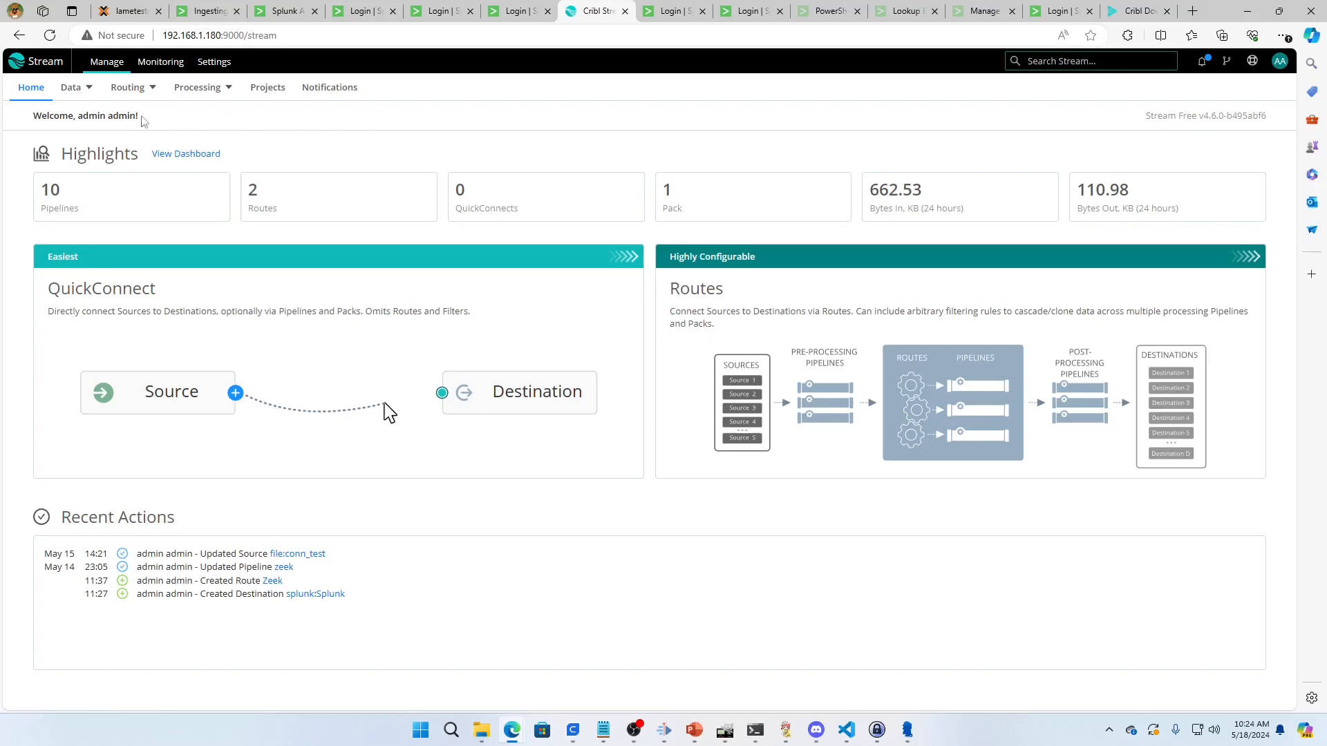
Go to Data > Sources and scroll the source tiles down to File Monitor
left_click(66, 87)
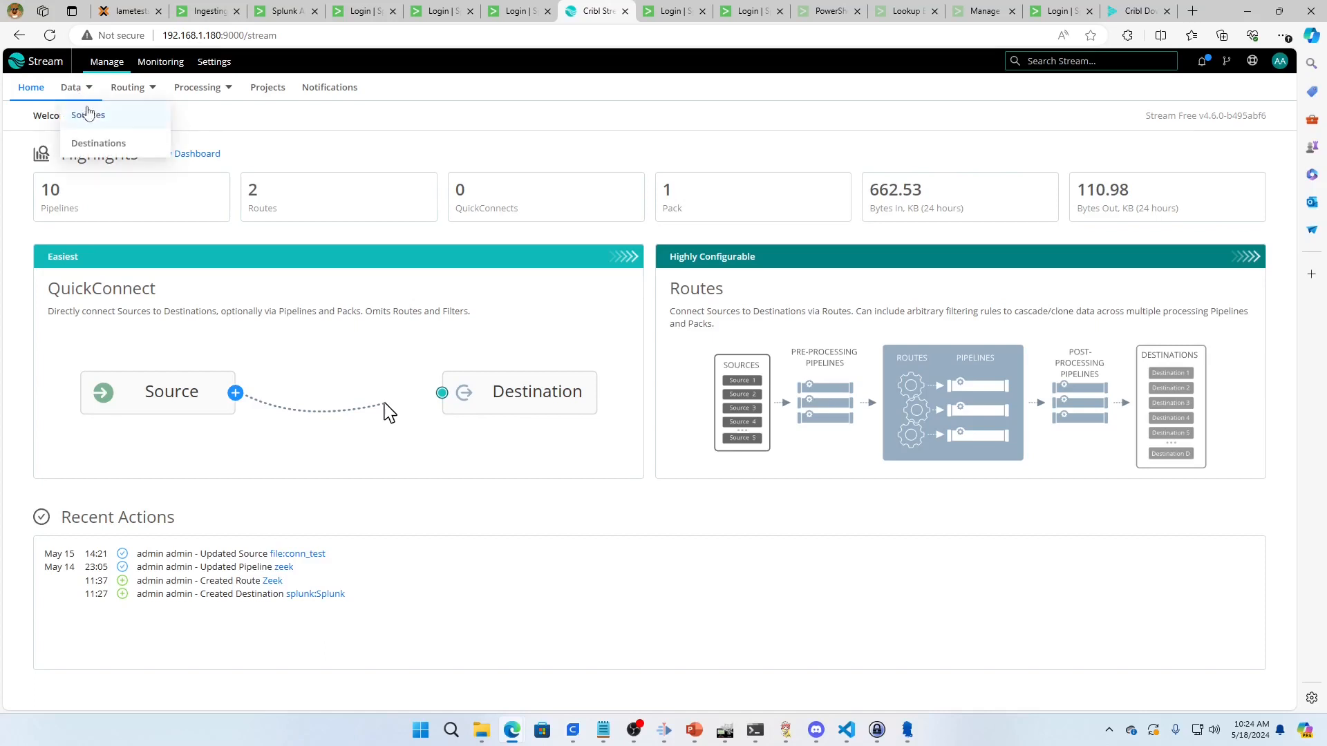
left_click(90, 114)
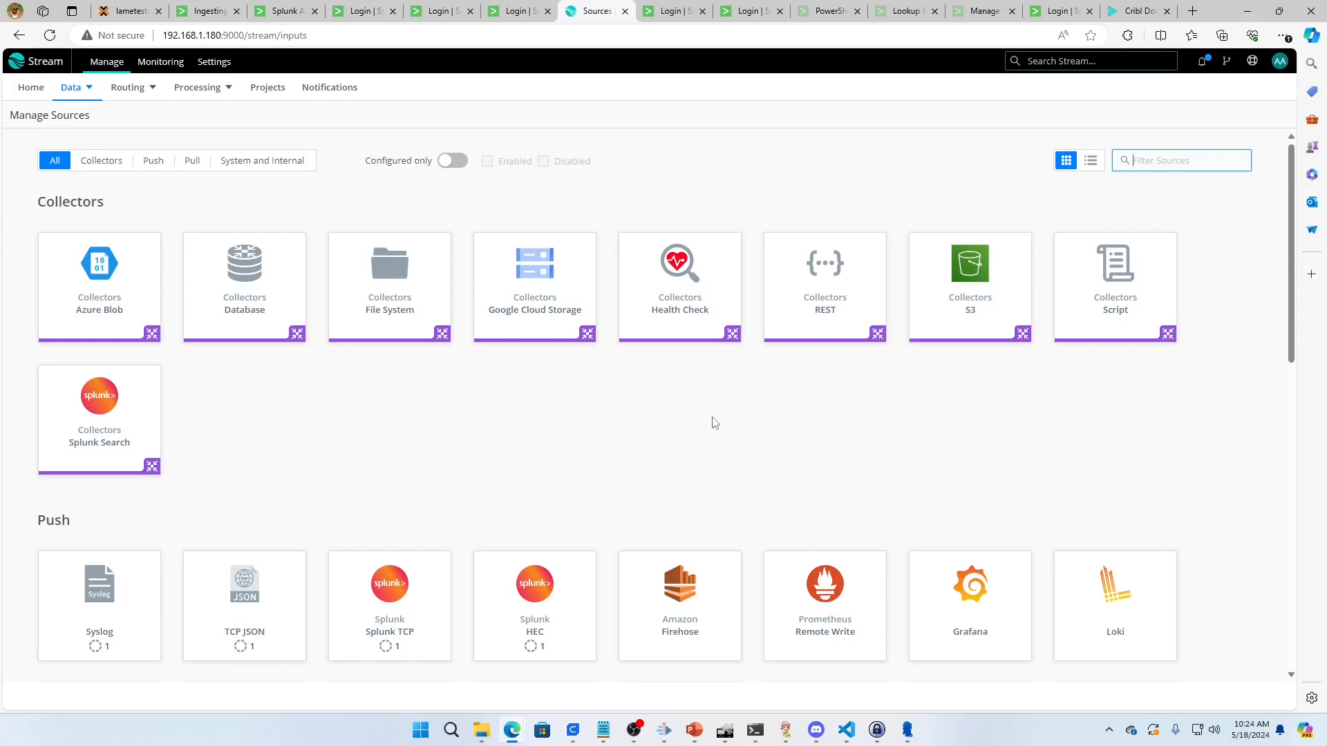
scroll("down", 3)
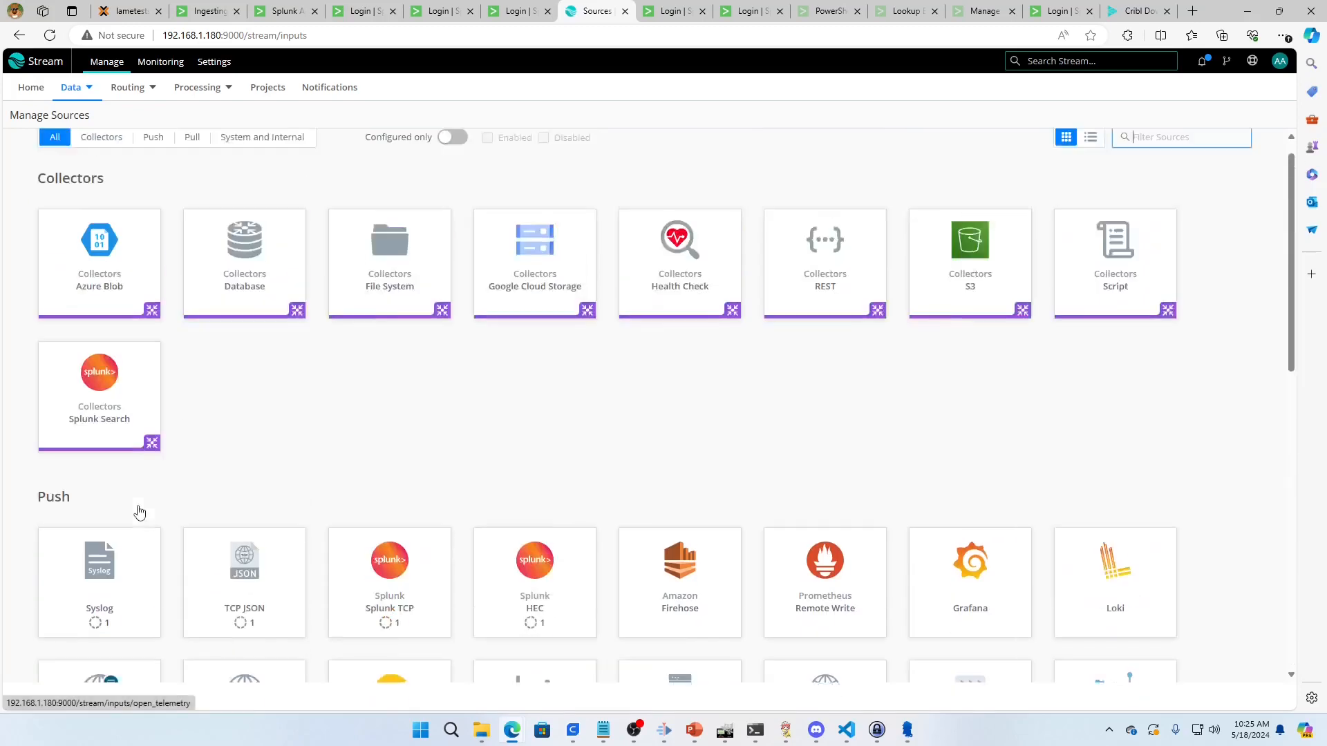
scroll("down", 3)
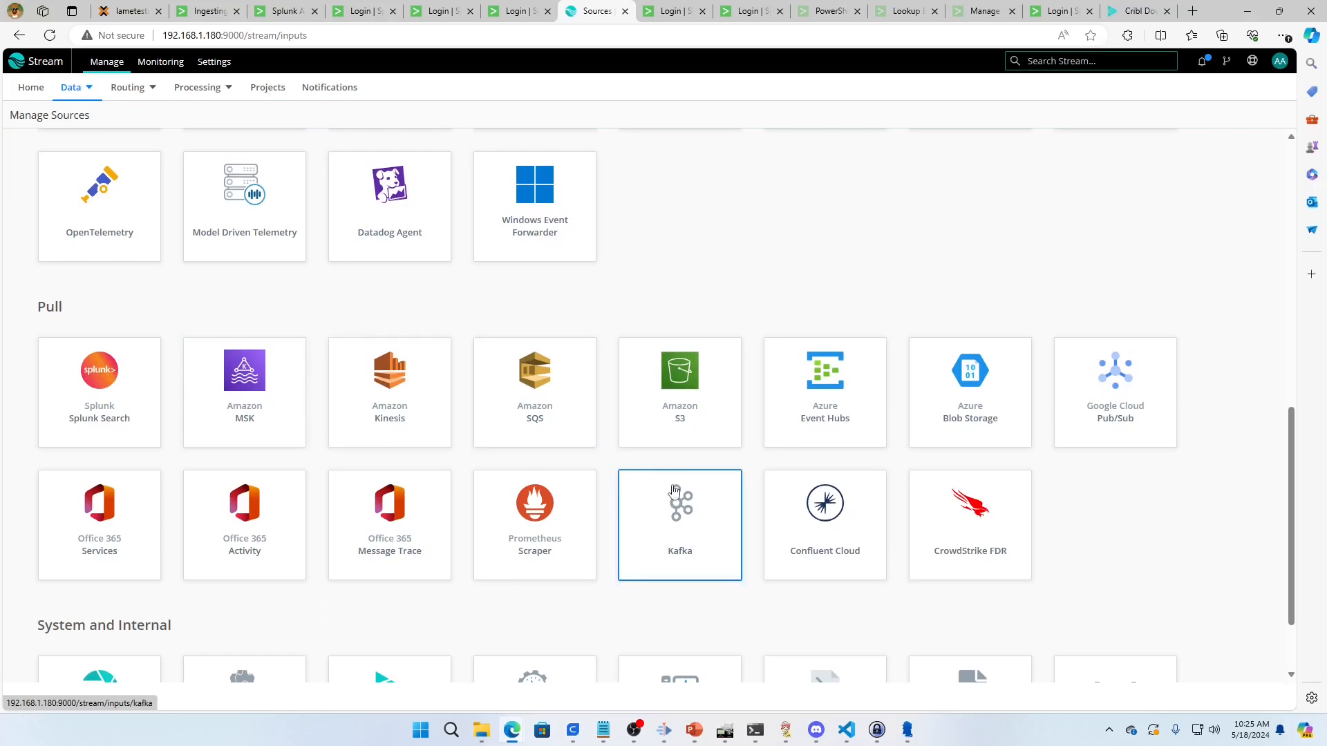
scroll("down", 3)
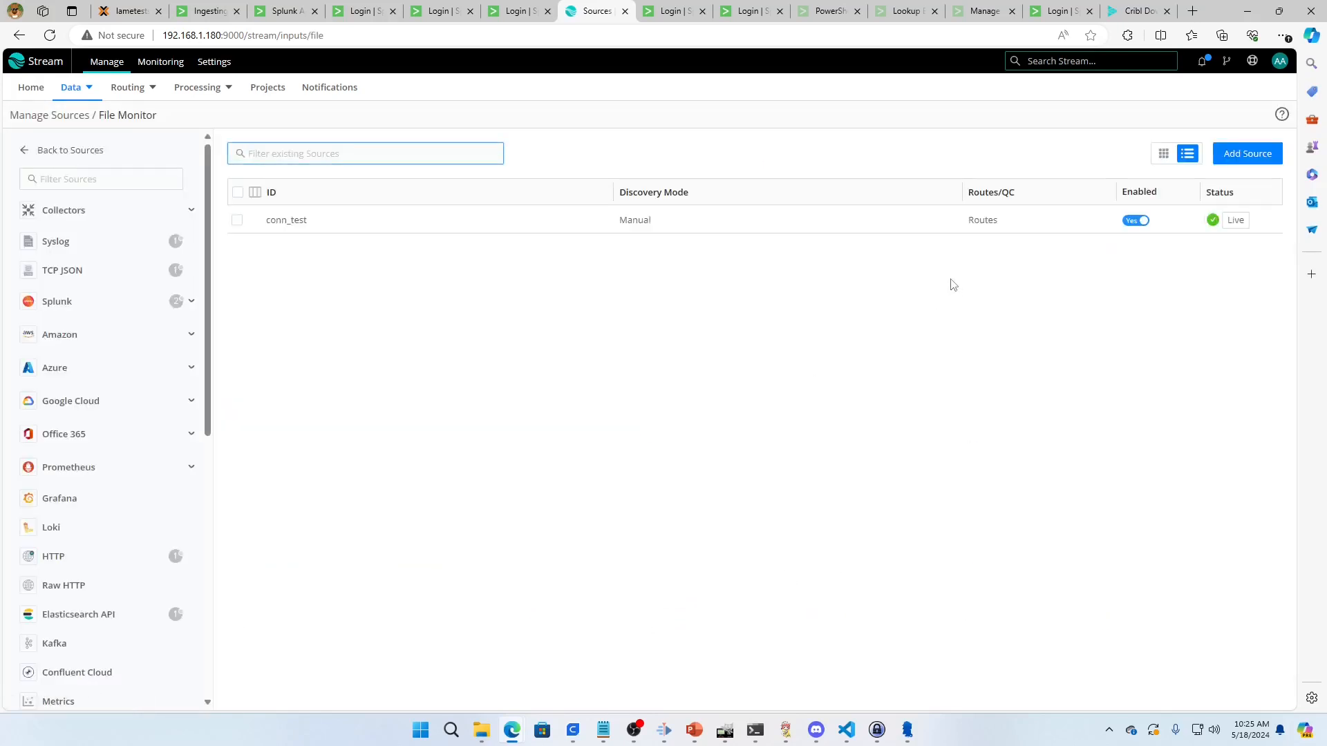
mouse_move(840, 238)
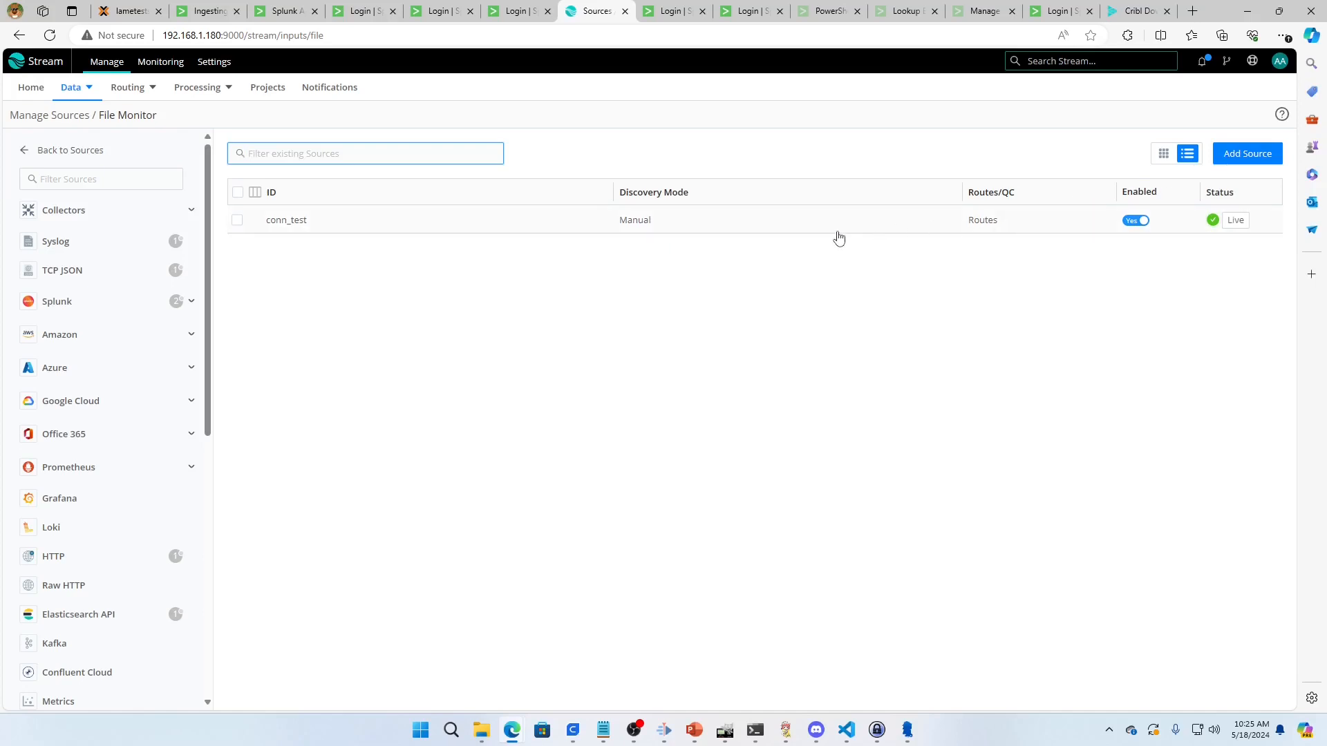
Open conn_test's General Settings: manual discovery of /opt/zeek/logs/current/ with a *log allowlist
left_click(285, 220)
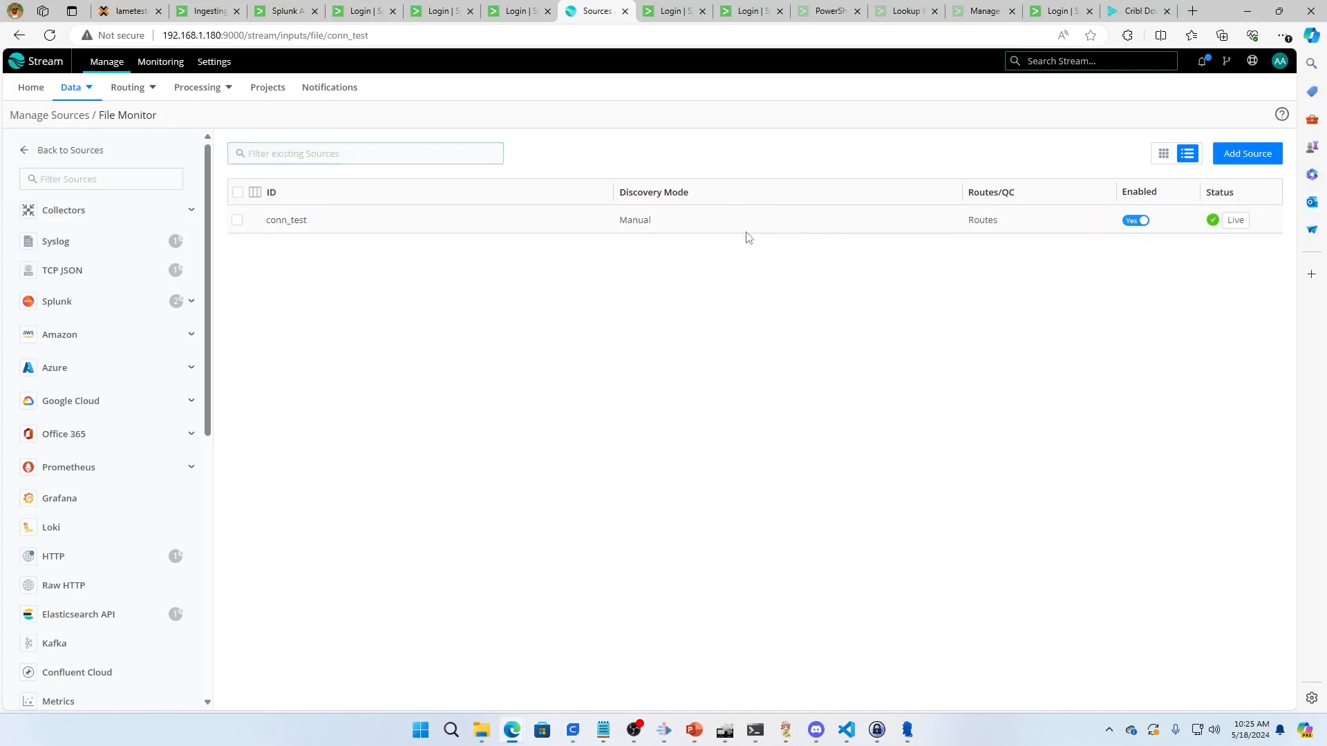
left_click(286, 220)
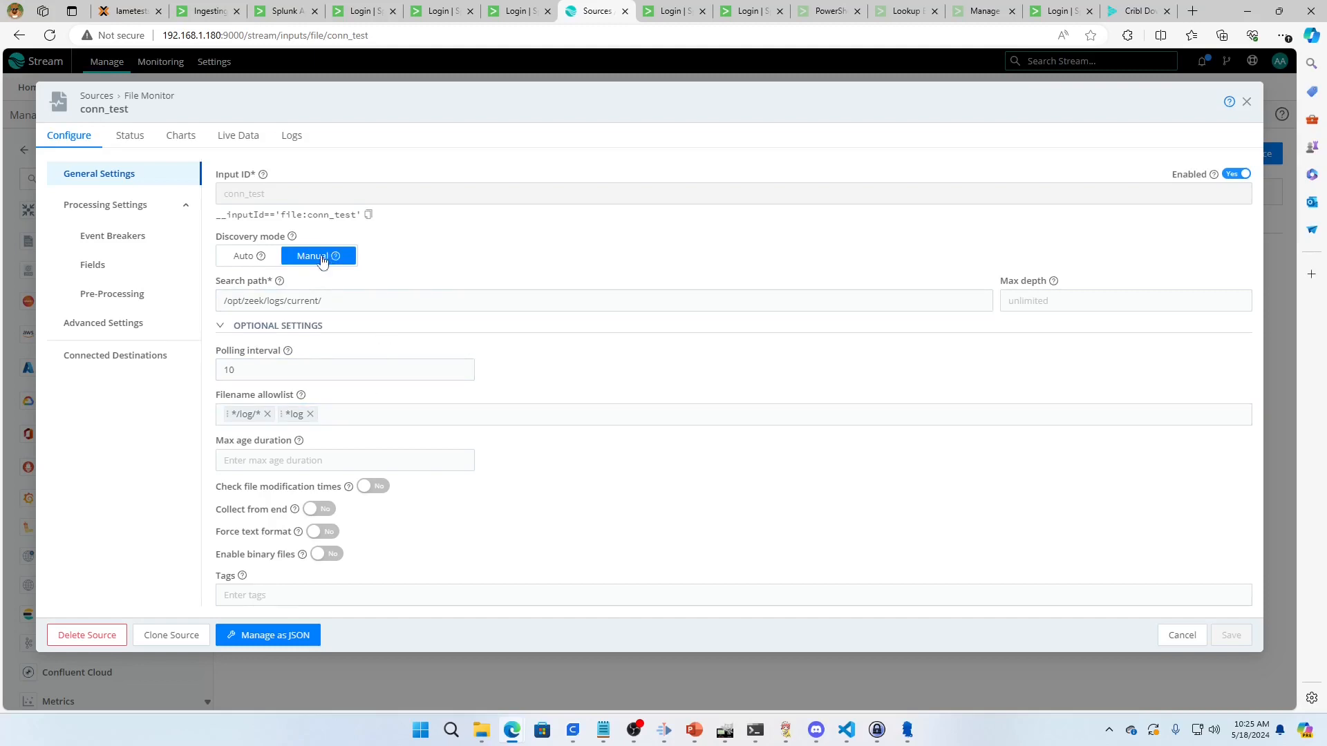
left_click(358, 300)
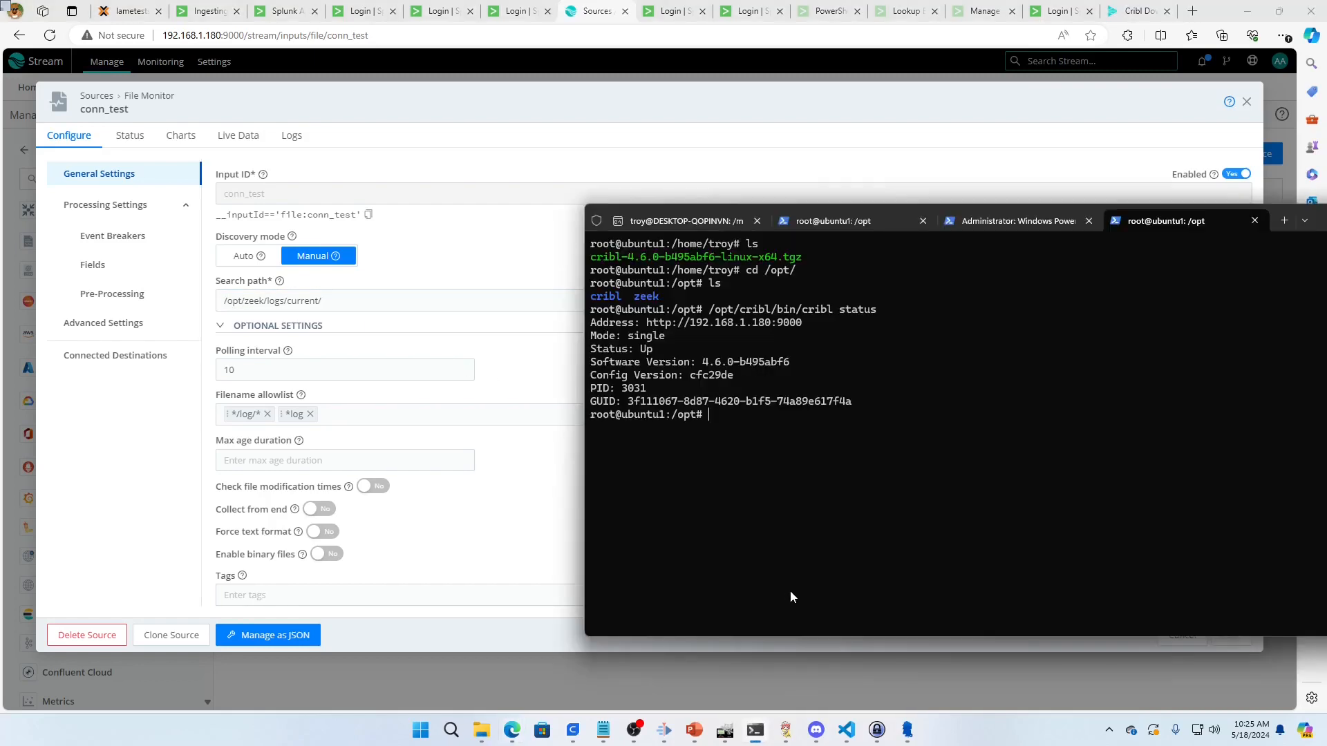
Run ls /opt/zeek/logs/current to list conn.log, dns.log, http.log and ssl.log
type("ls /opt/c")
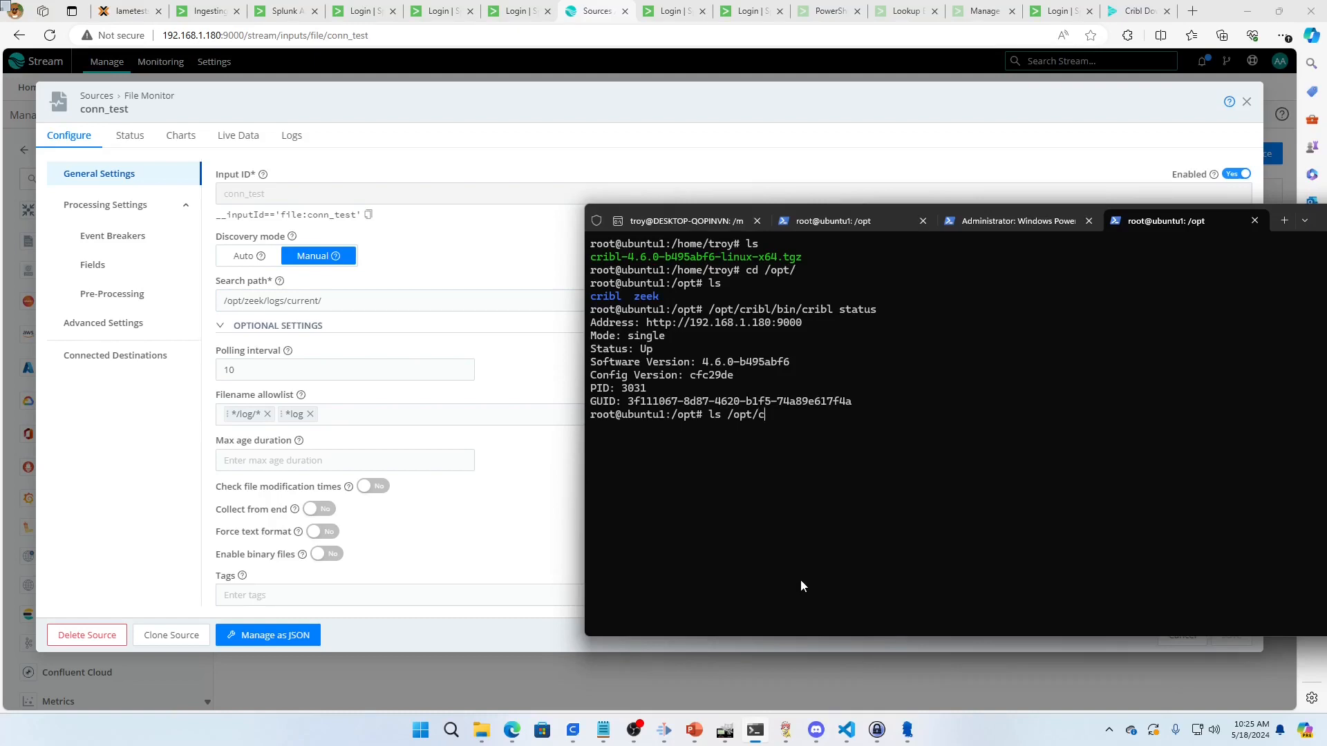
type("zeek/logs/current")
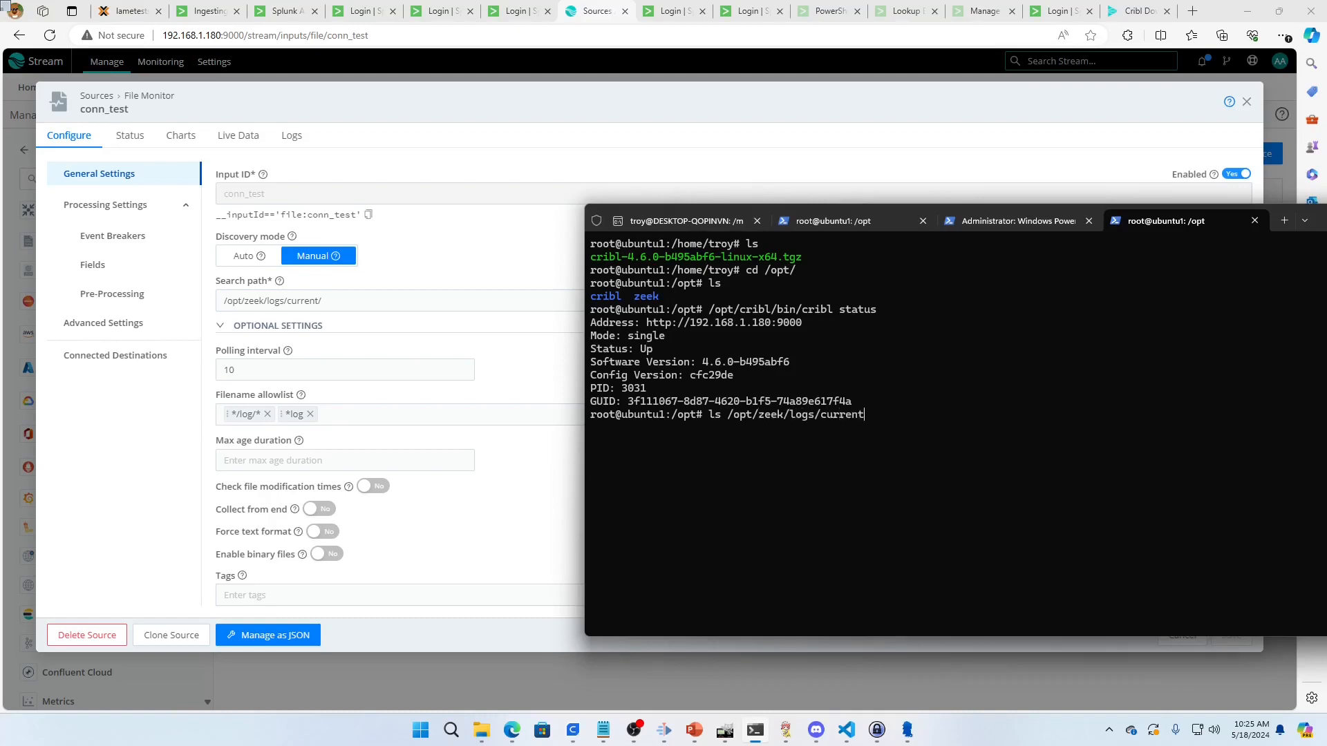
key("Enter")
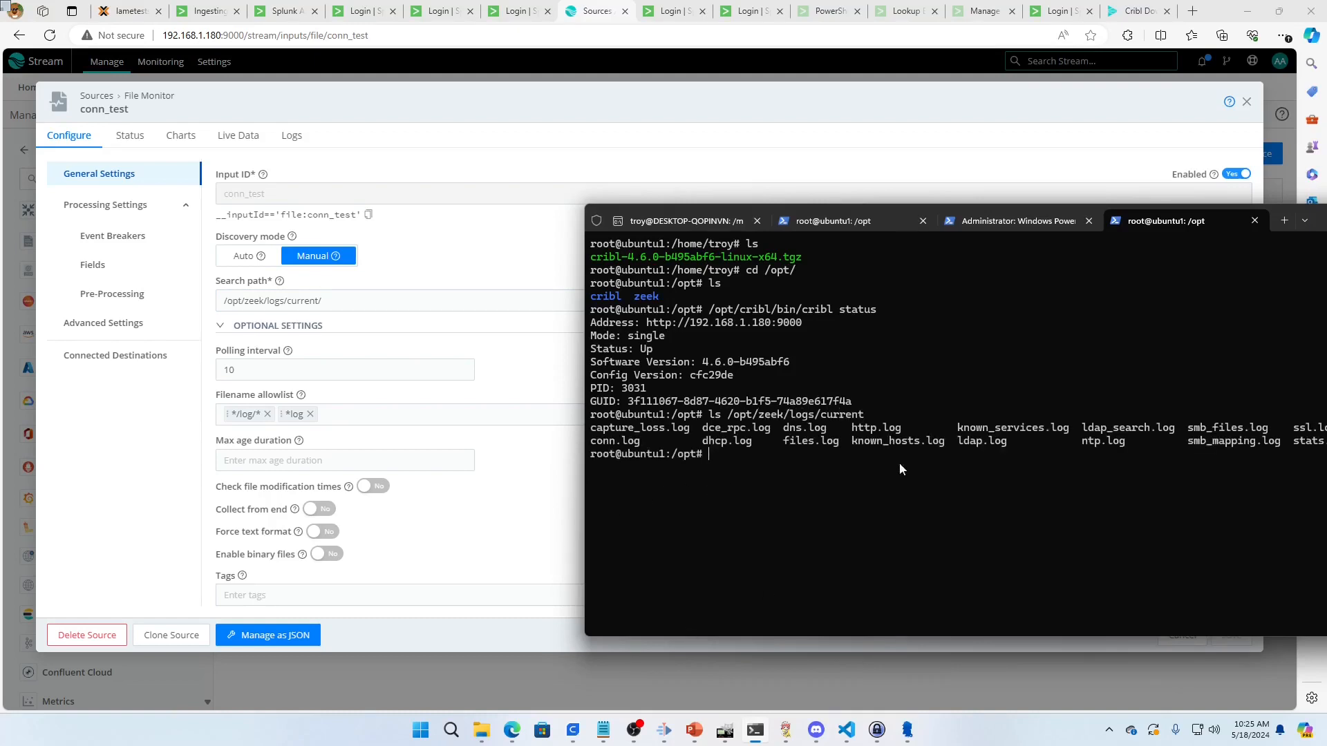
mouse_move(481, 258)
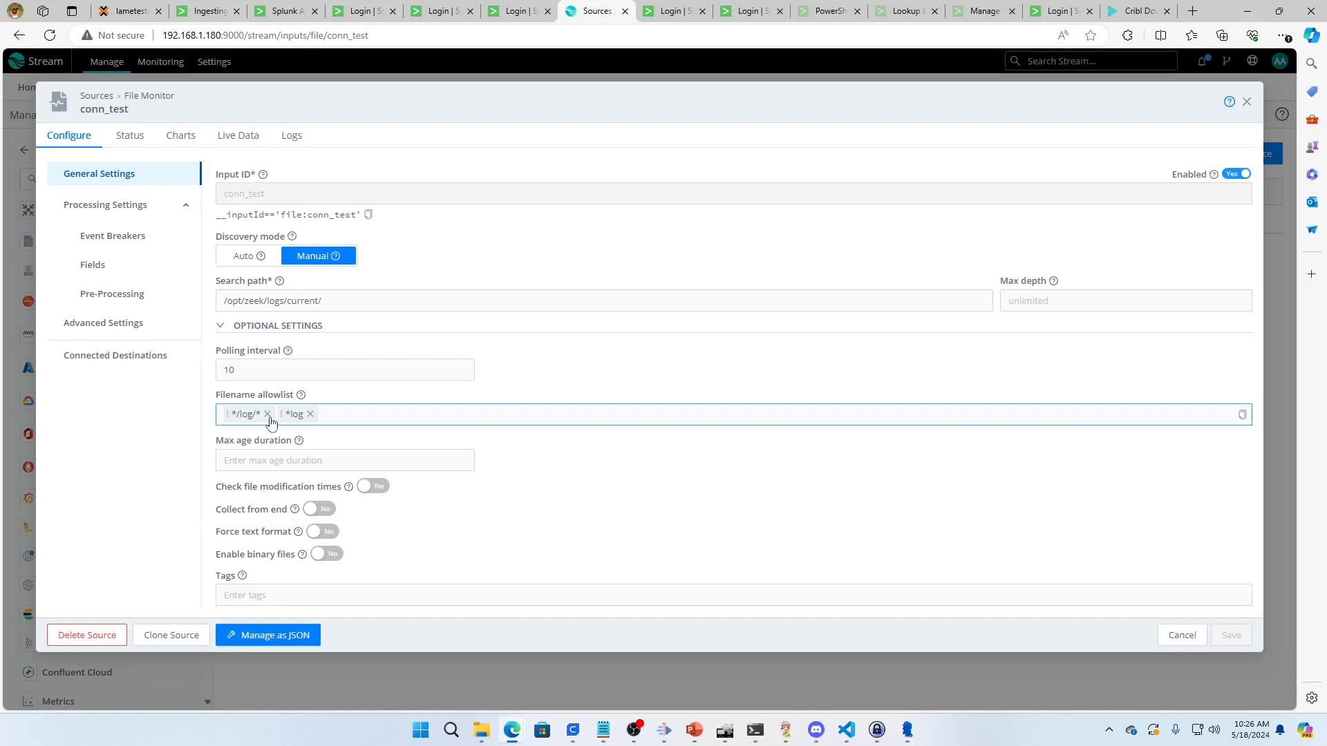
mouse_move(269, 426)
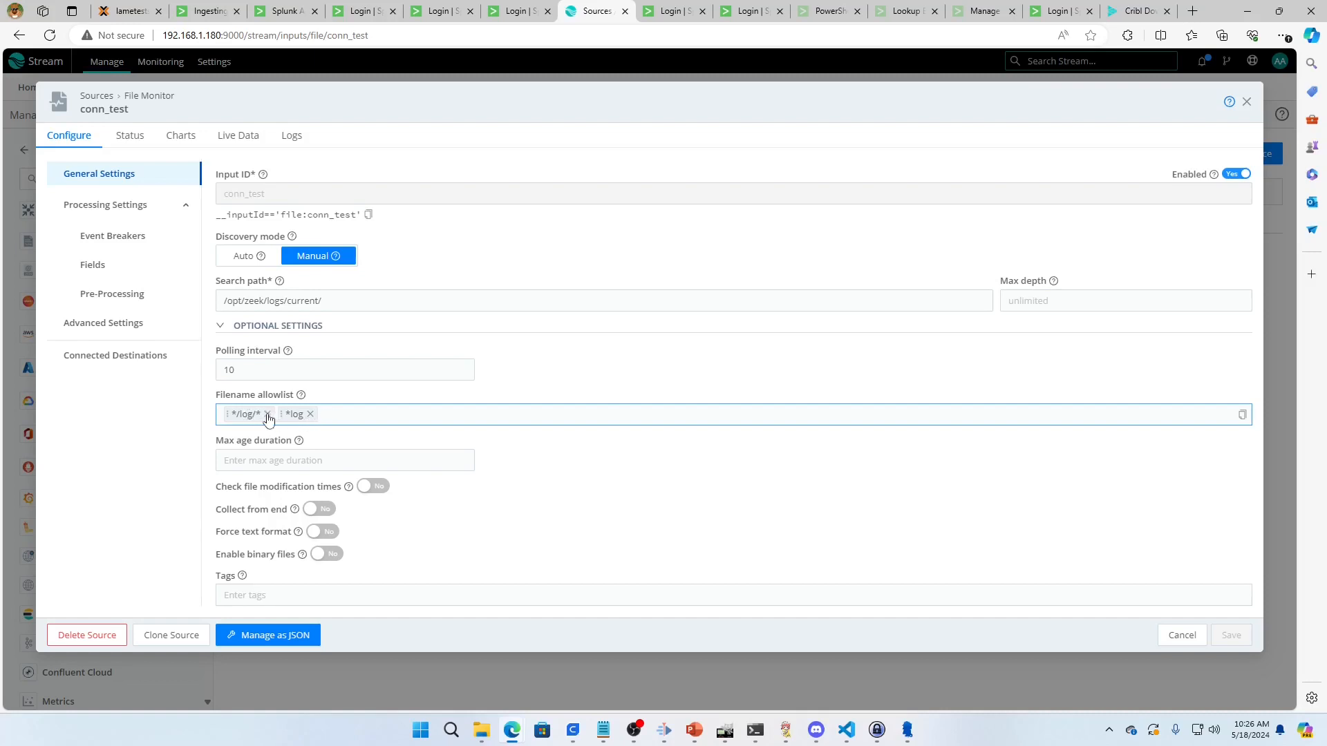
Save conn_test with only the *log allowlist and check its Live status is Healthy
left_click(267, 414)
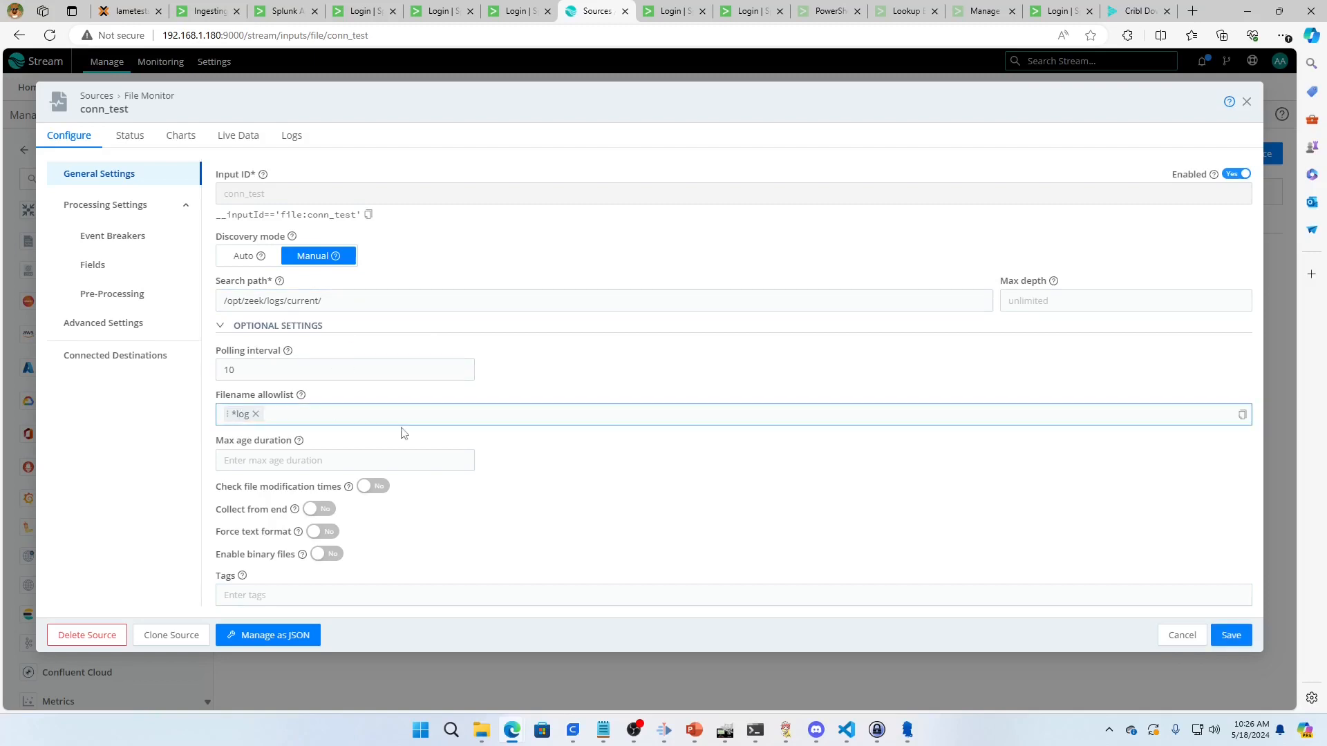
left_click(1231, 635)
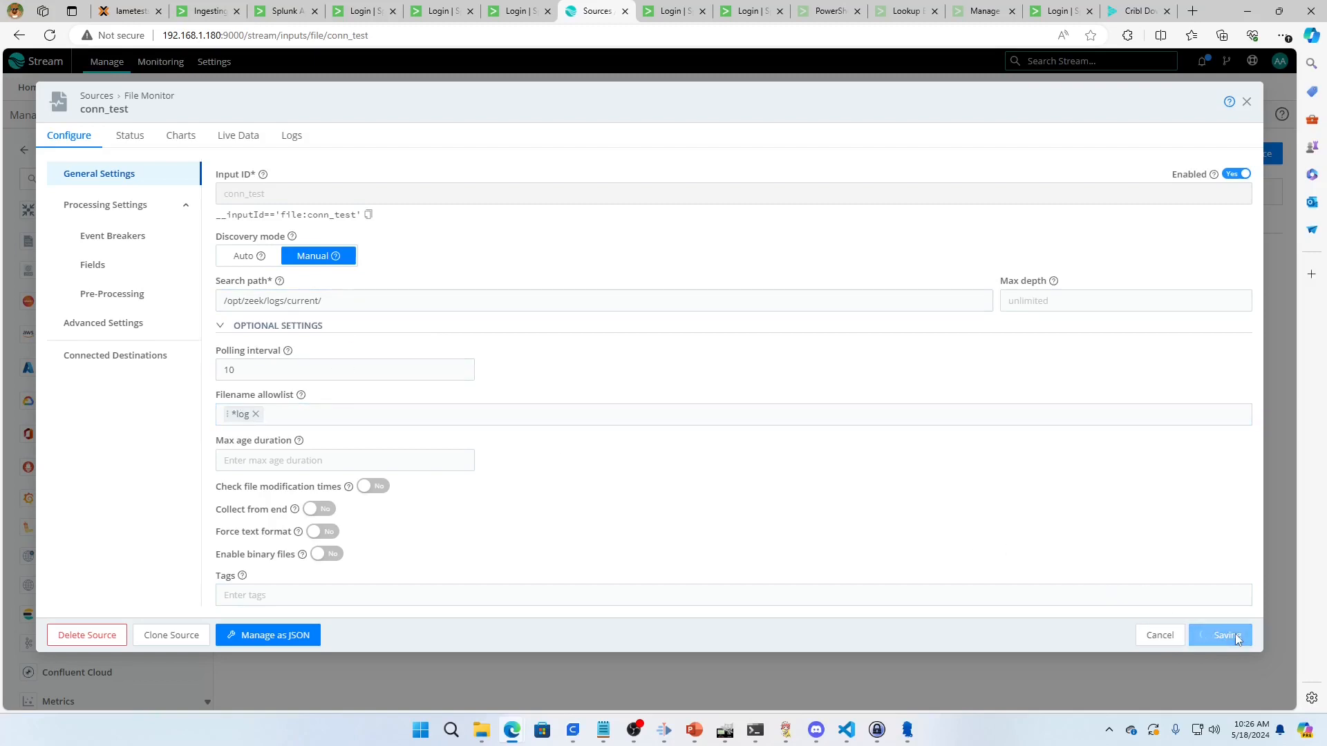
left_click(1221, 635)
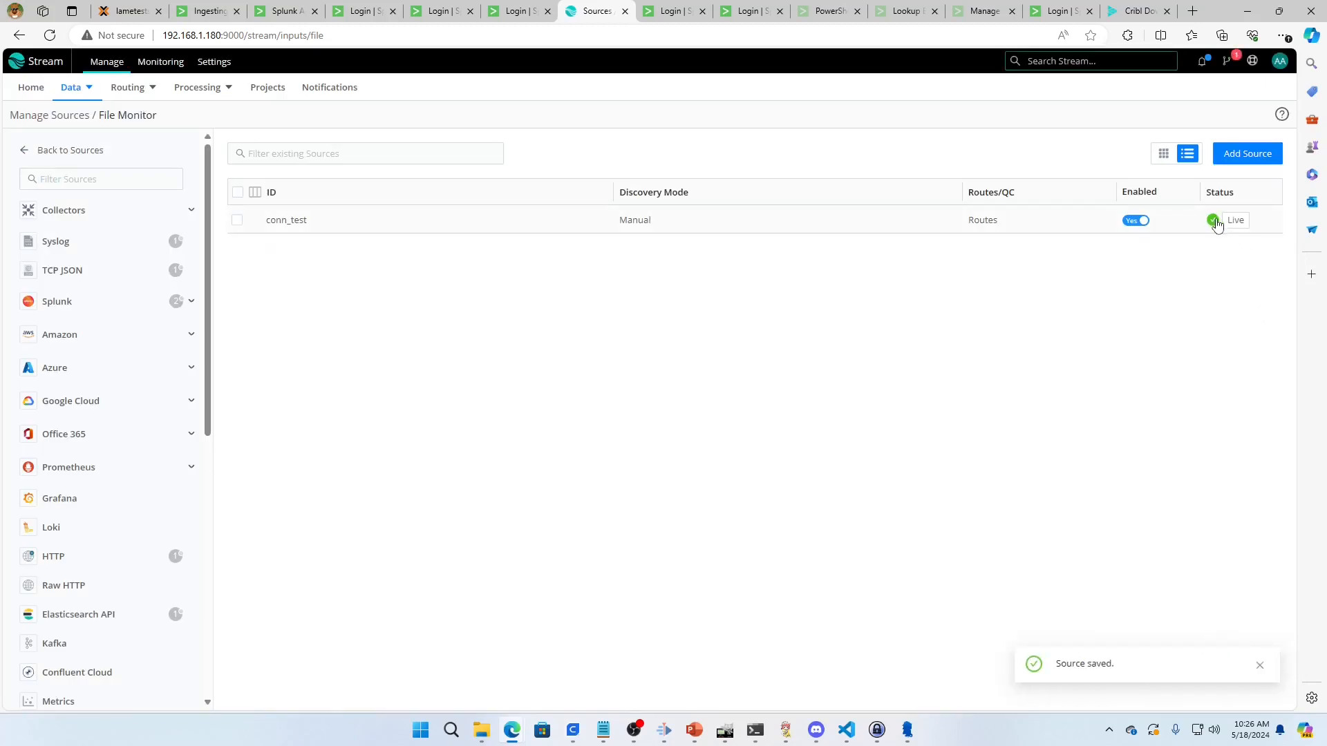
mouse_move(1213, 222)
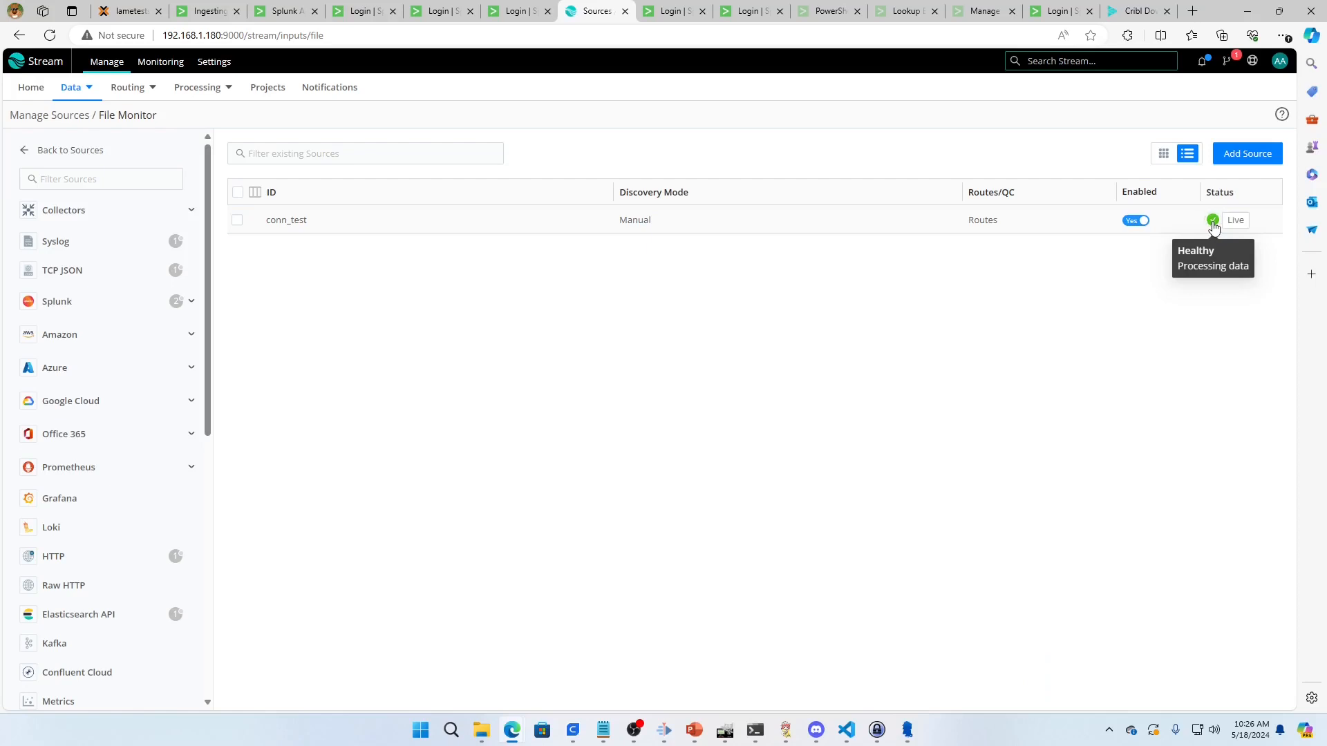
mouse_move(1208, 242)
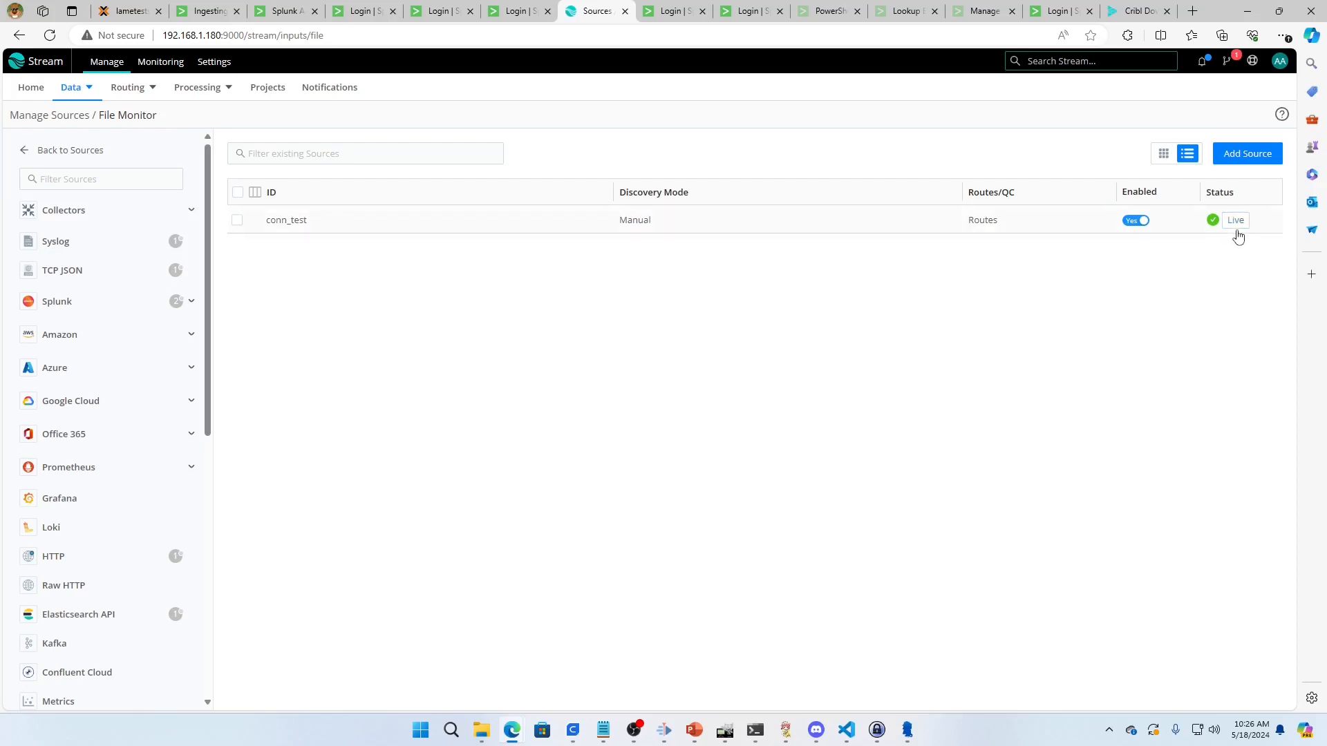
Capture conn_test live data, stop it, and browse the files, weird, conn and http events
left_click(1235, 220)
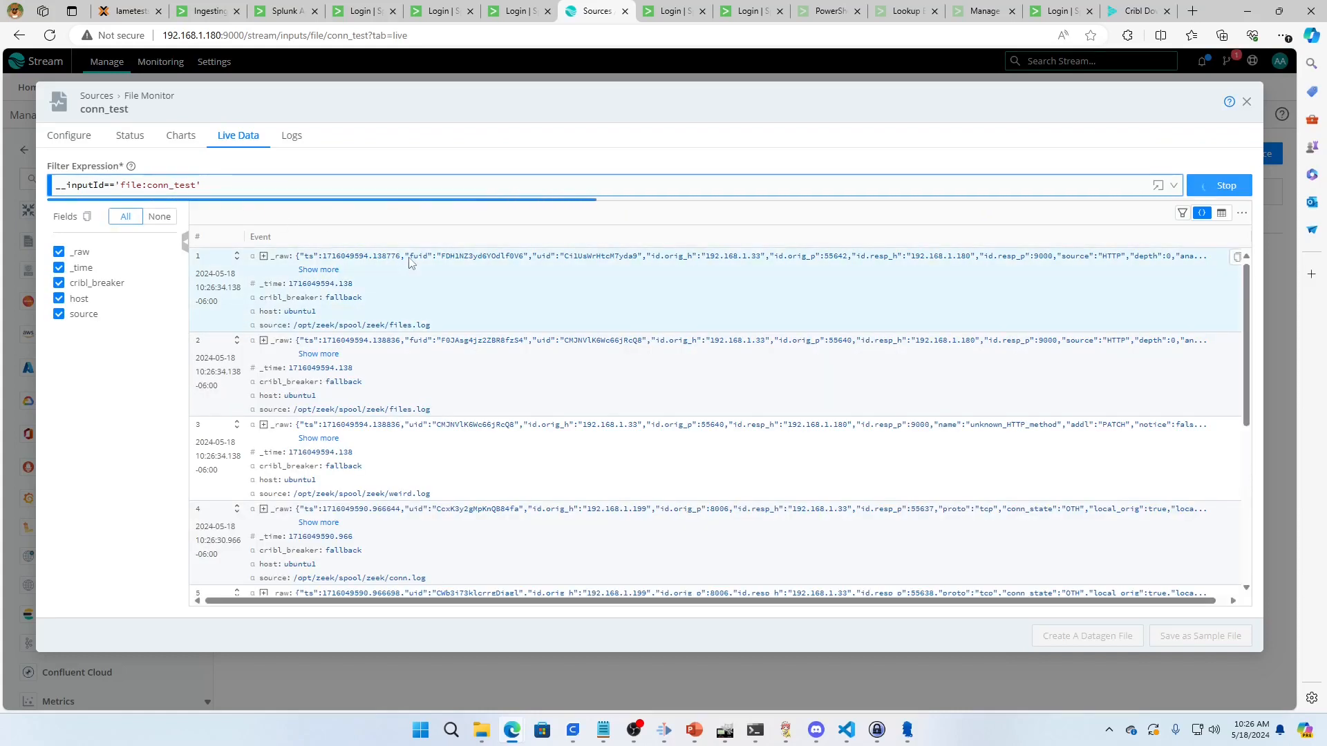
left_click(1219, 185)
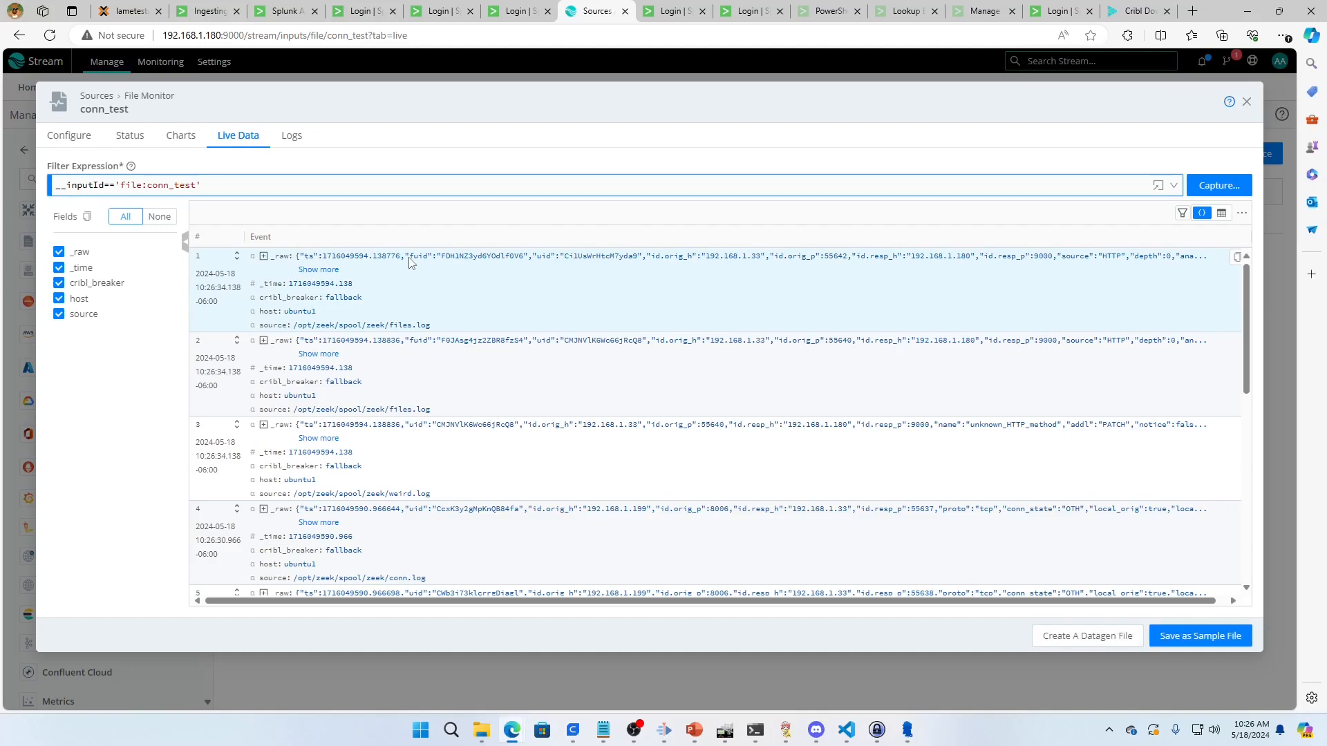
scroll("down", 3)
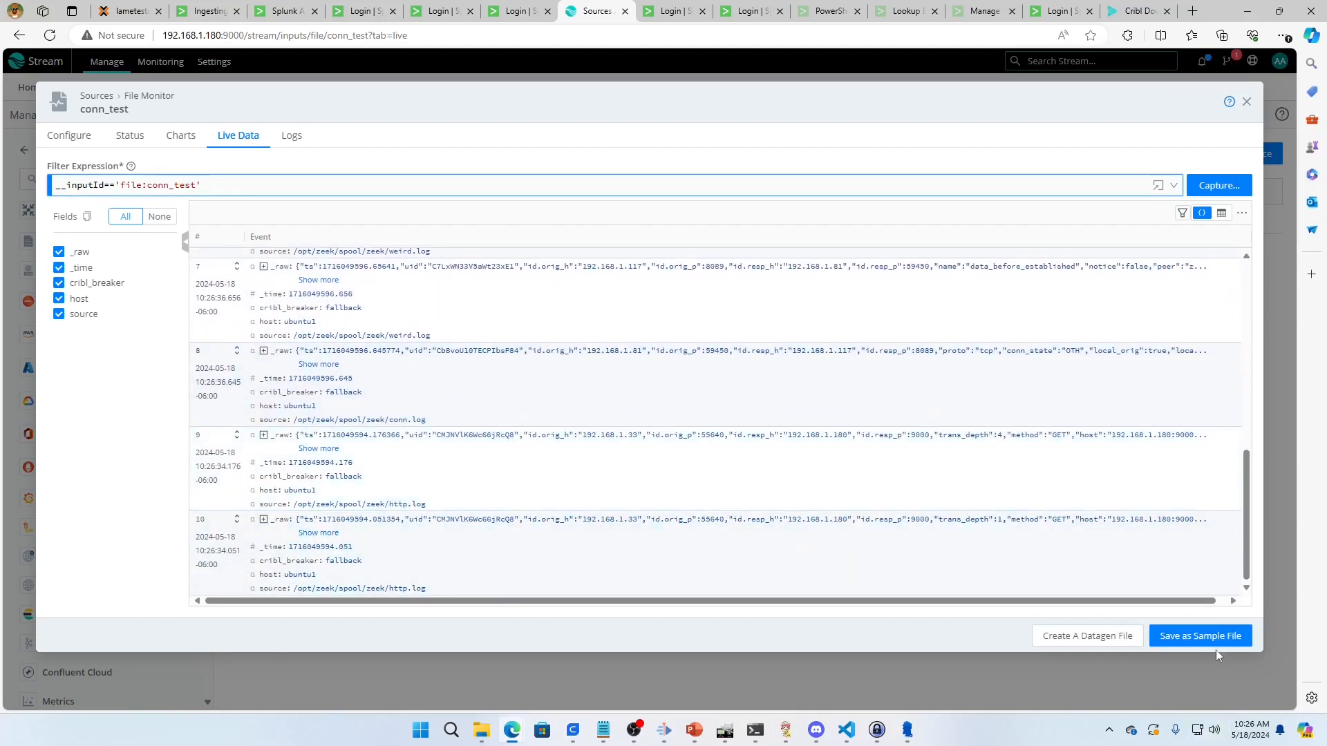
mouse_move(1267, 156)
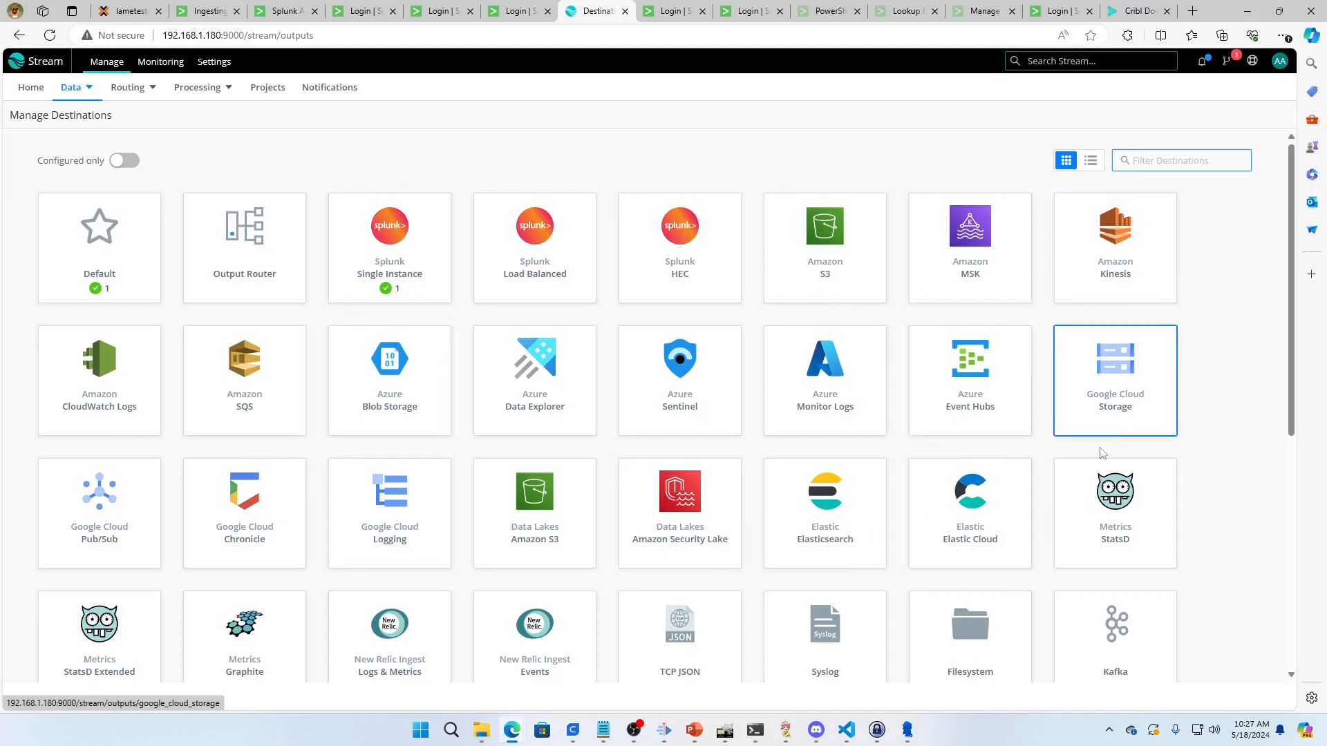
Look over the destinations catalogue, then list the Splunk Single Instance destination at 192.168.1.117:9997
scroll("down", 3)
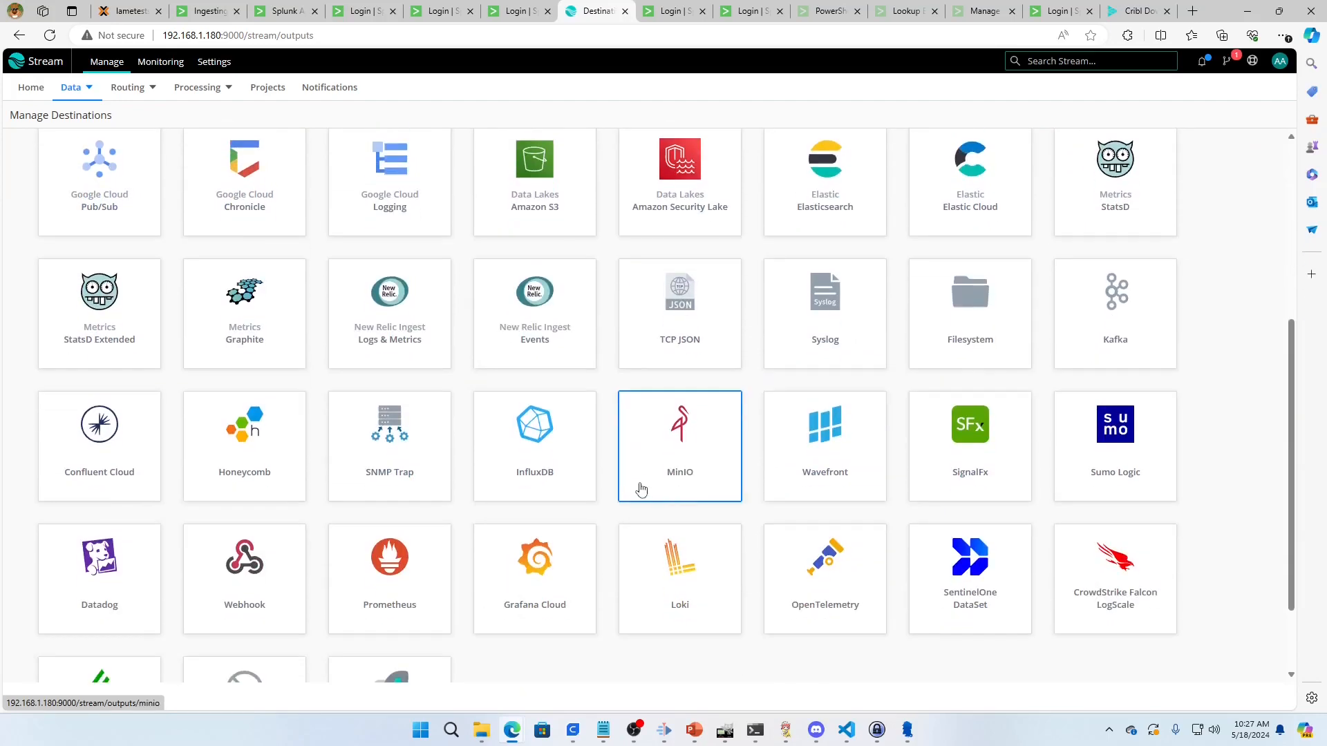
scroll("down", 3)
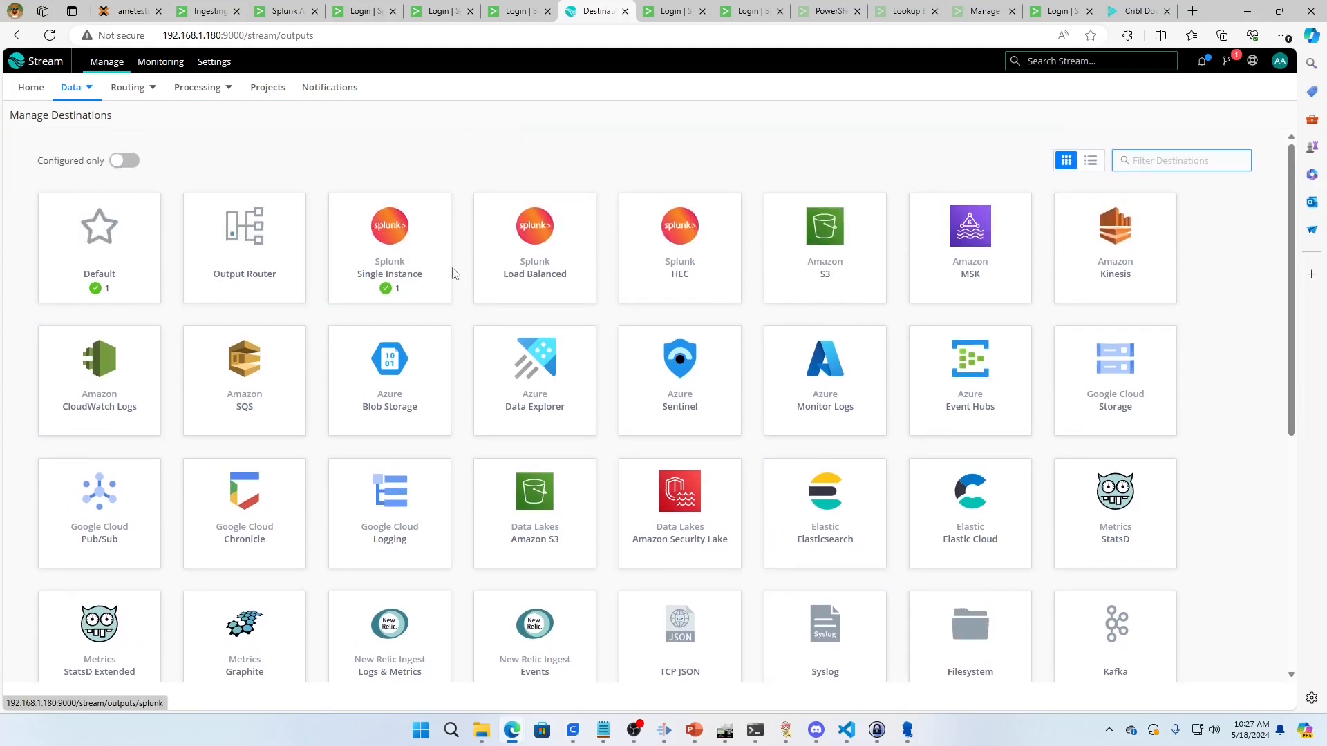
left_click(244, 242)
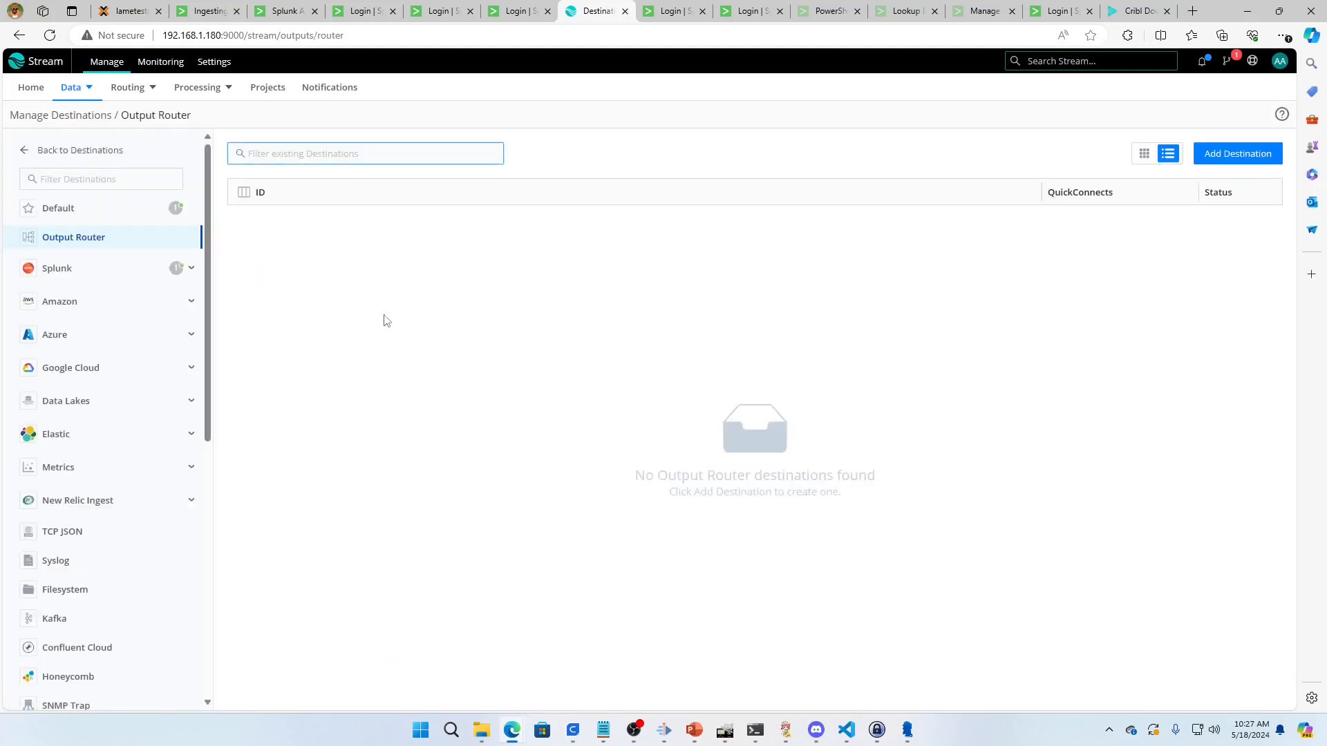
left_click(1237, 153)
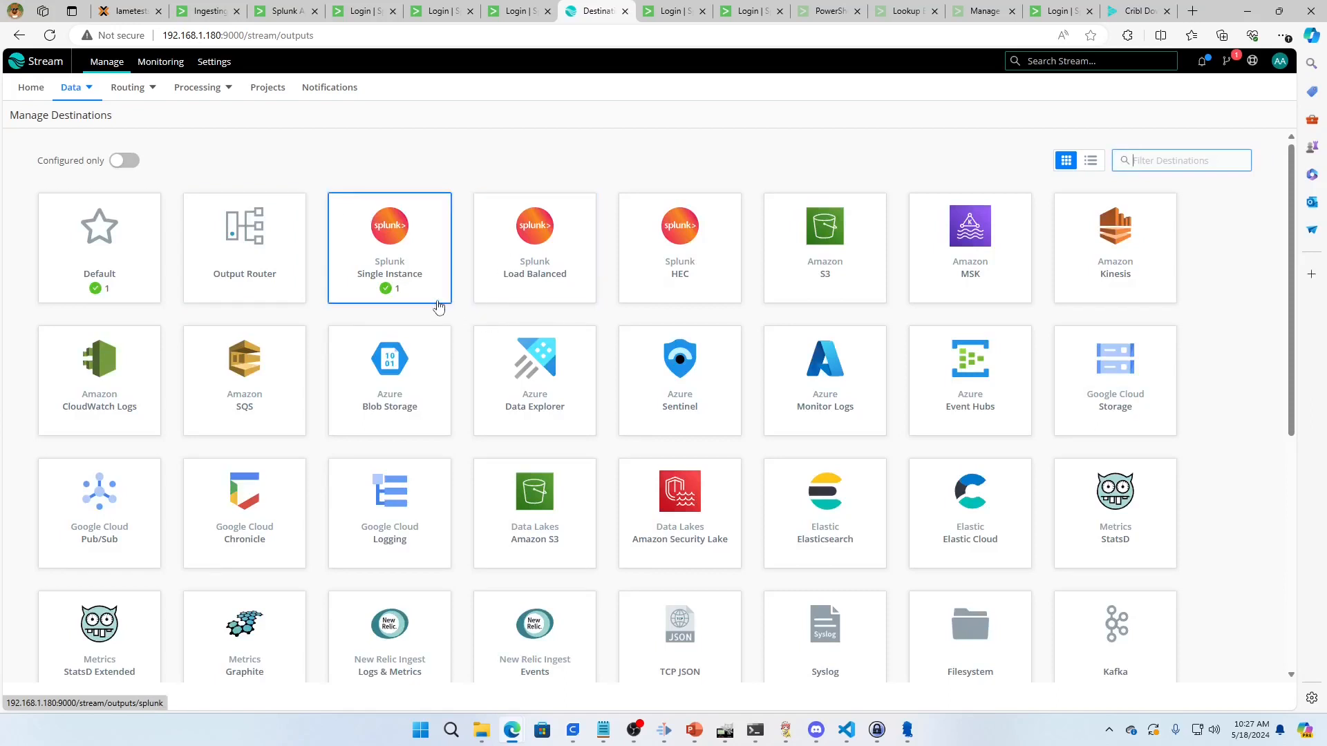
left_click(389, 235)
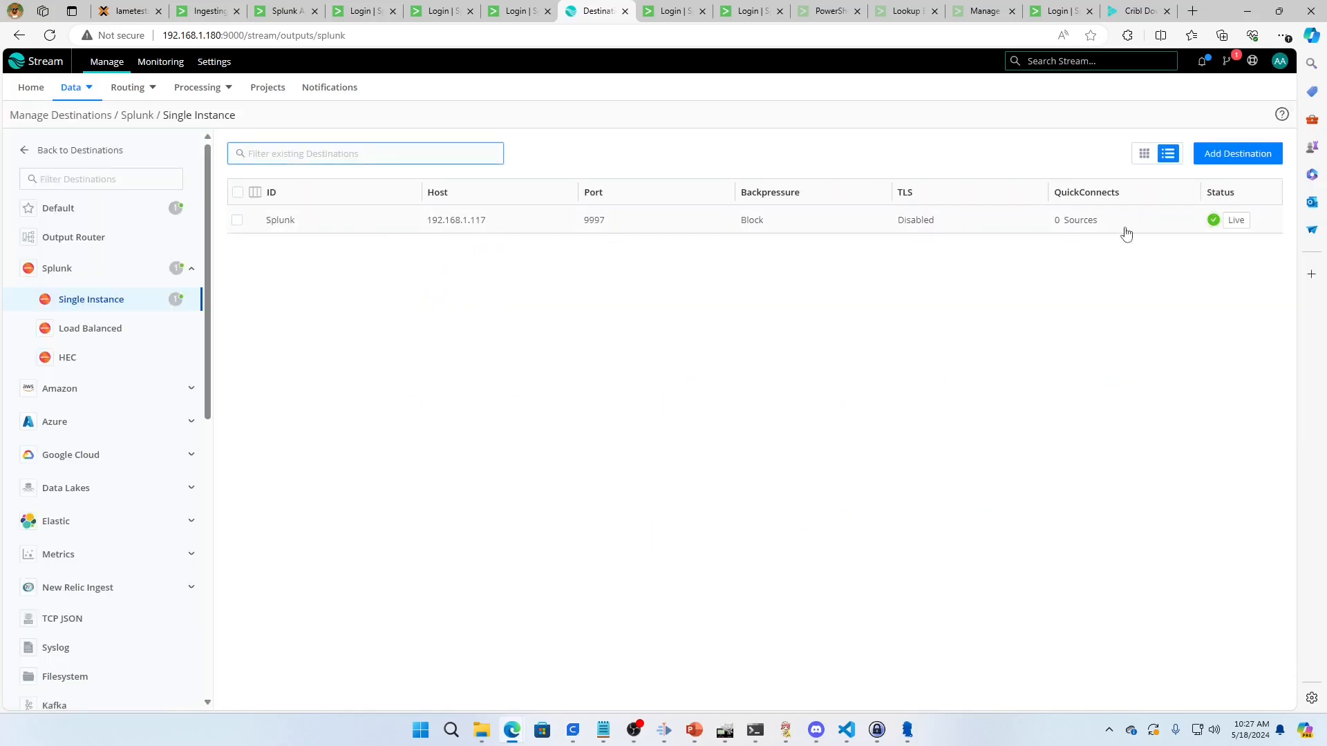
left_click(280, 220)
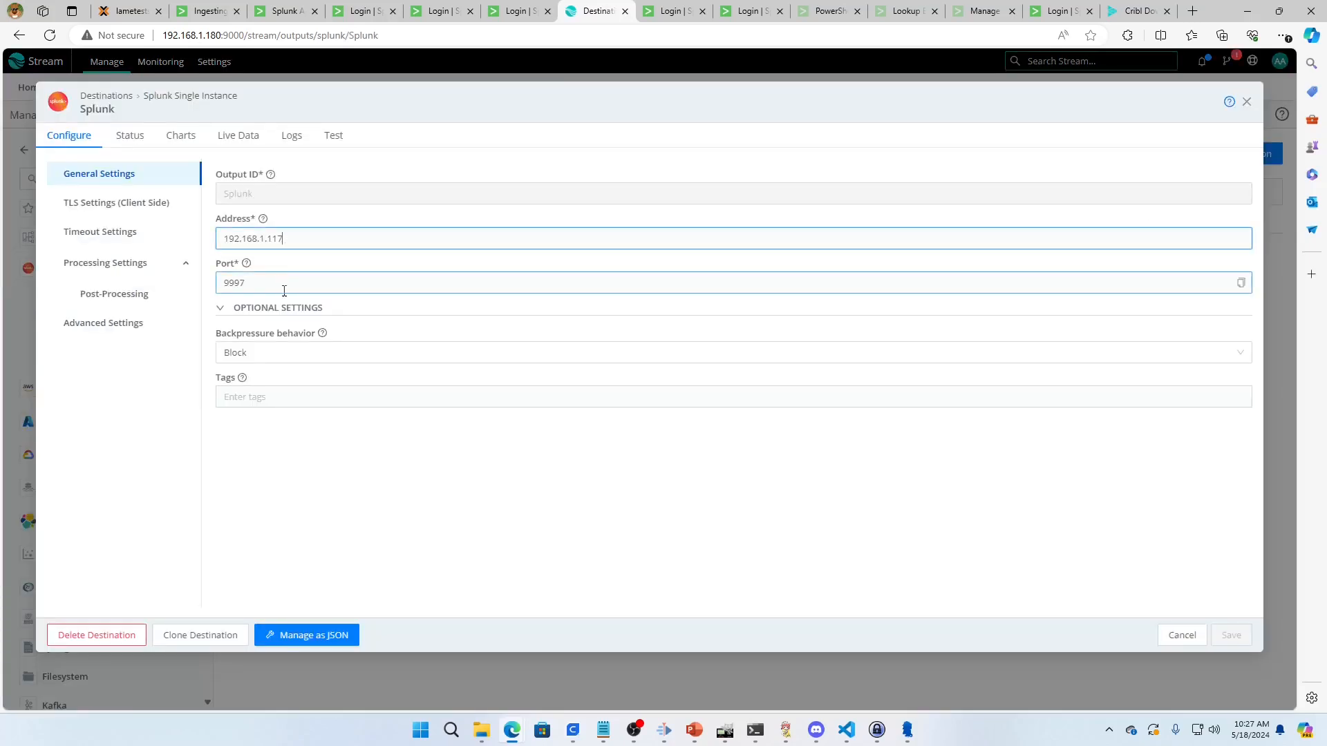
left_click(671, 544)
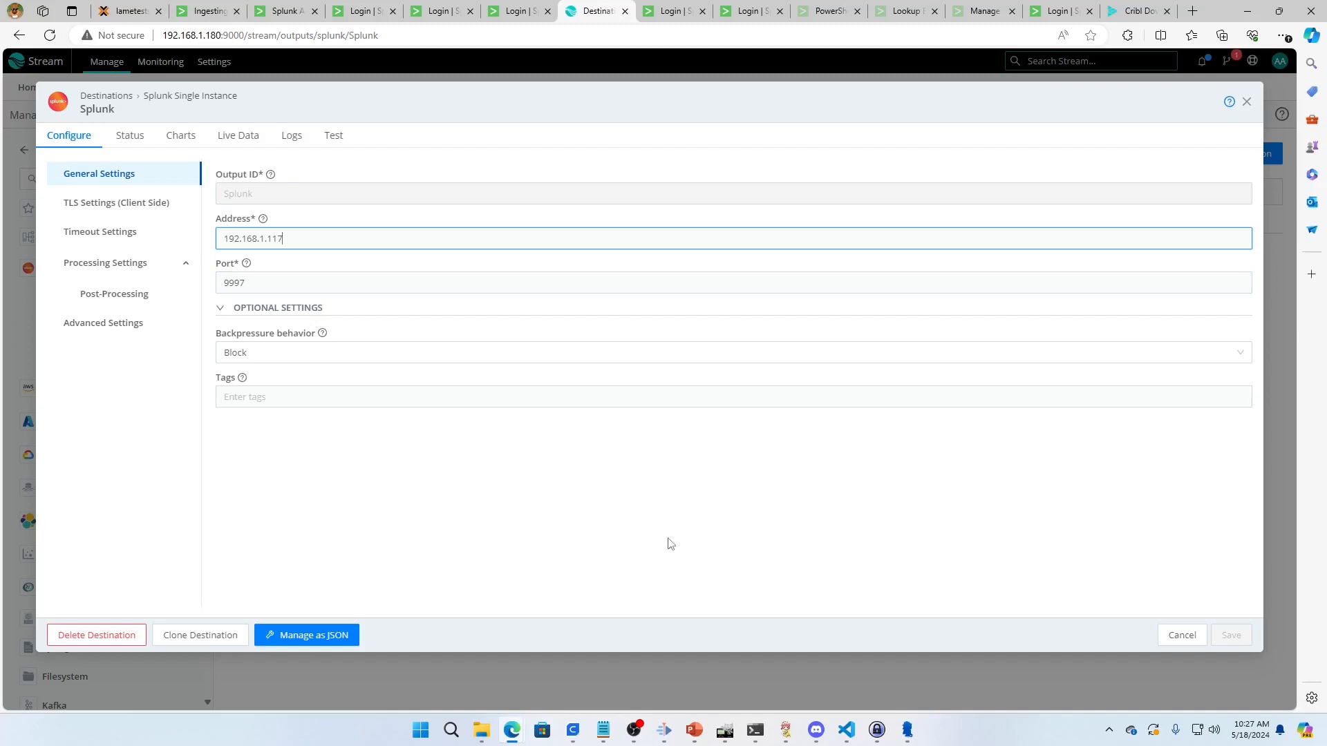
mouse_move(1248, 102)
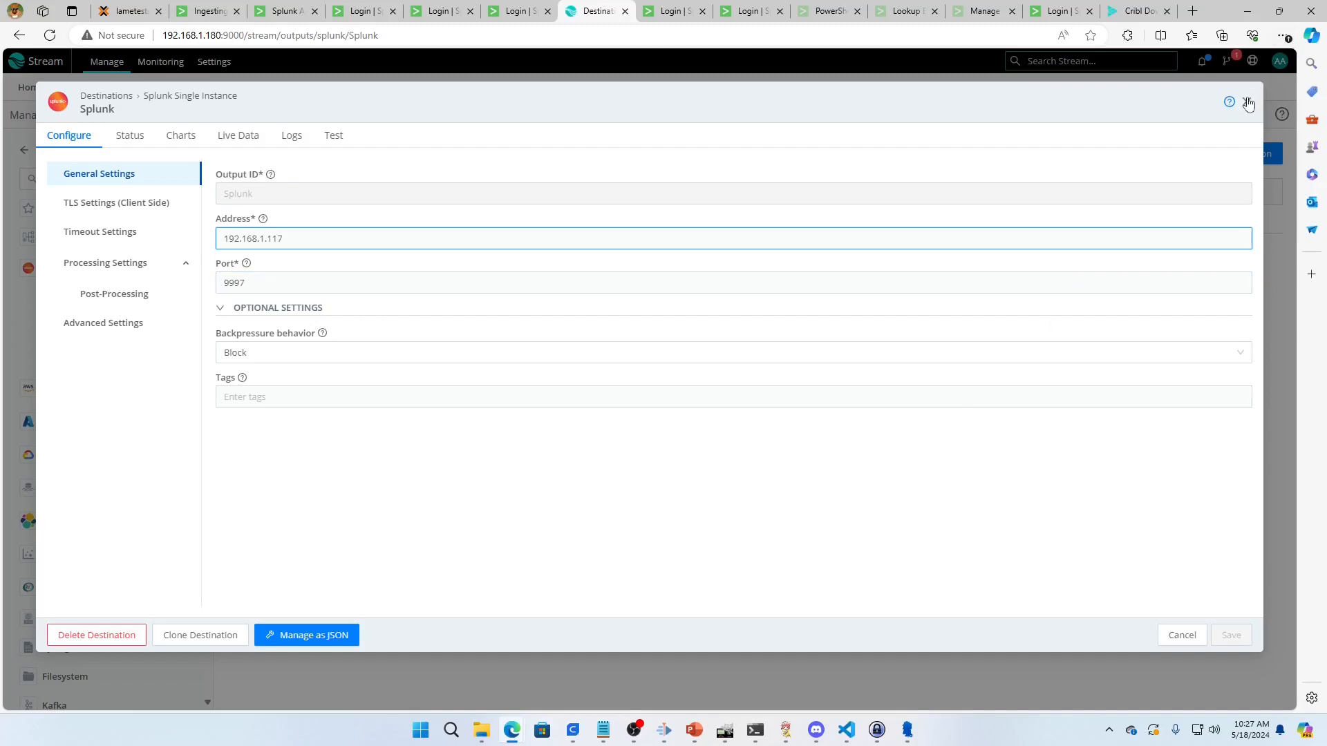
left_click(1249, 102)
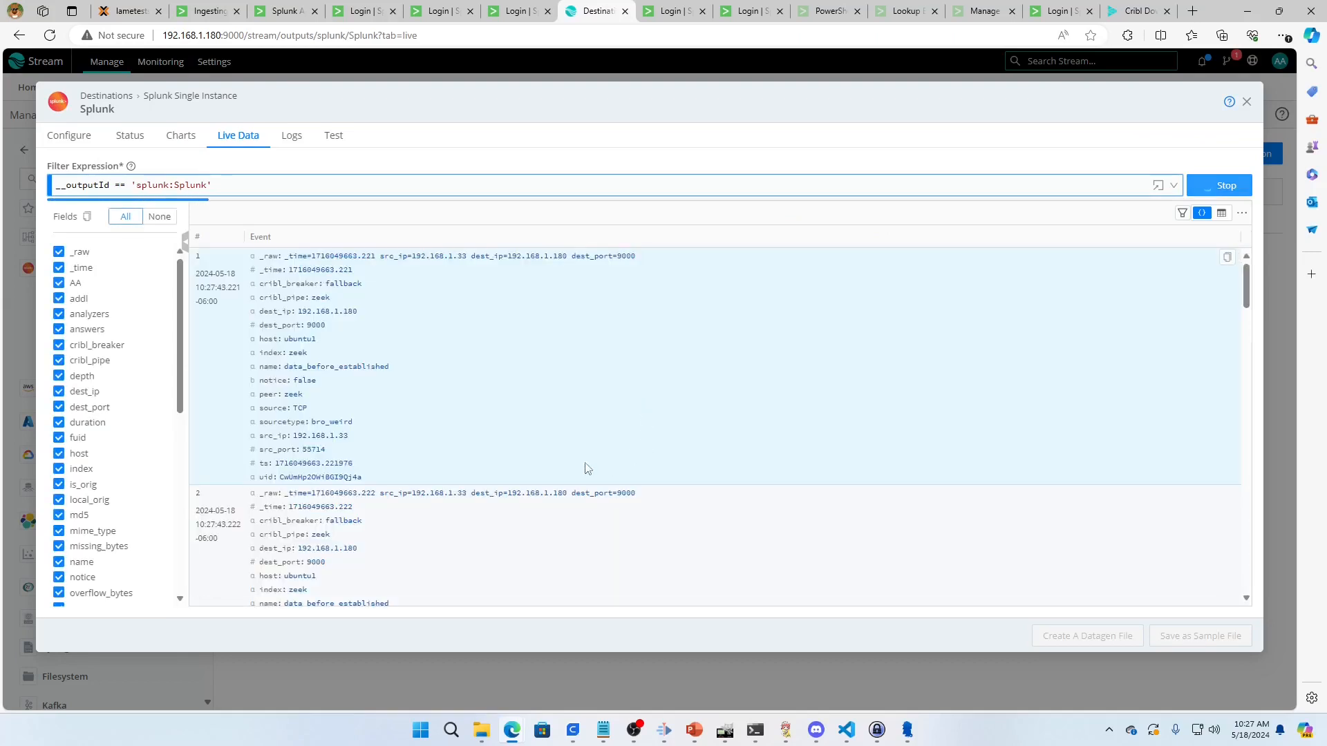
left_click(1219, 185)
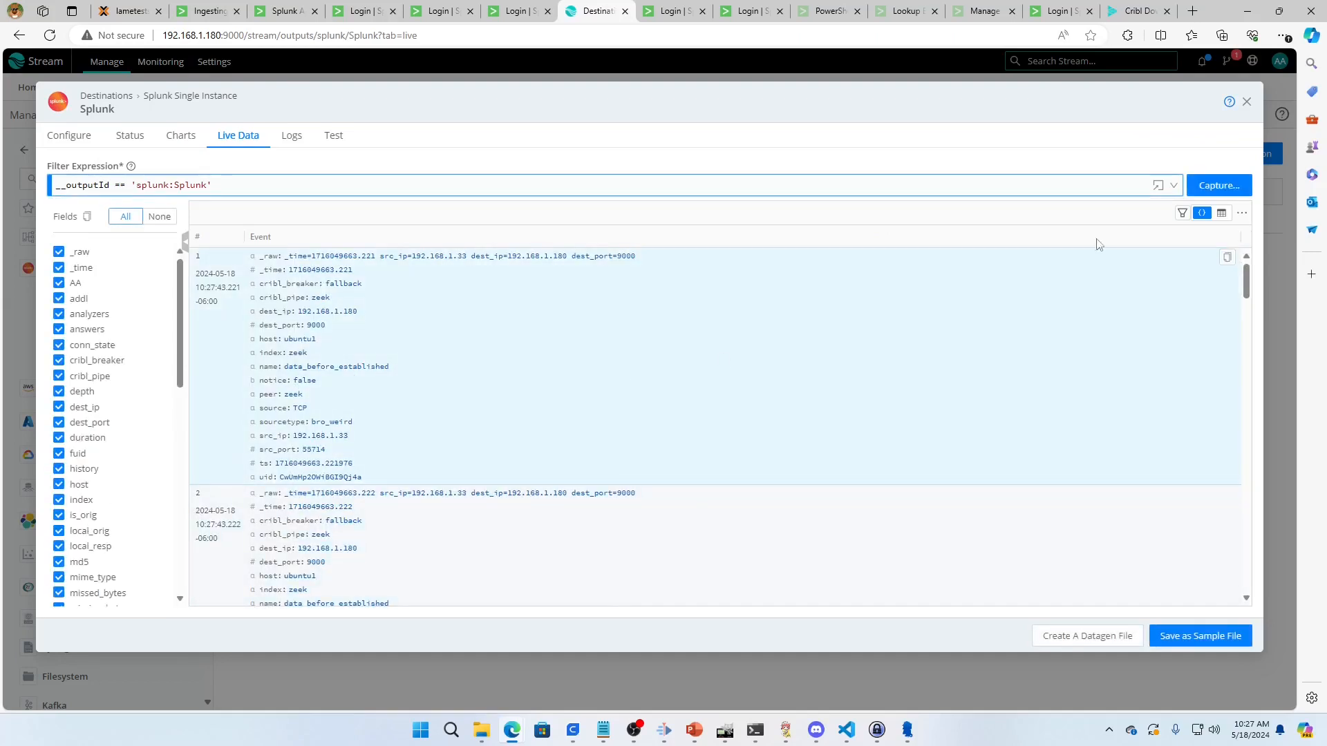
left_click(1247, 102)
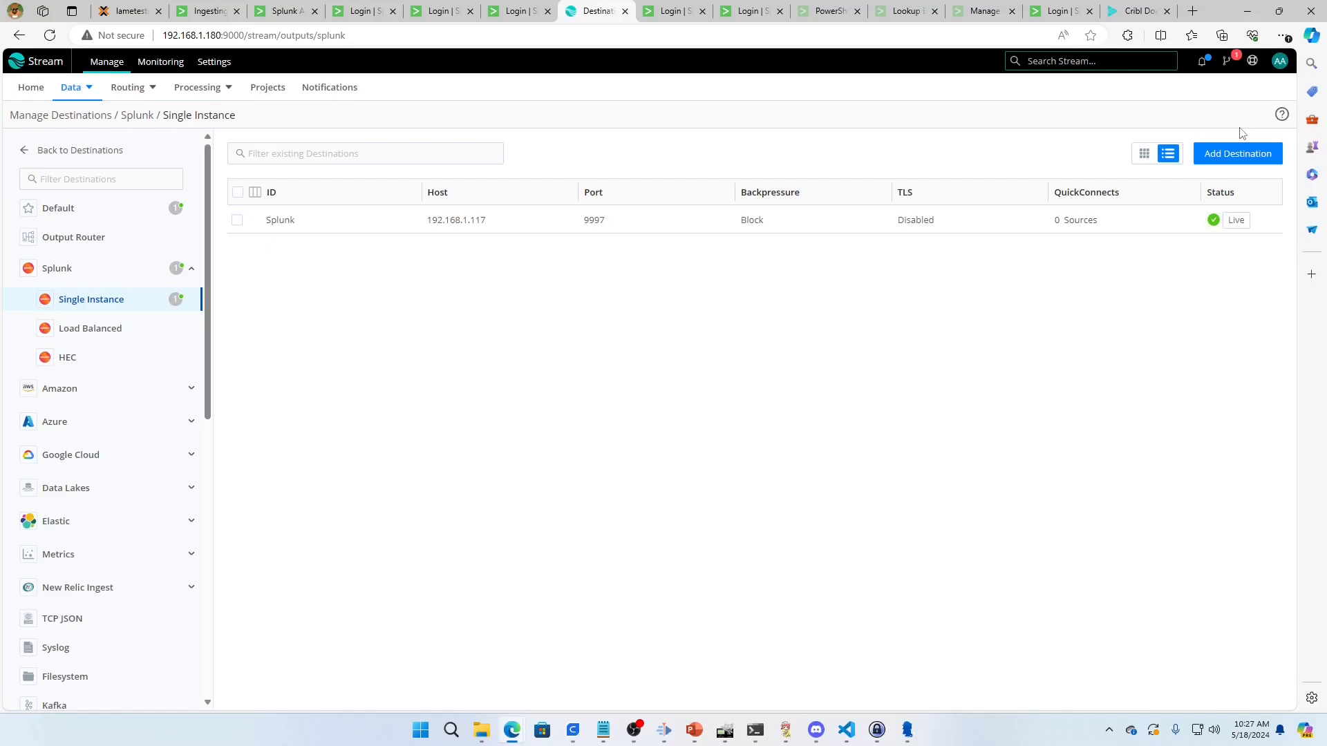
mouse_move(172, 105)
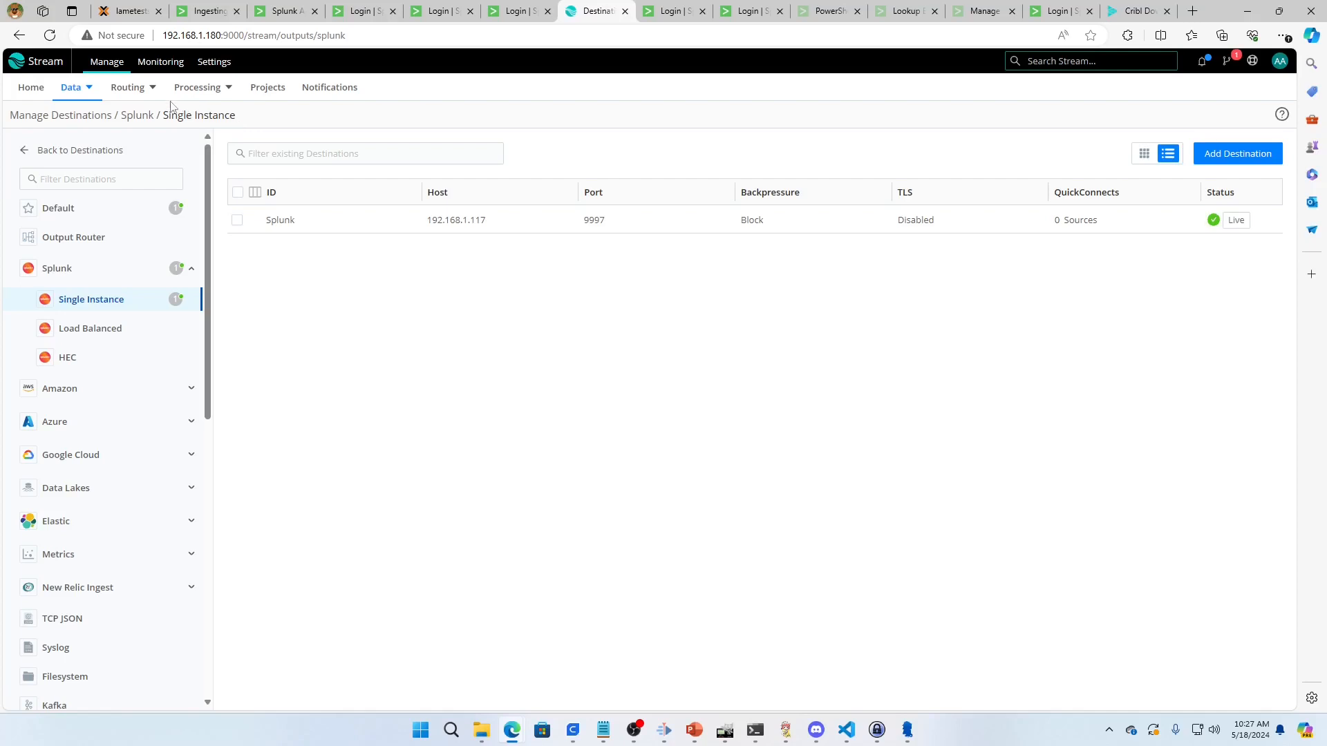
Expand the Zeek route and confirm the Splunk Single Instance destination exists
left_click(127, 87)
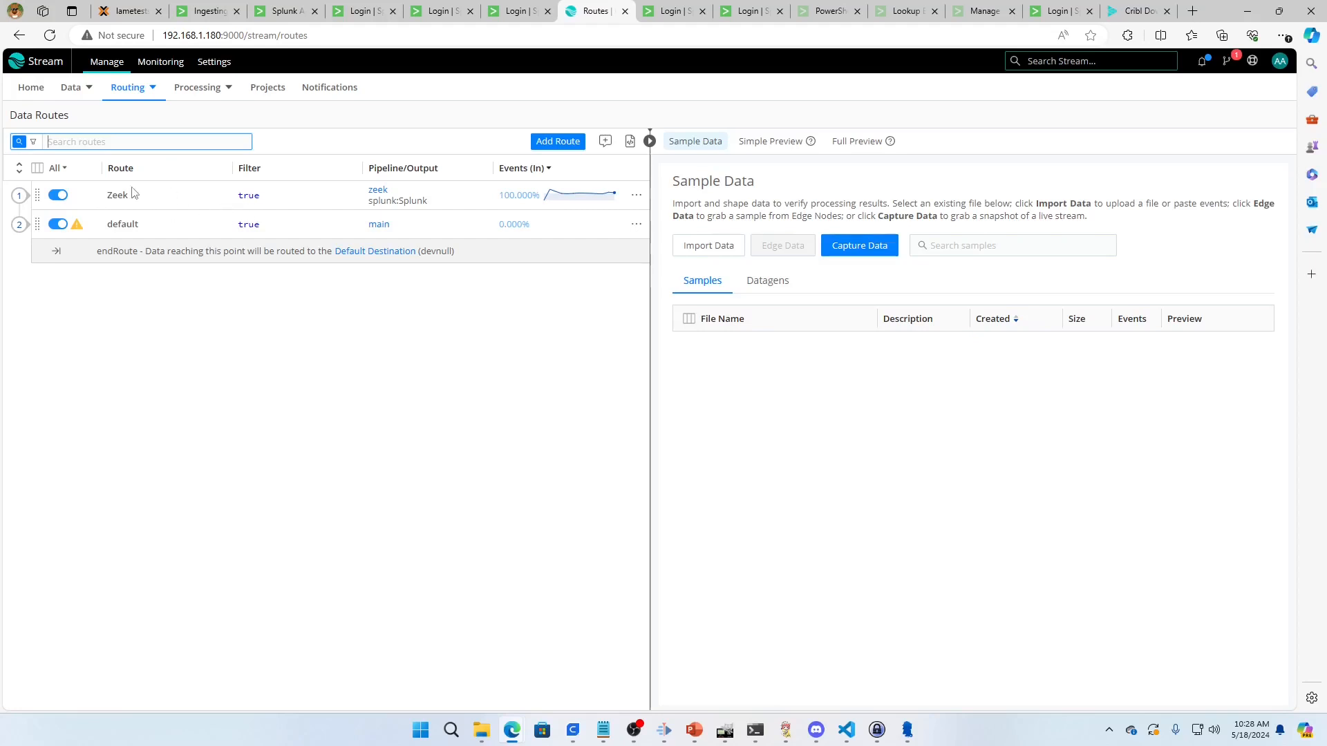
left_click(117, 195)
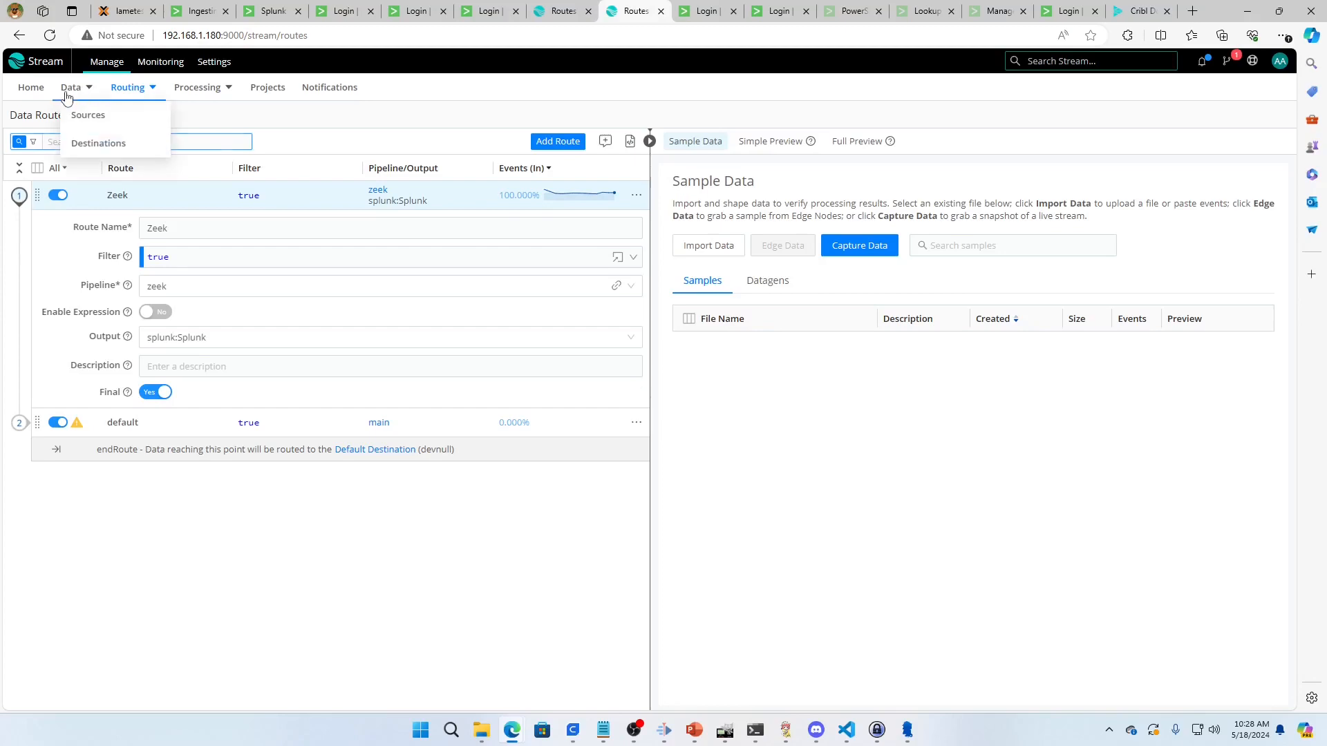
left_click(99, 144)
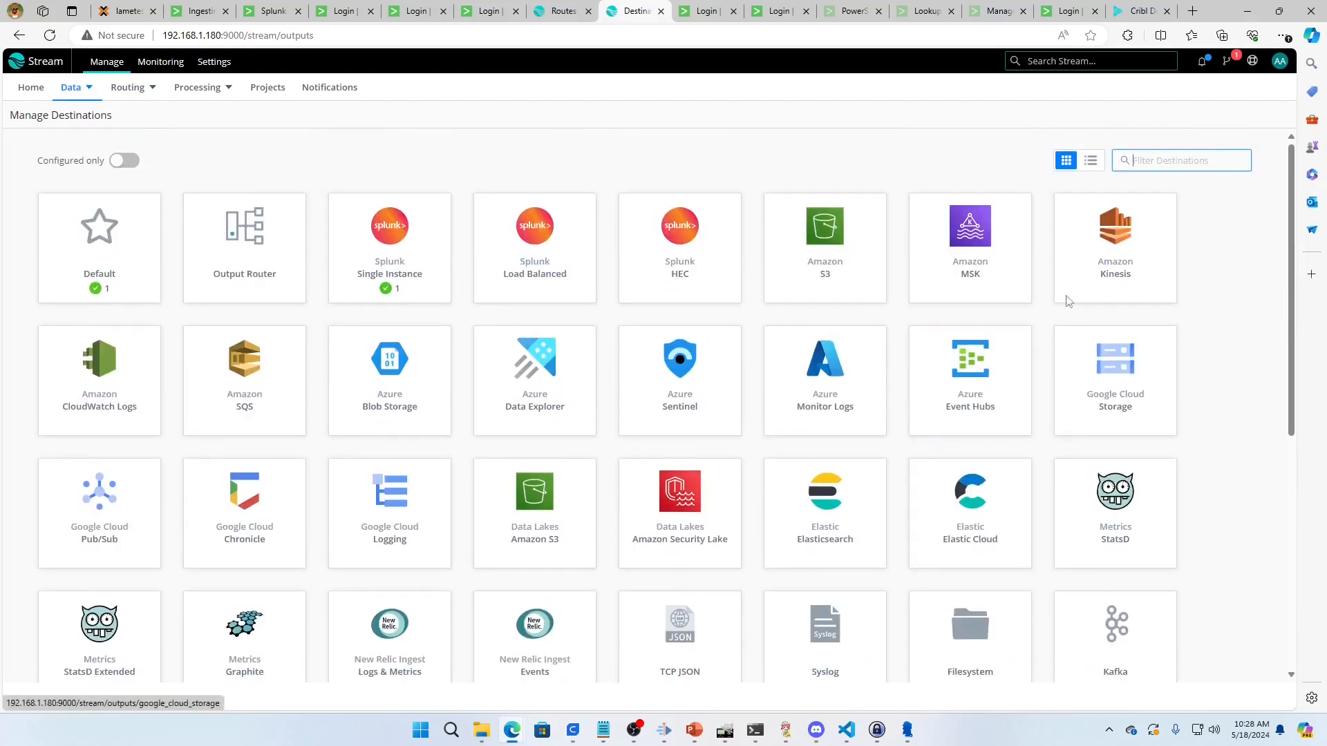
left_click(389, 226)
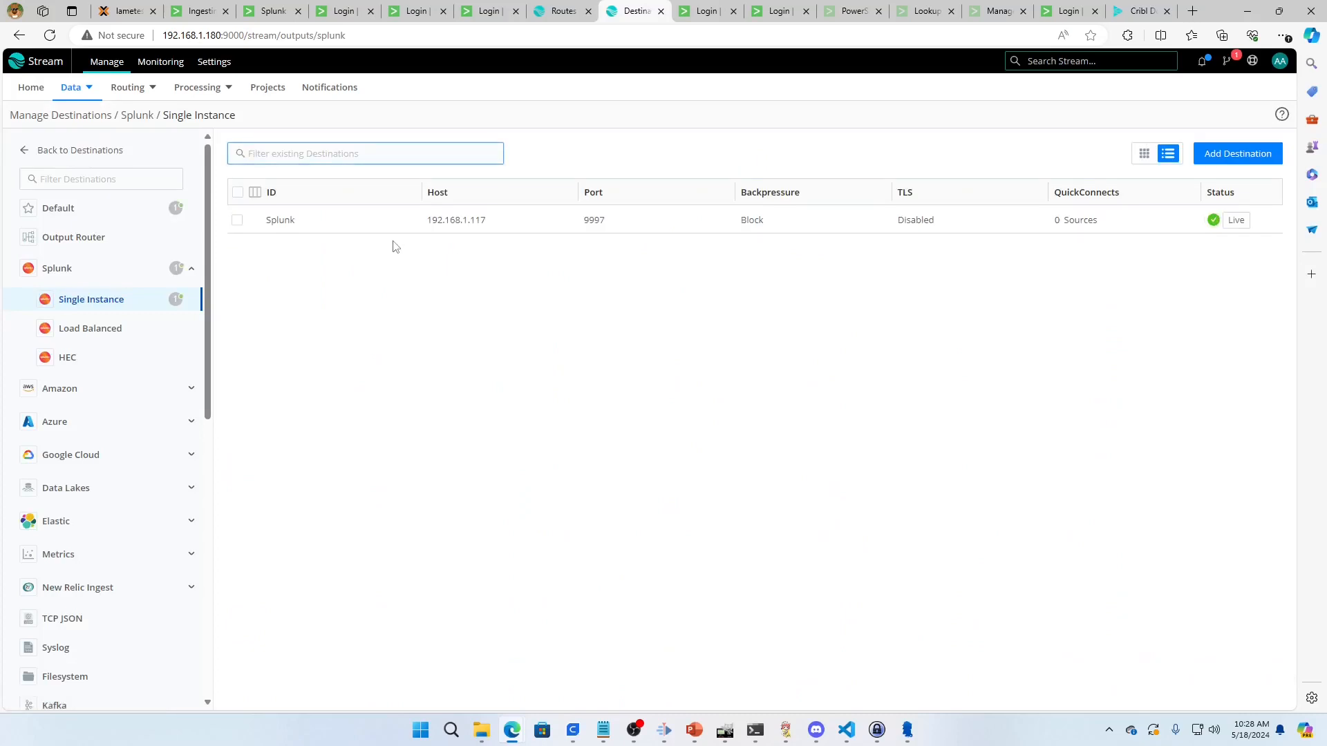
mouse_move(704, 228)
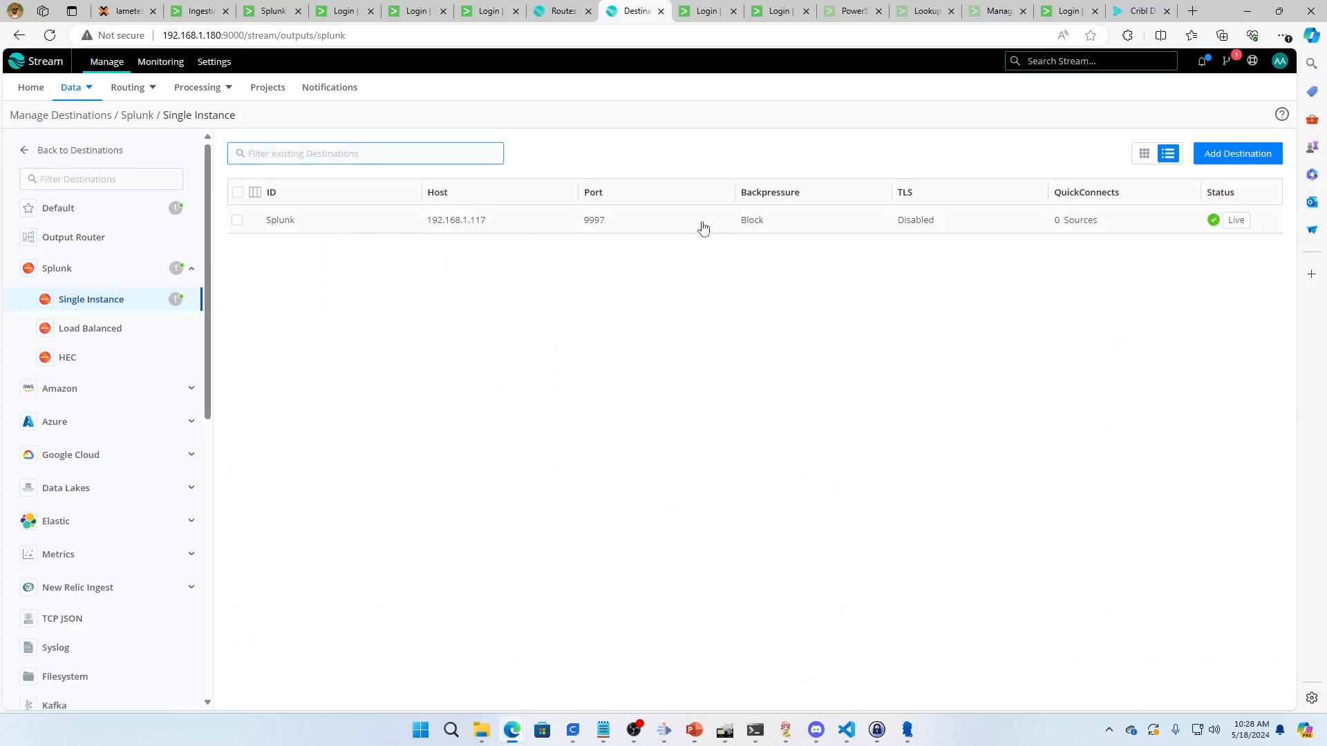
Back on Data Routes, set the Zeek route's Output to splunk:Splunk
left_click(562, 11)
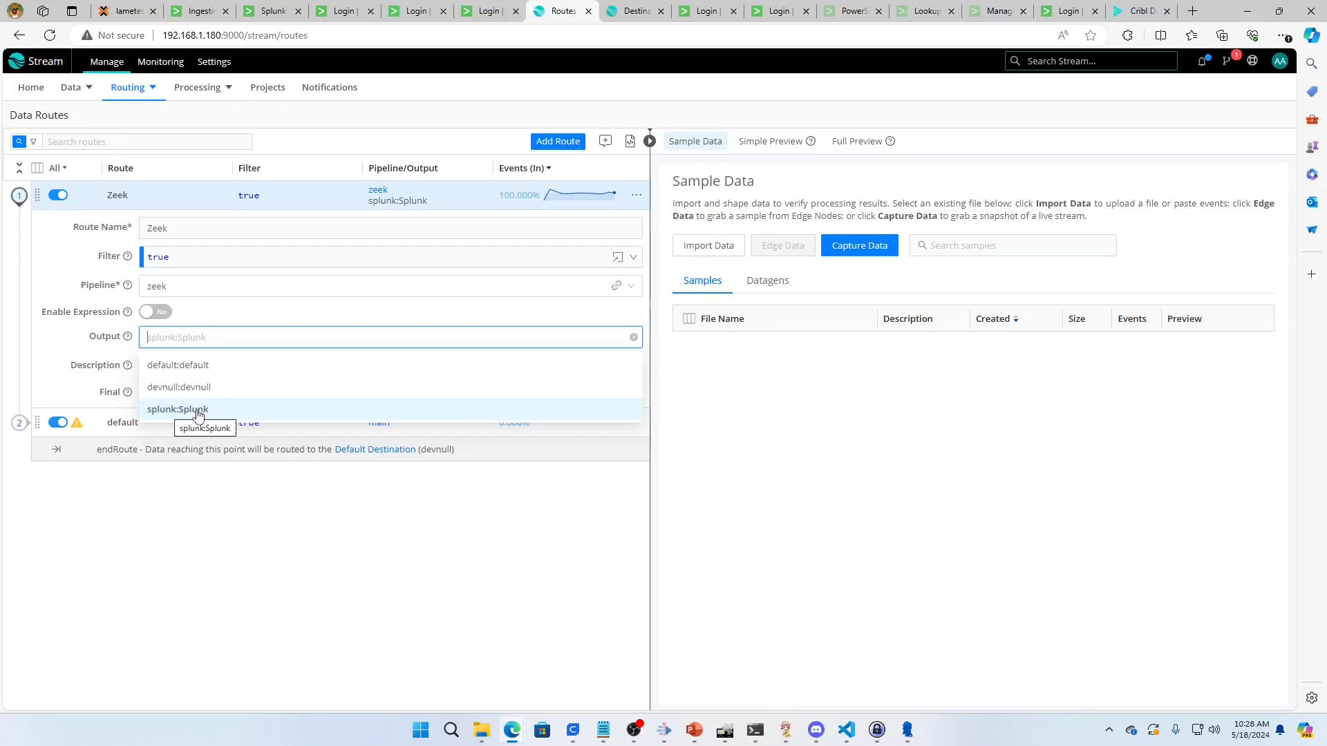
left_click(177, 409)
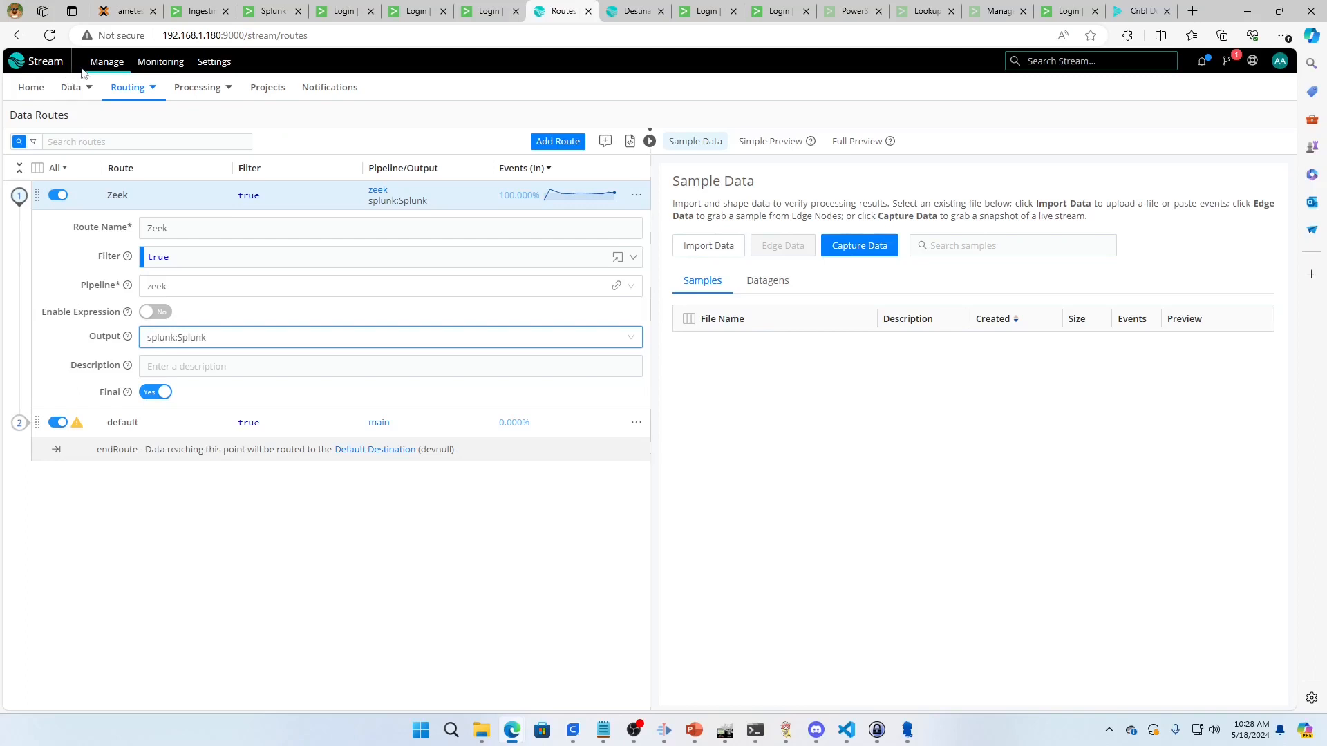
left_click(71, 87)
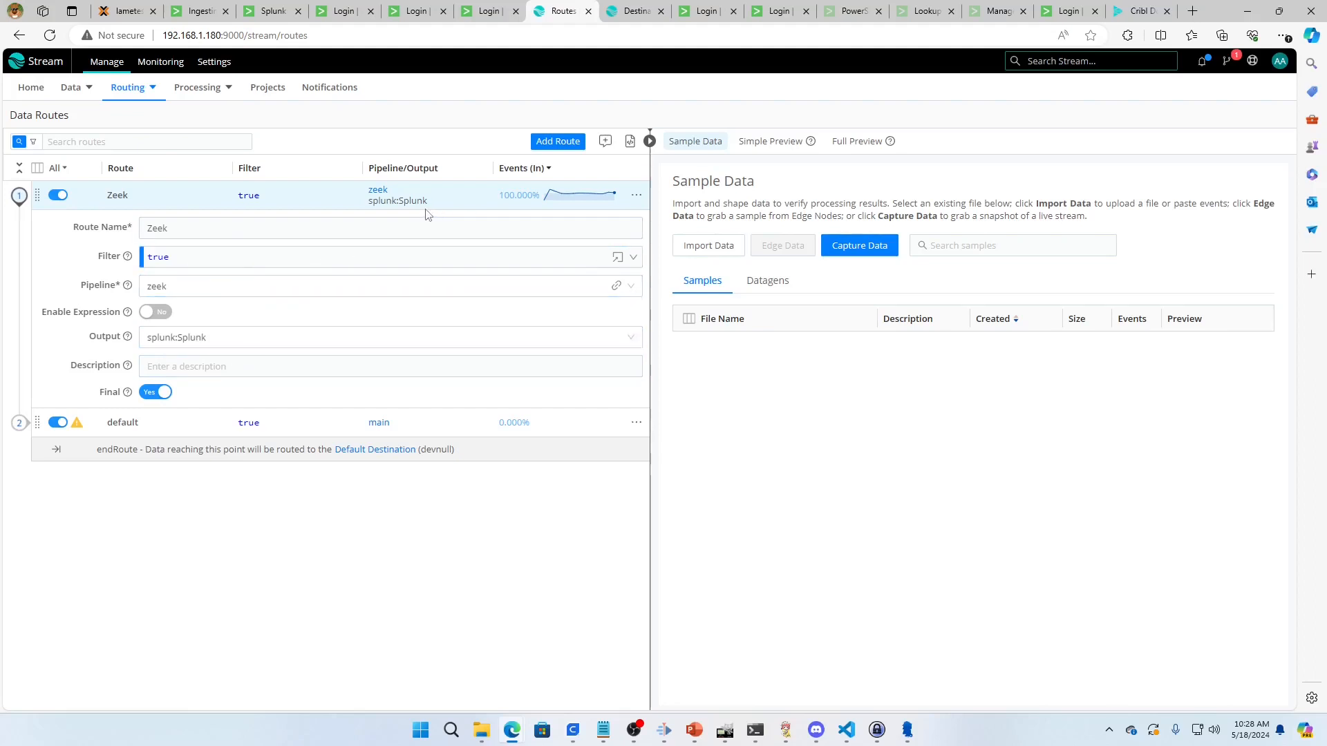
mouse_move(470, 308)
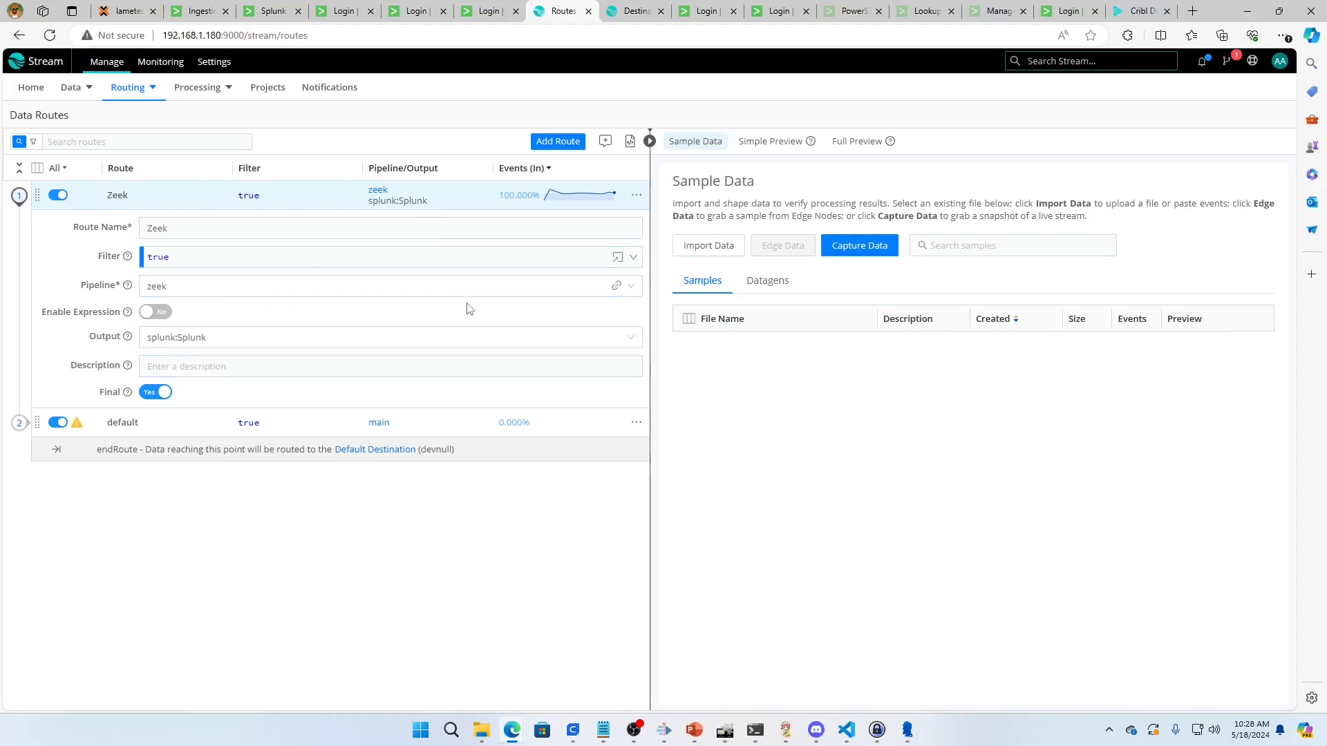